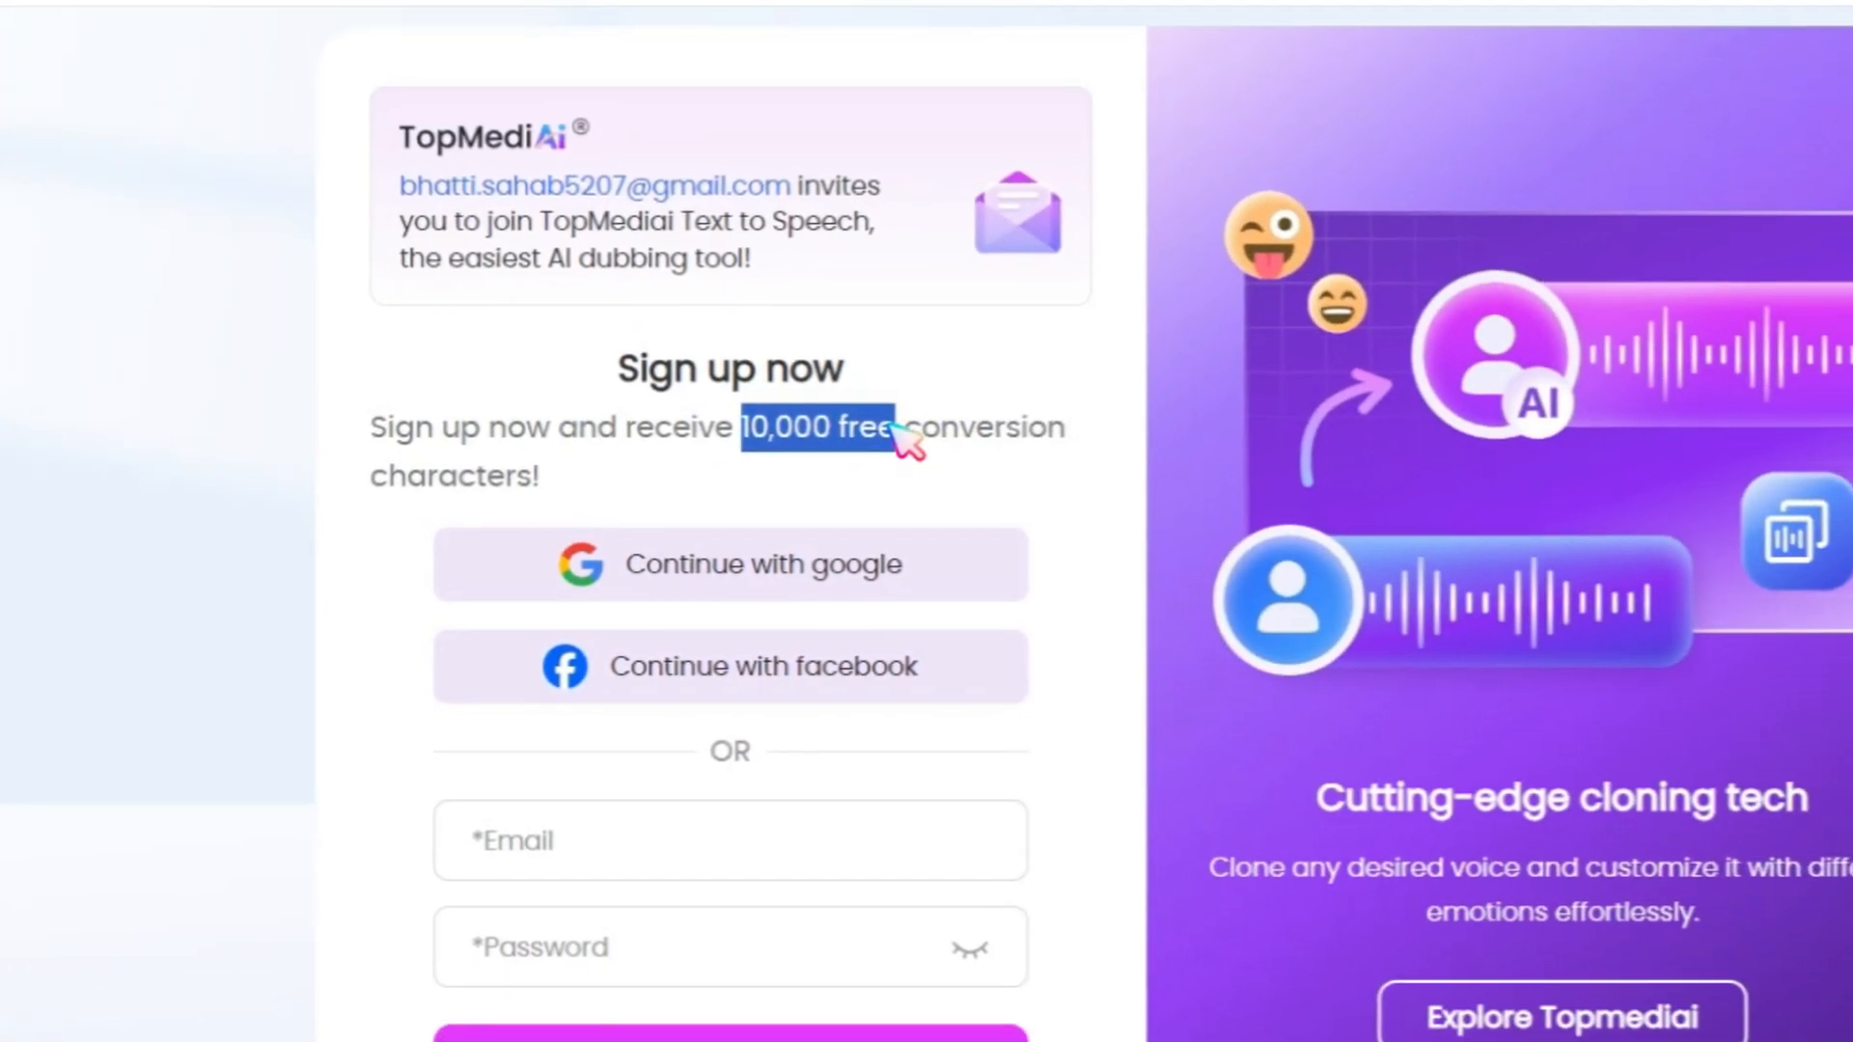
# Copy a disposable address from tmpmail.co via a Google search, then return to the TopMediai sign-up.
pyautogui.scroll(-3)
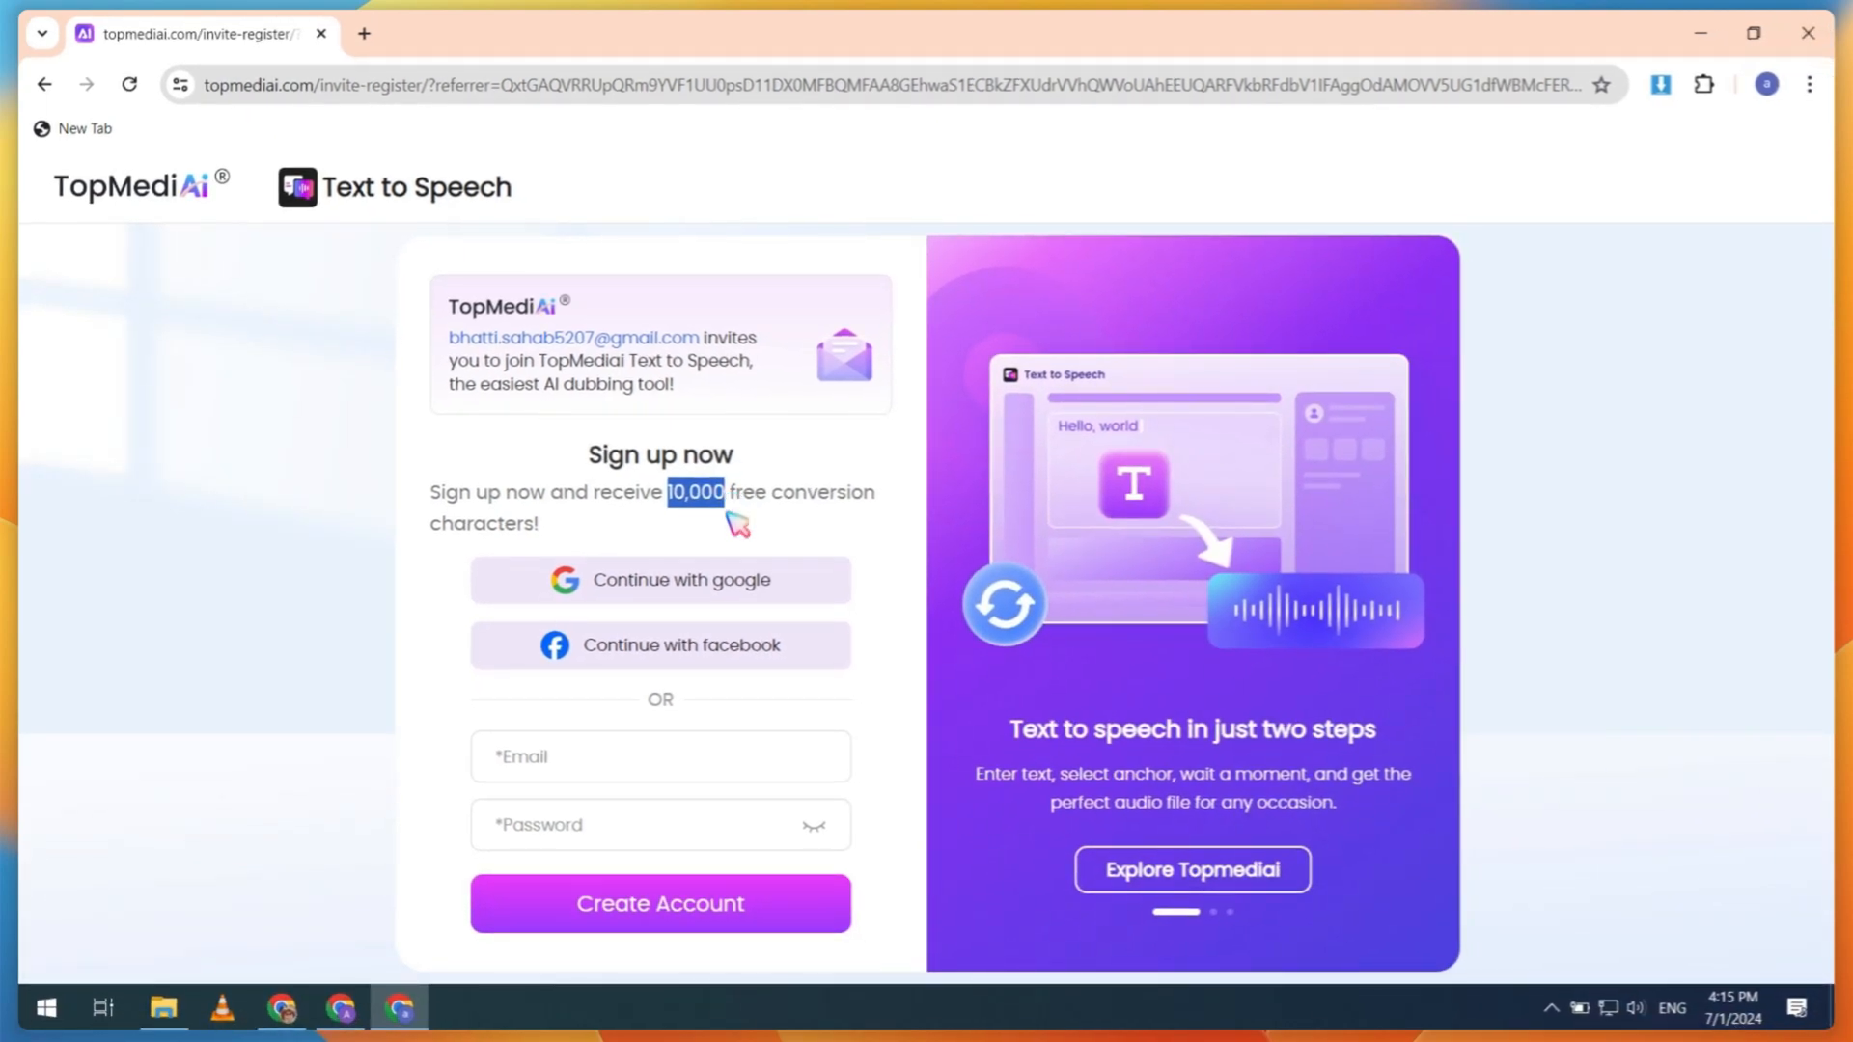
pyautogui.write('temp mail 2024')
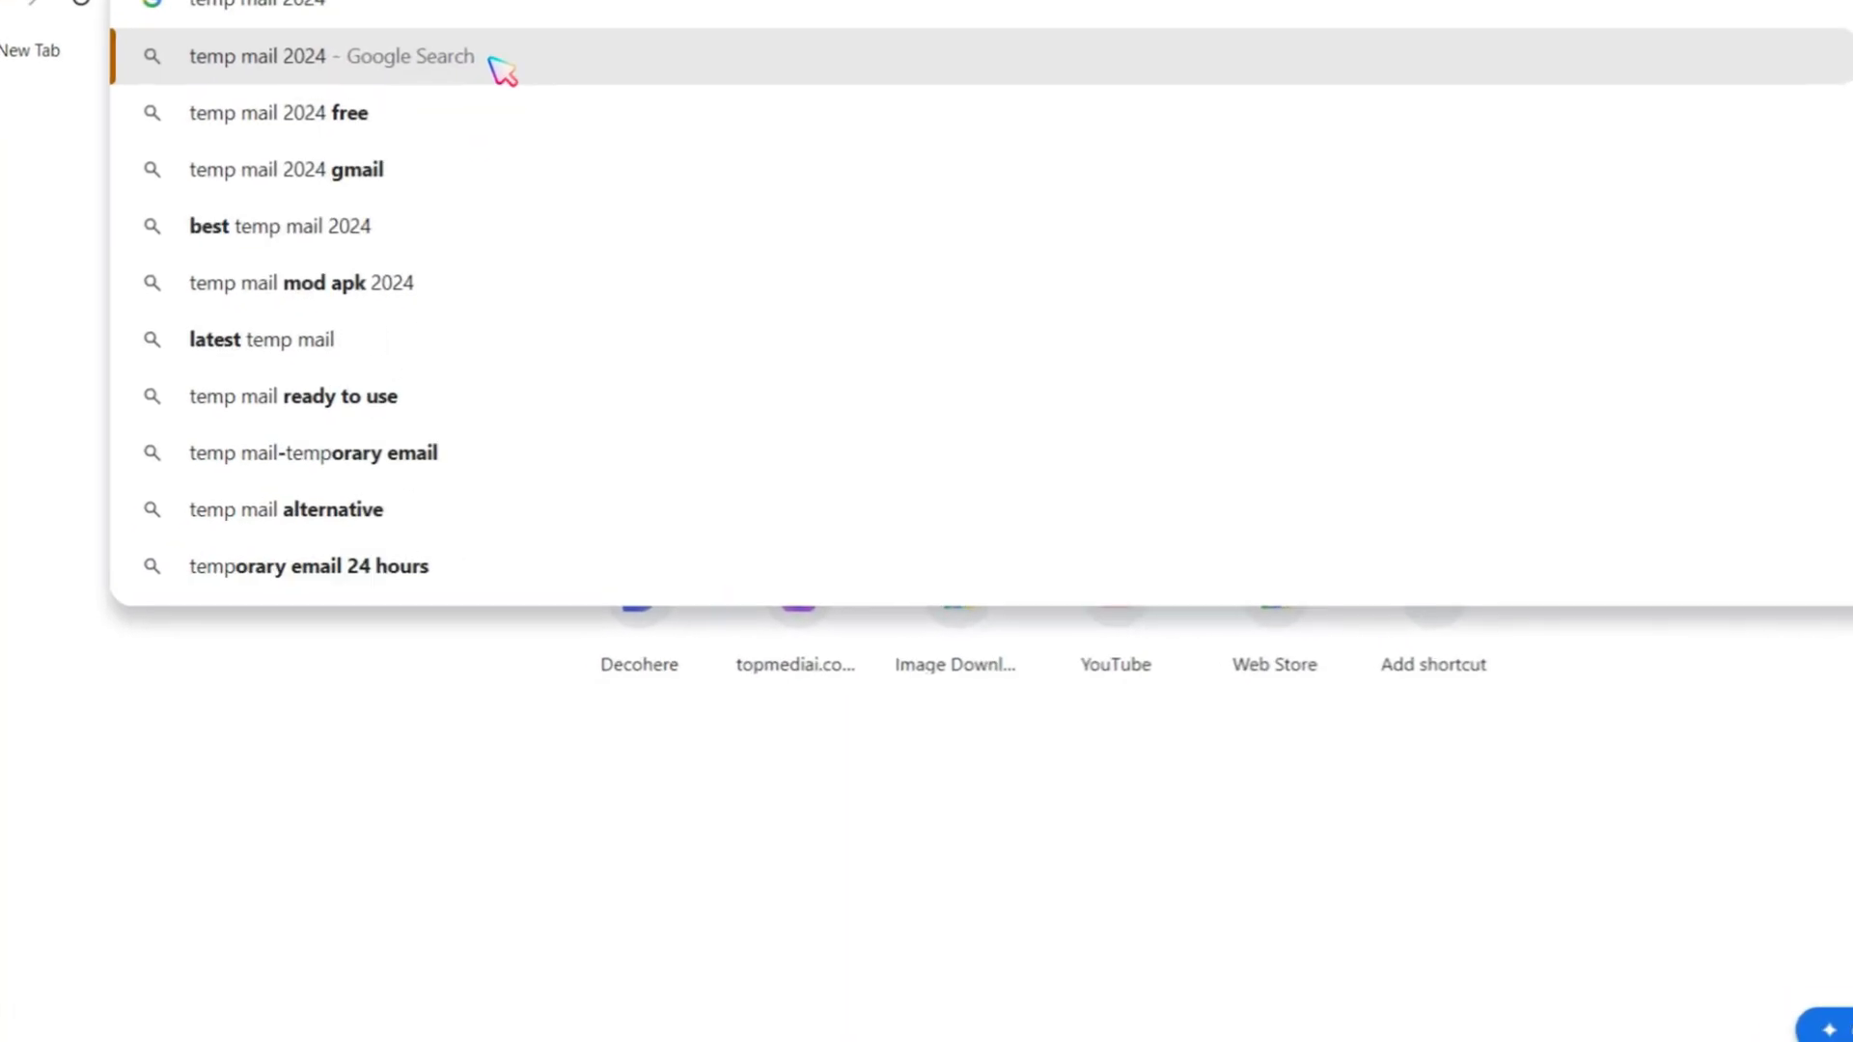
pyautogui.click(330, 56)
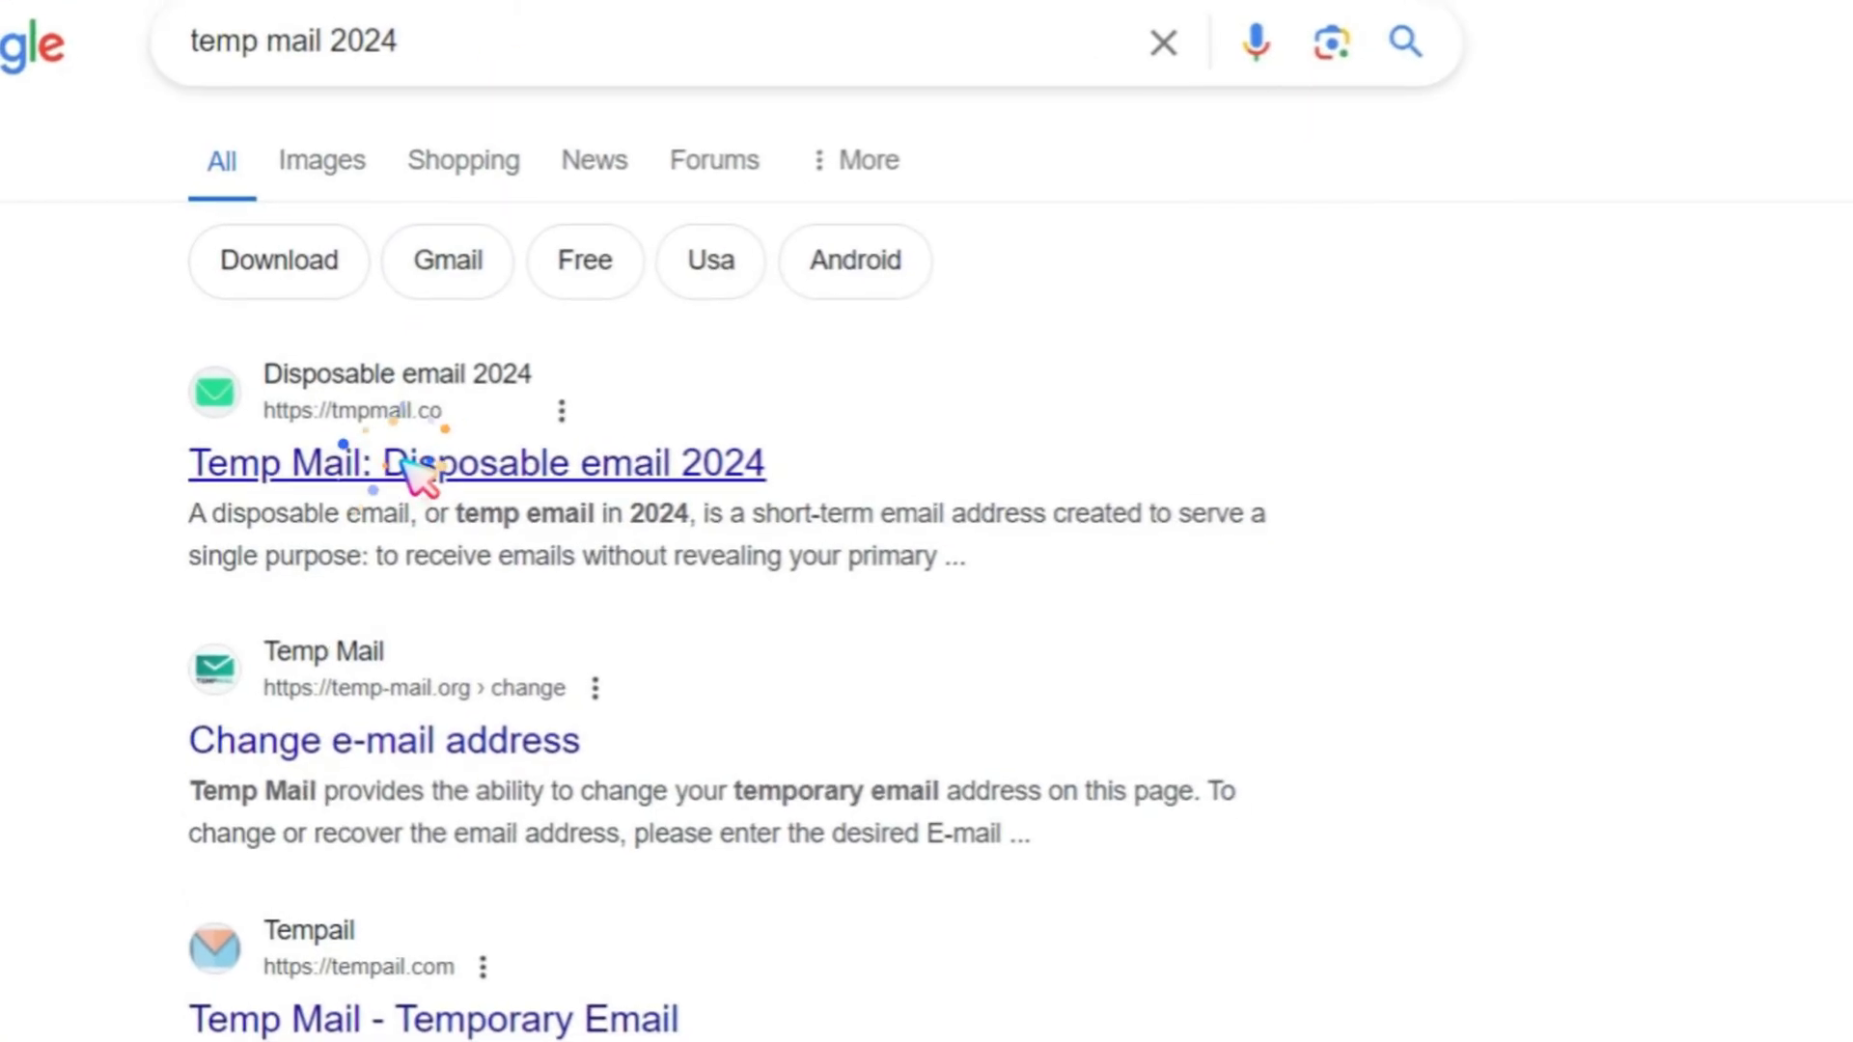
pyautogui.click(475, 461)
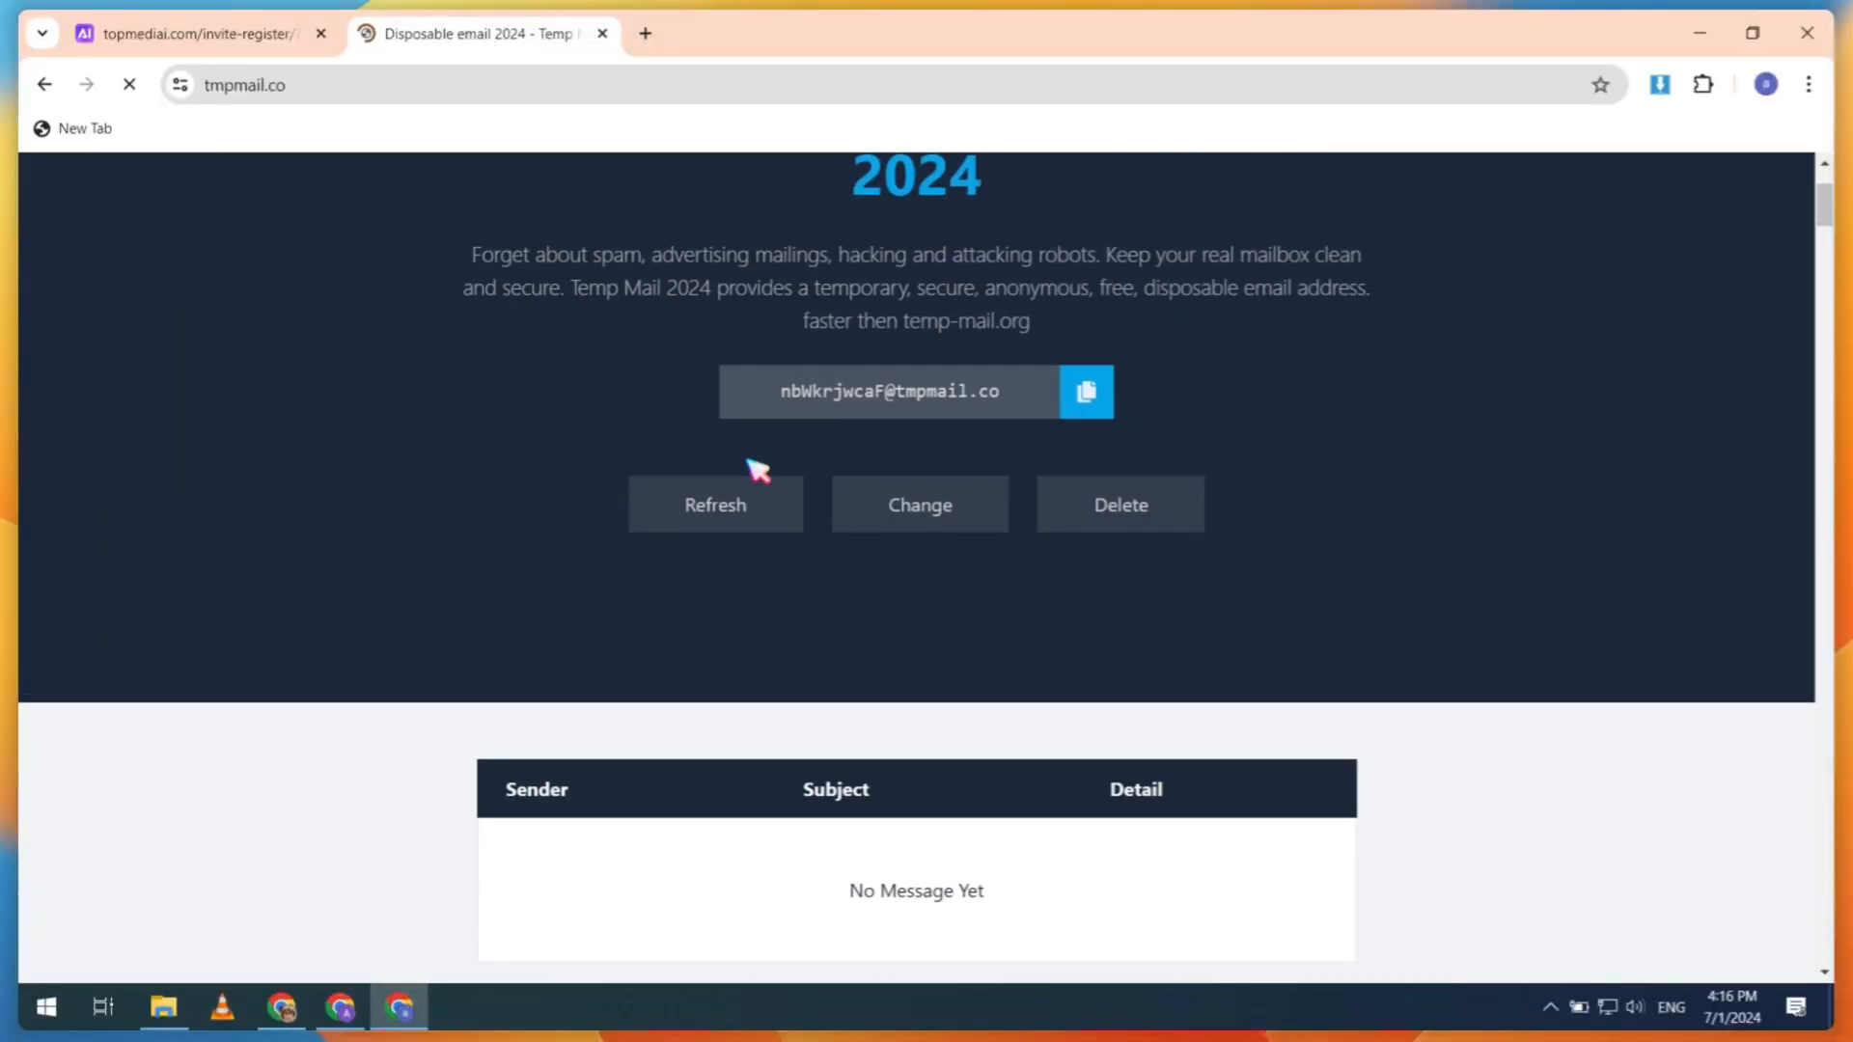
pyautogui.click(1083, 392)
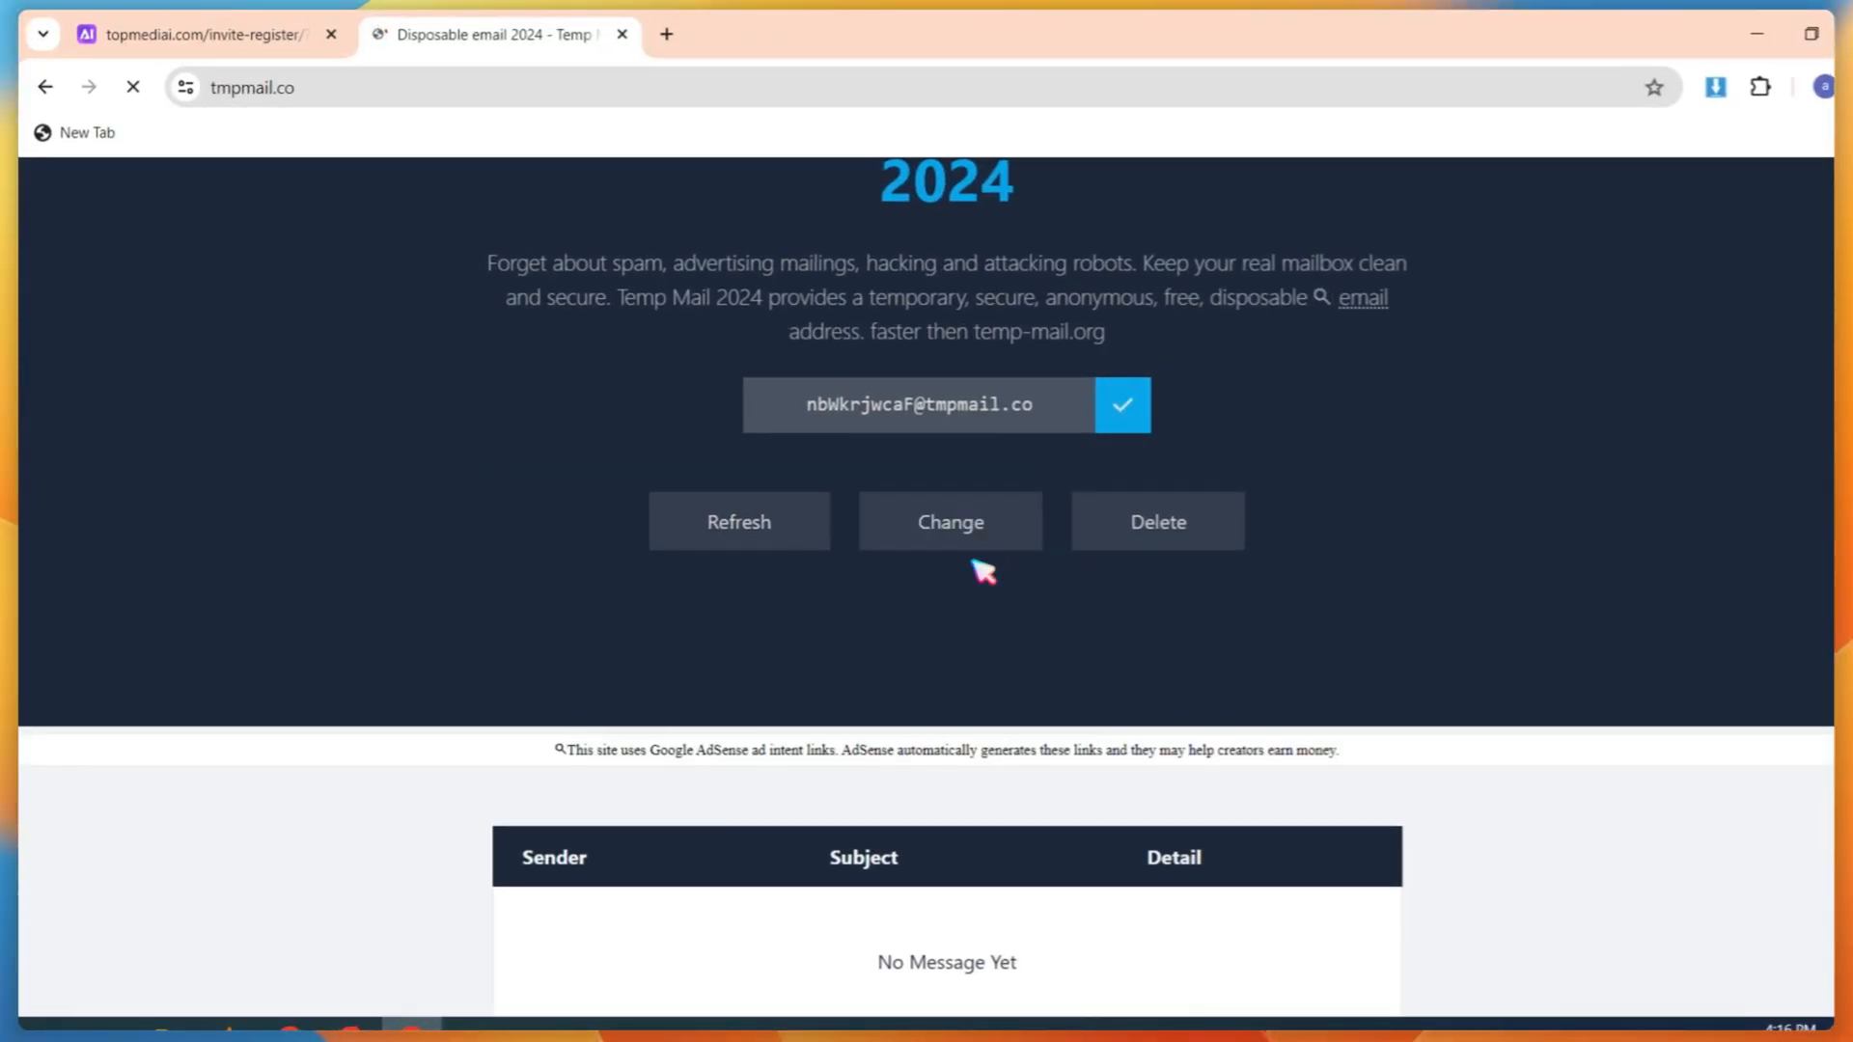
pyautogui.click(201, 33)
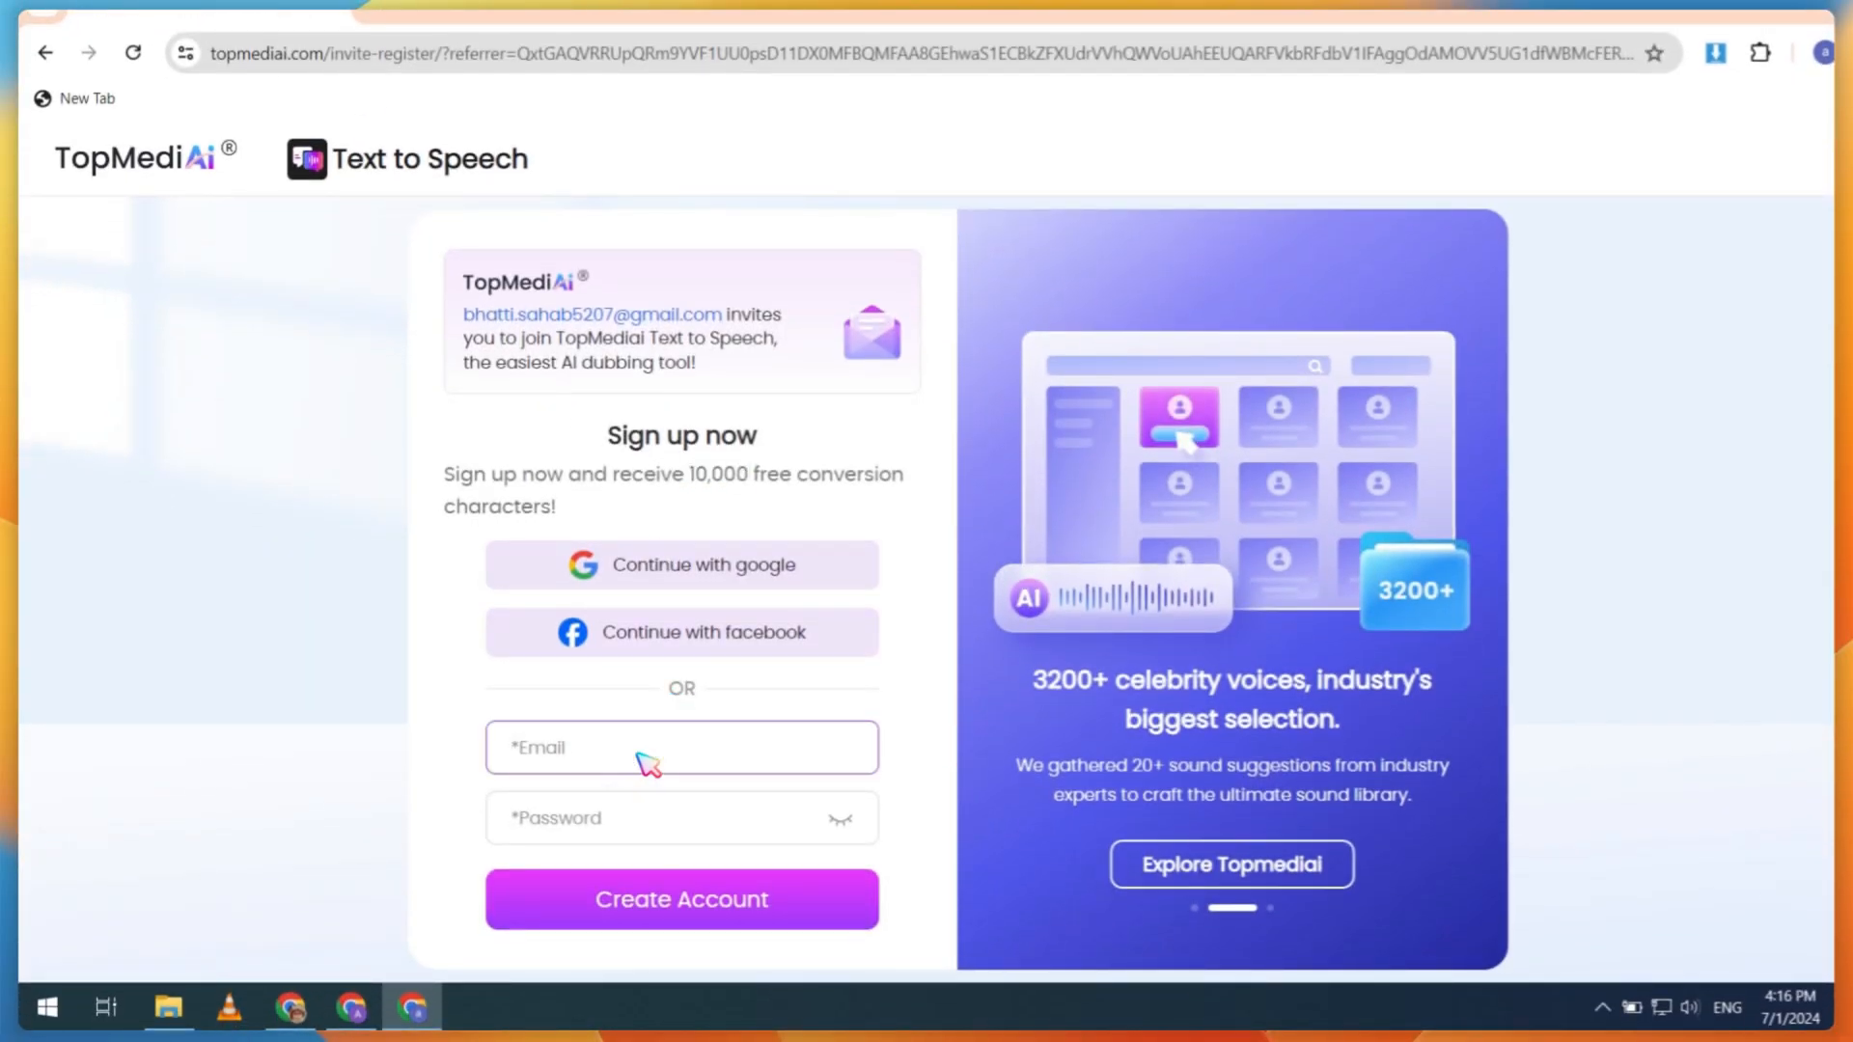
# Fill the sign-up form with the temp email and a password and create the account.
pyautogui.click(681, 818)
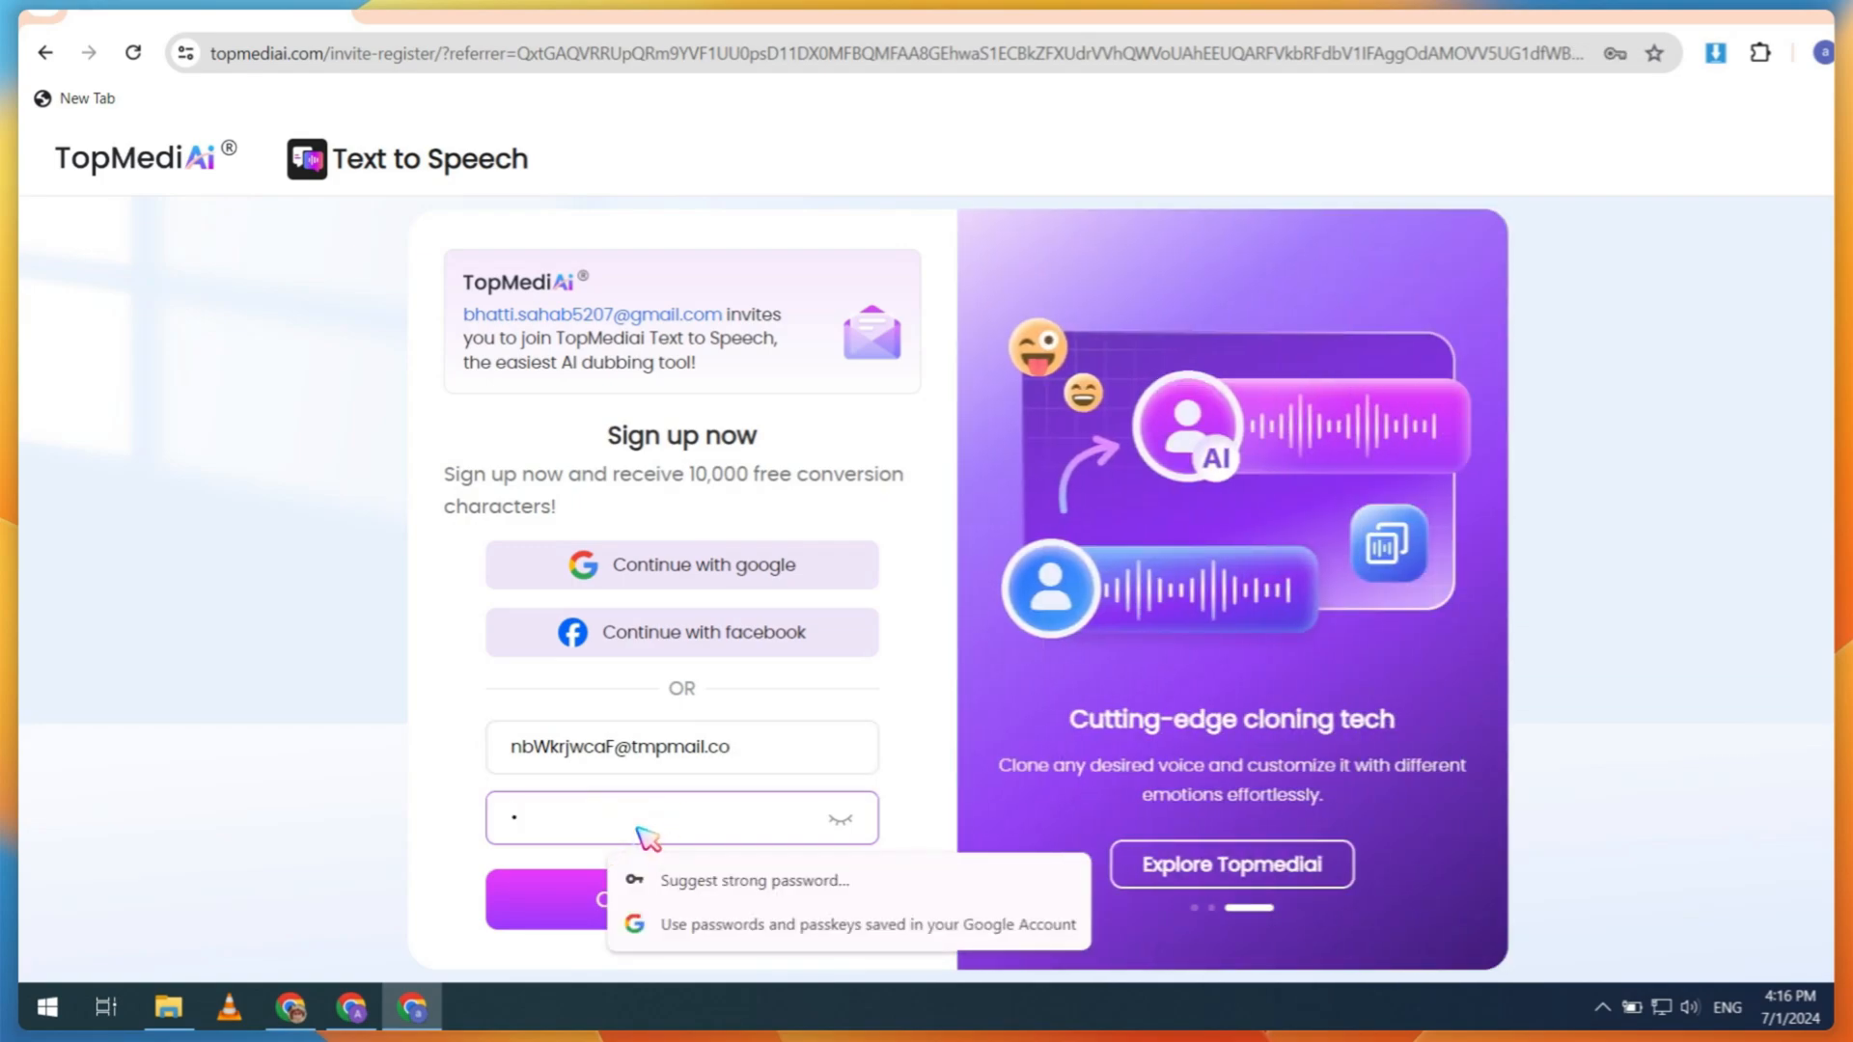
pyautogui.write('password')
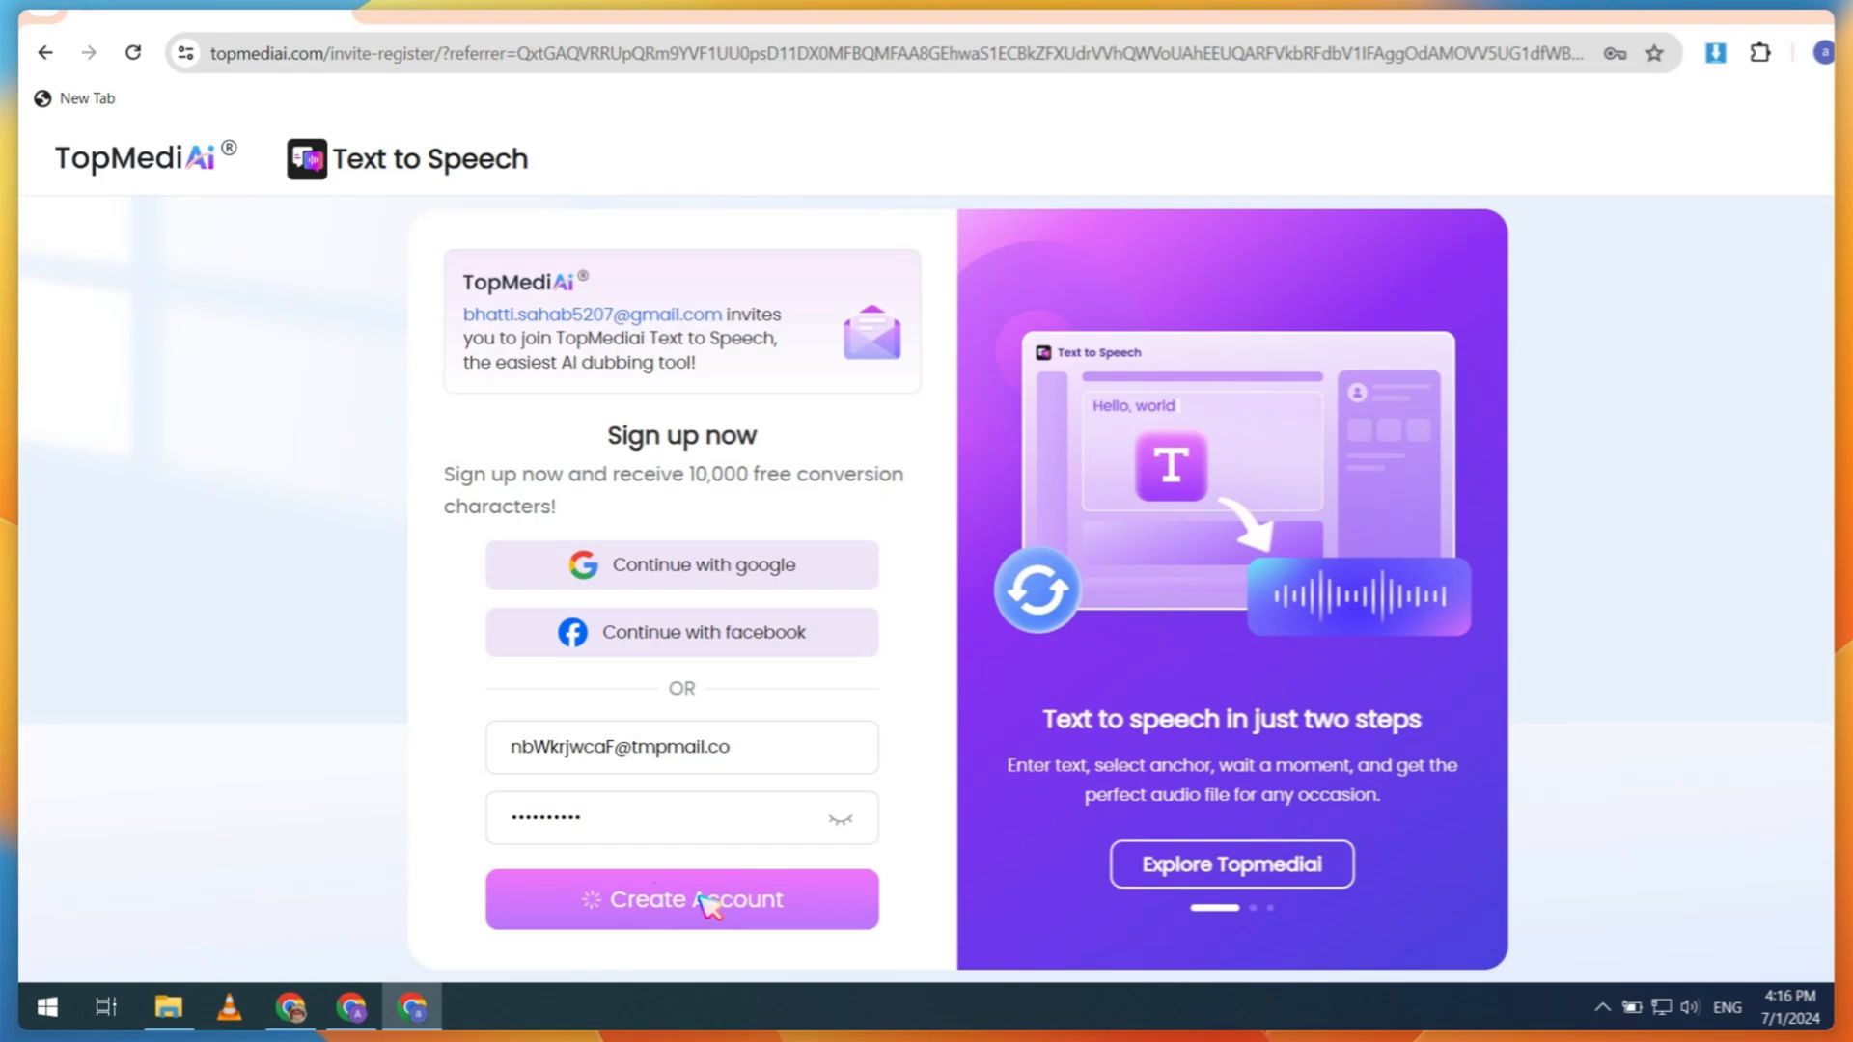
pyautogui.click(681, 899)
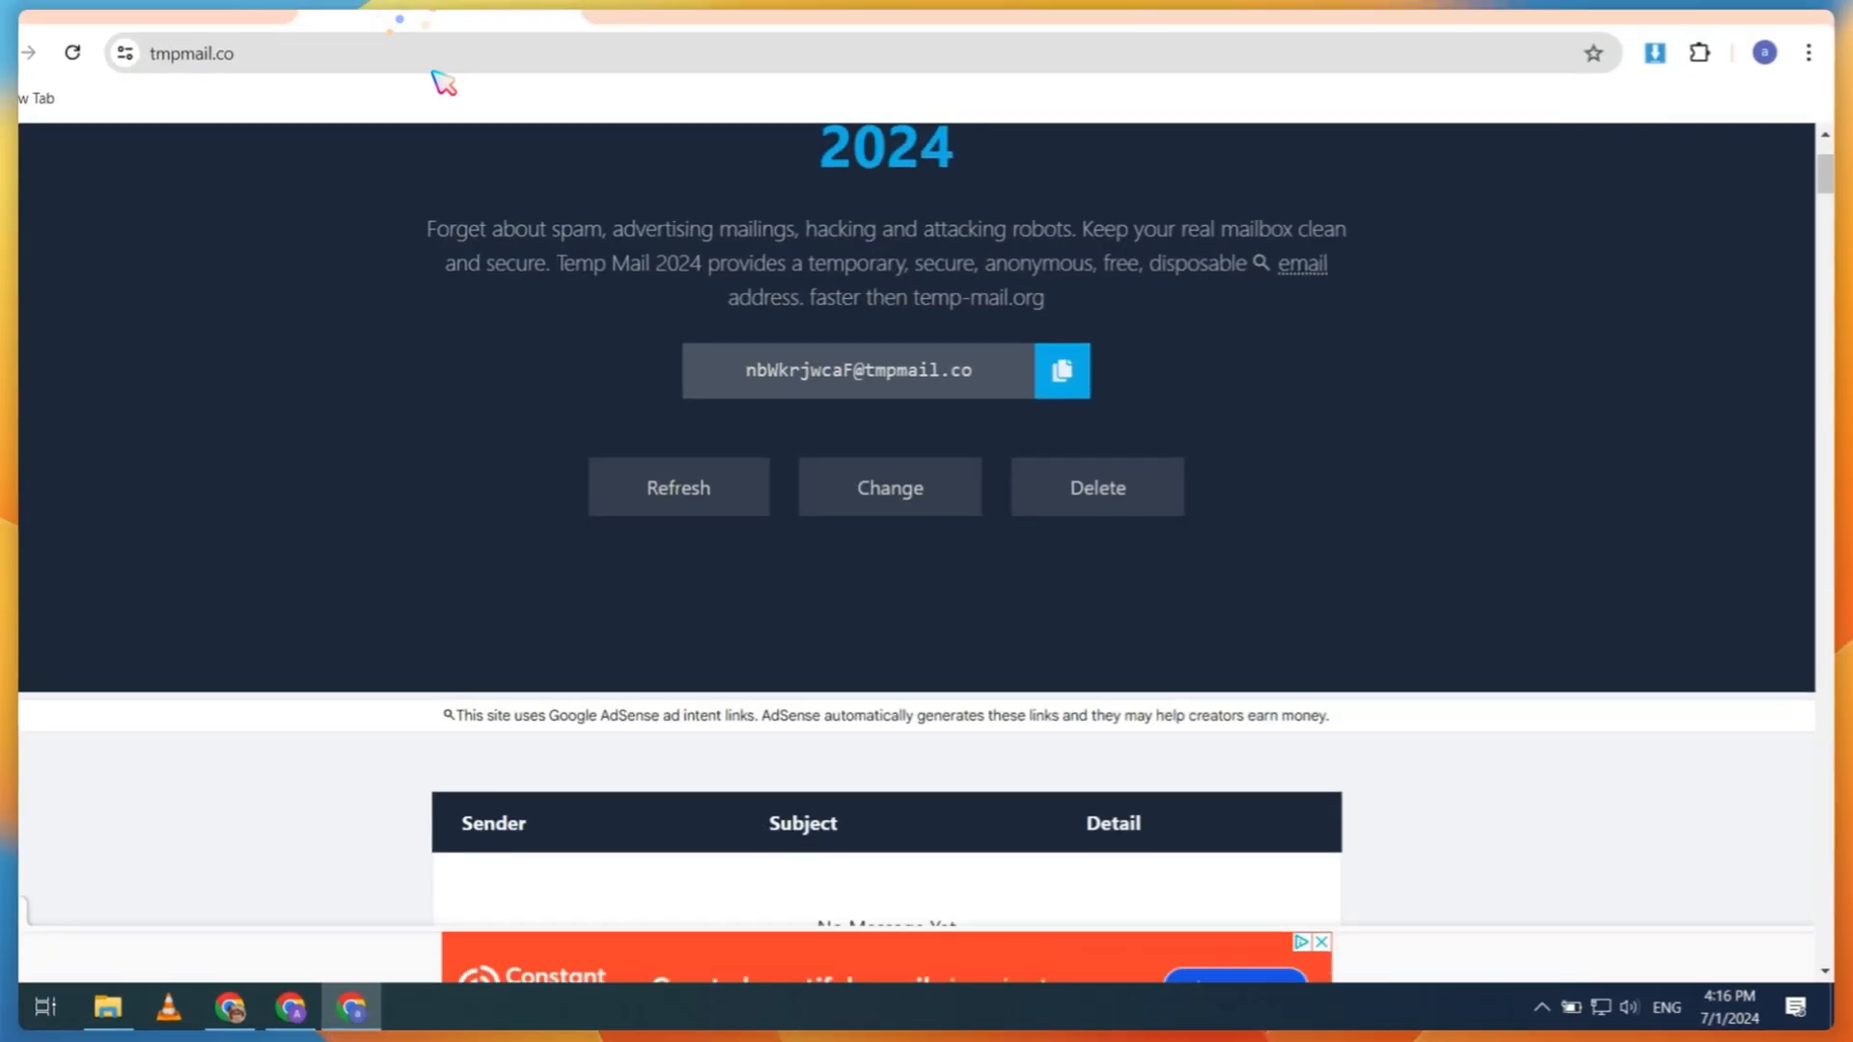
# Refresh the inbox, open the 'Registered Successfully - TopMediai' mail and follow its verify link.
pyautogui.click(677, 486)
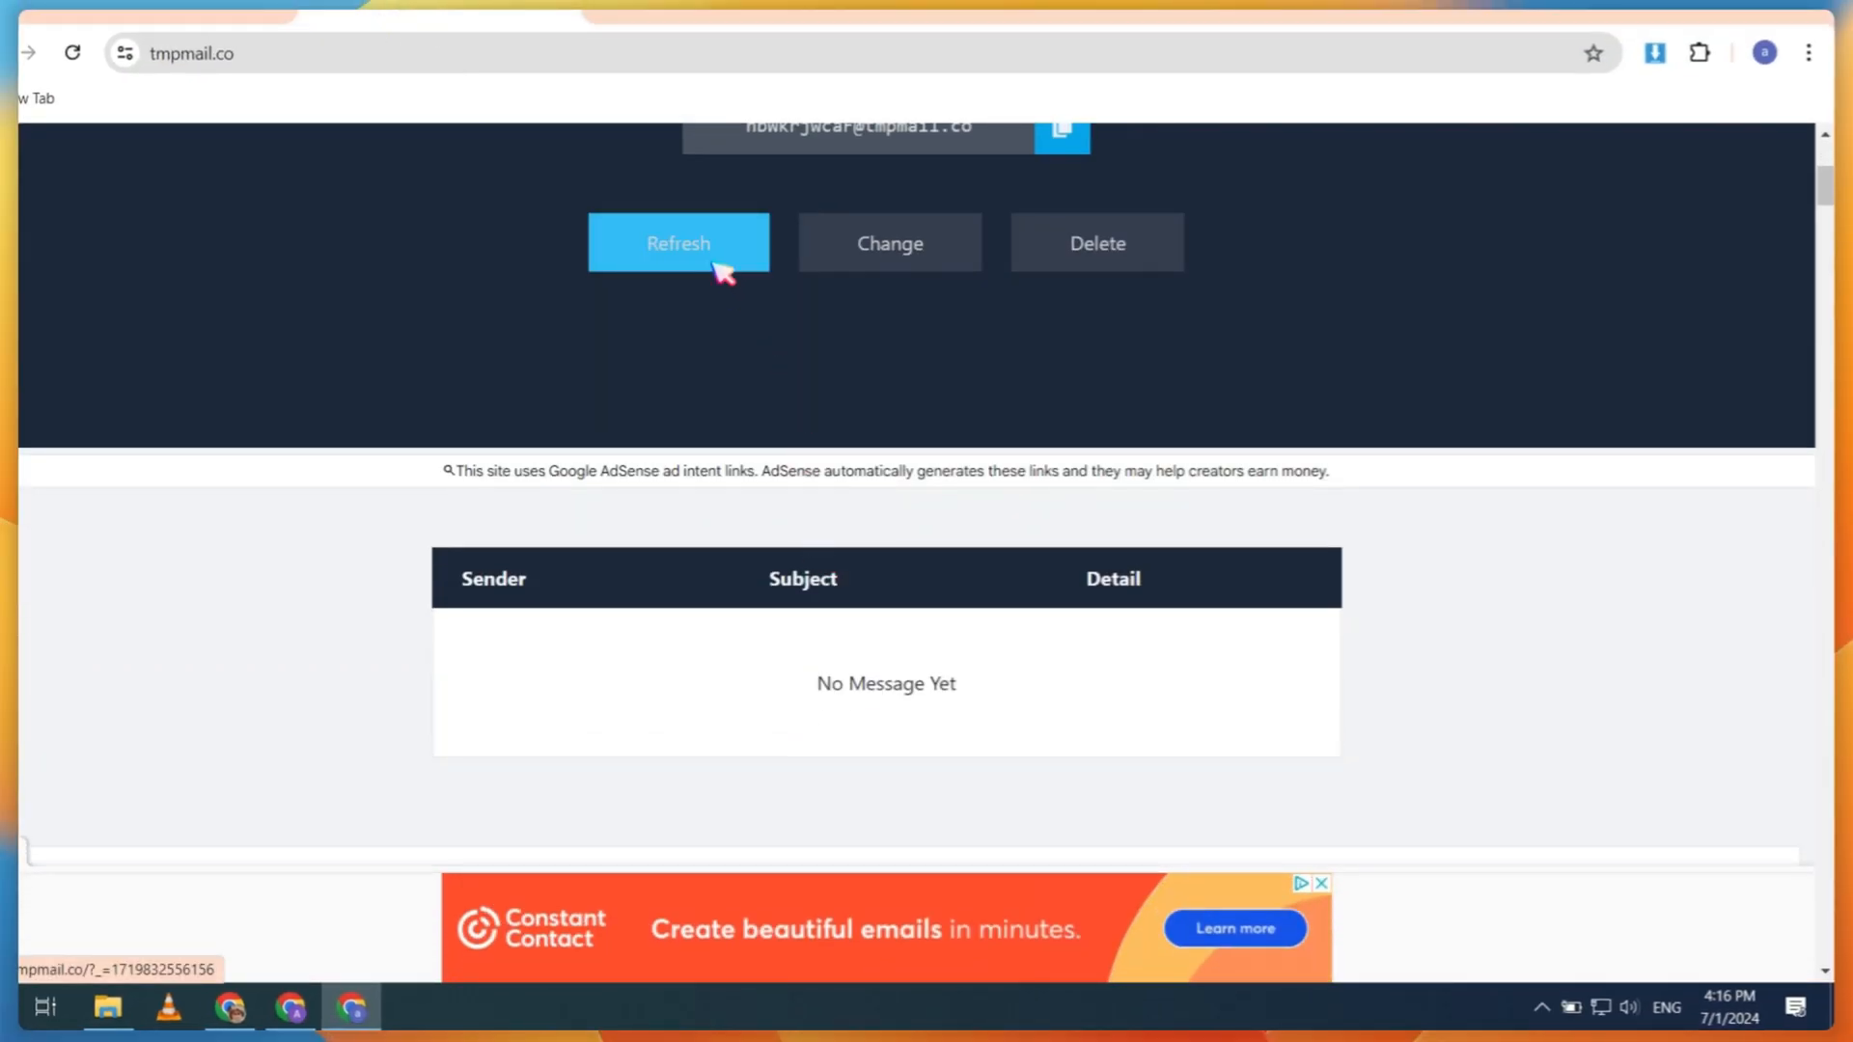
pyautogui.click(678, 244)
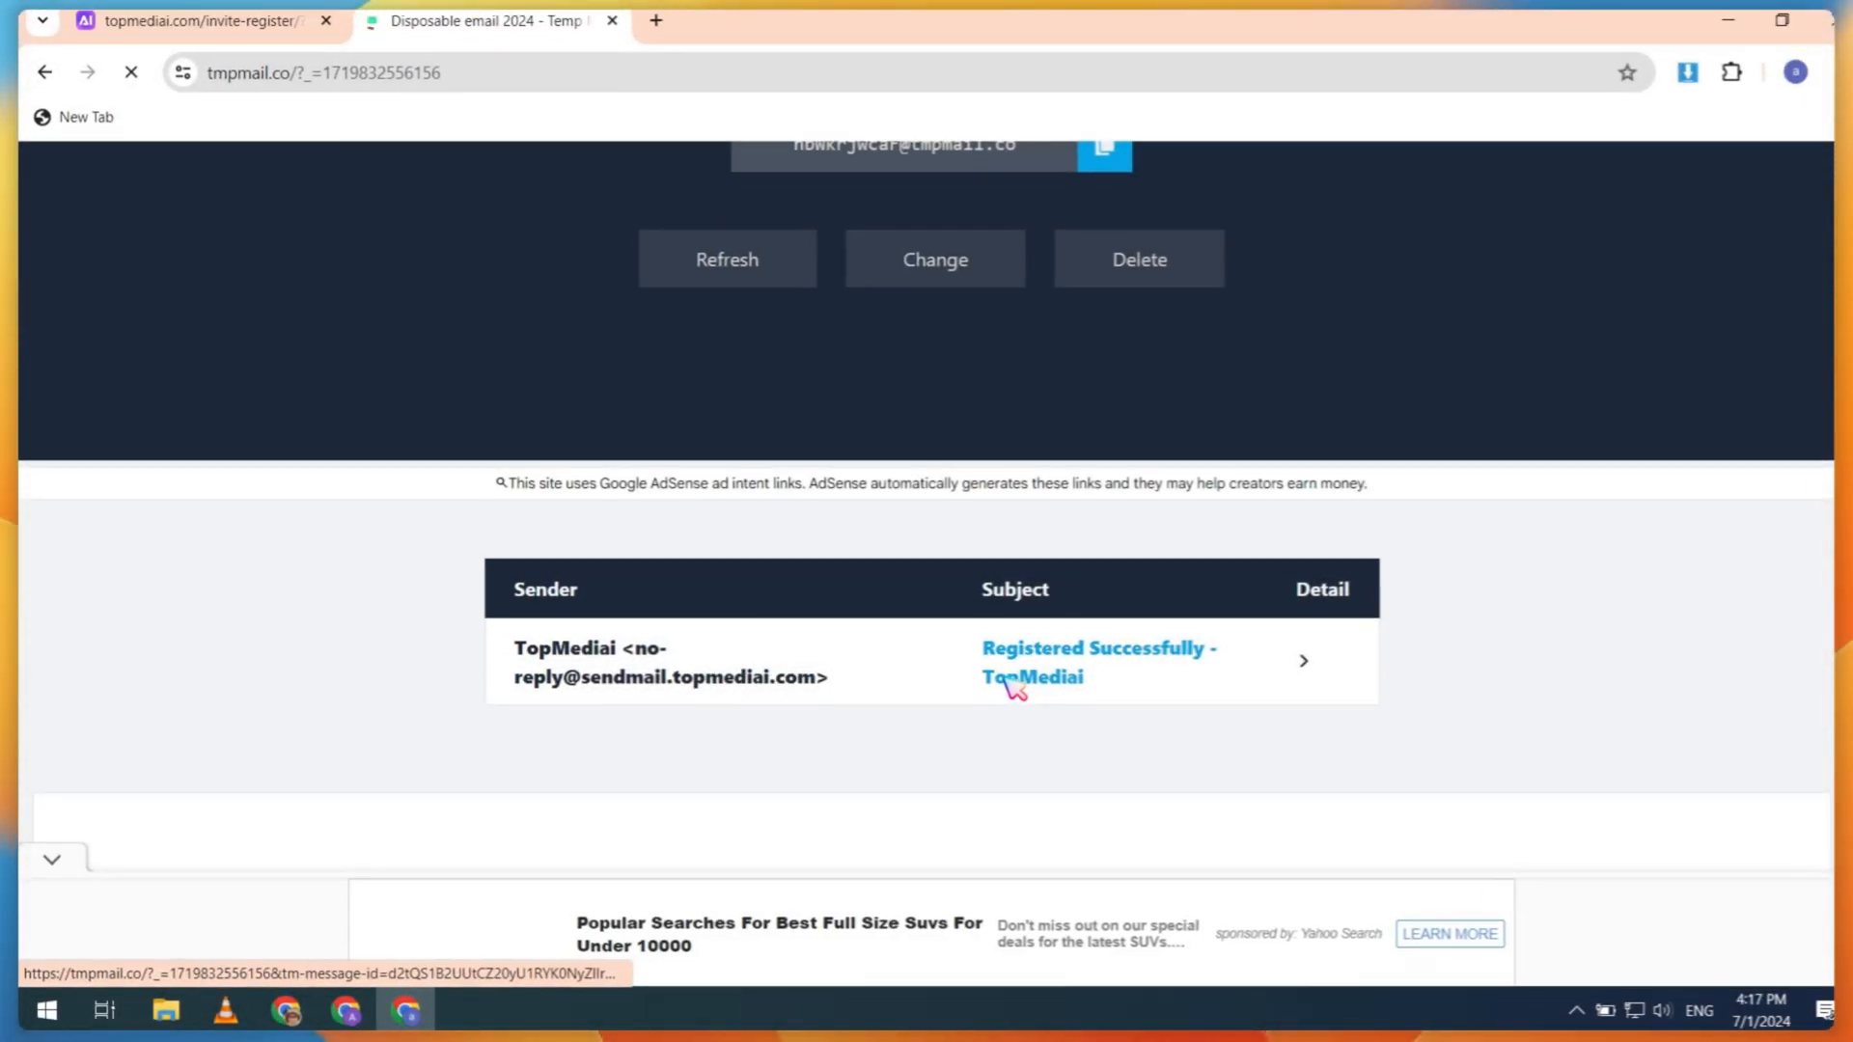
pyautogui.click(1096, 662)
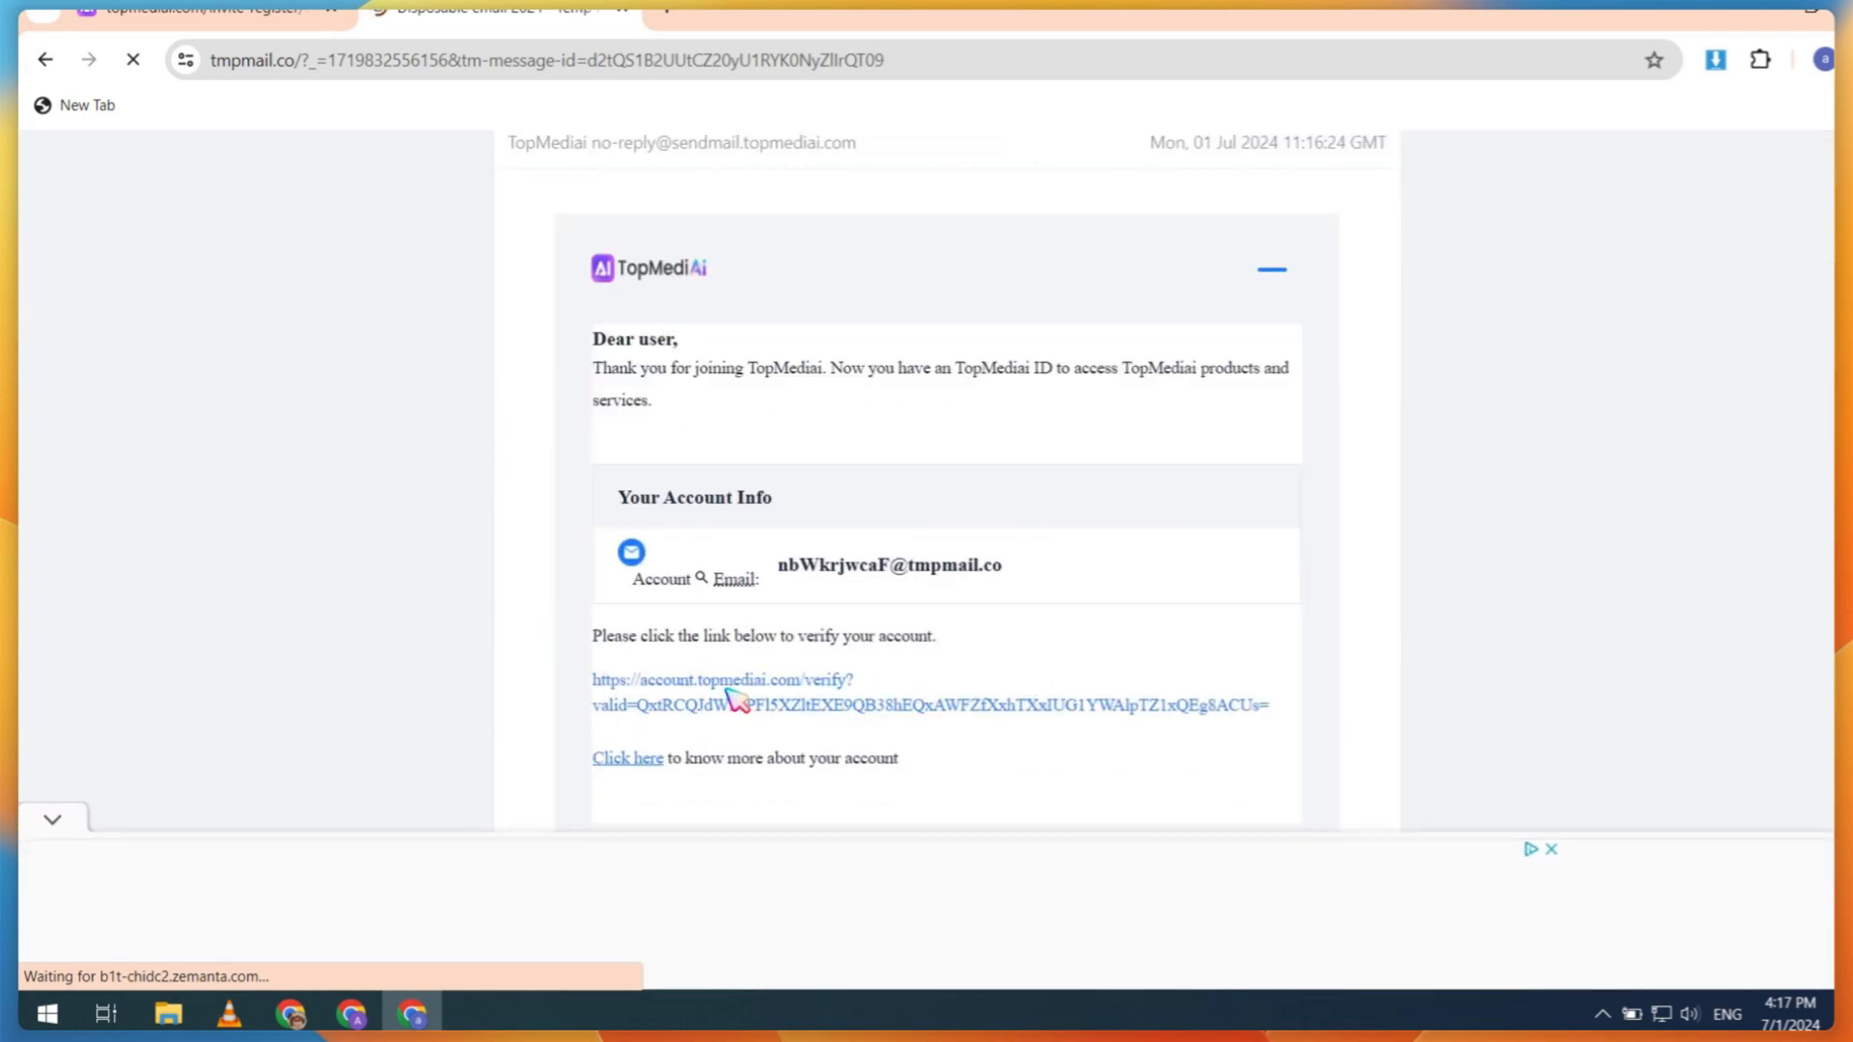
pyautogui.click(719, 680)
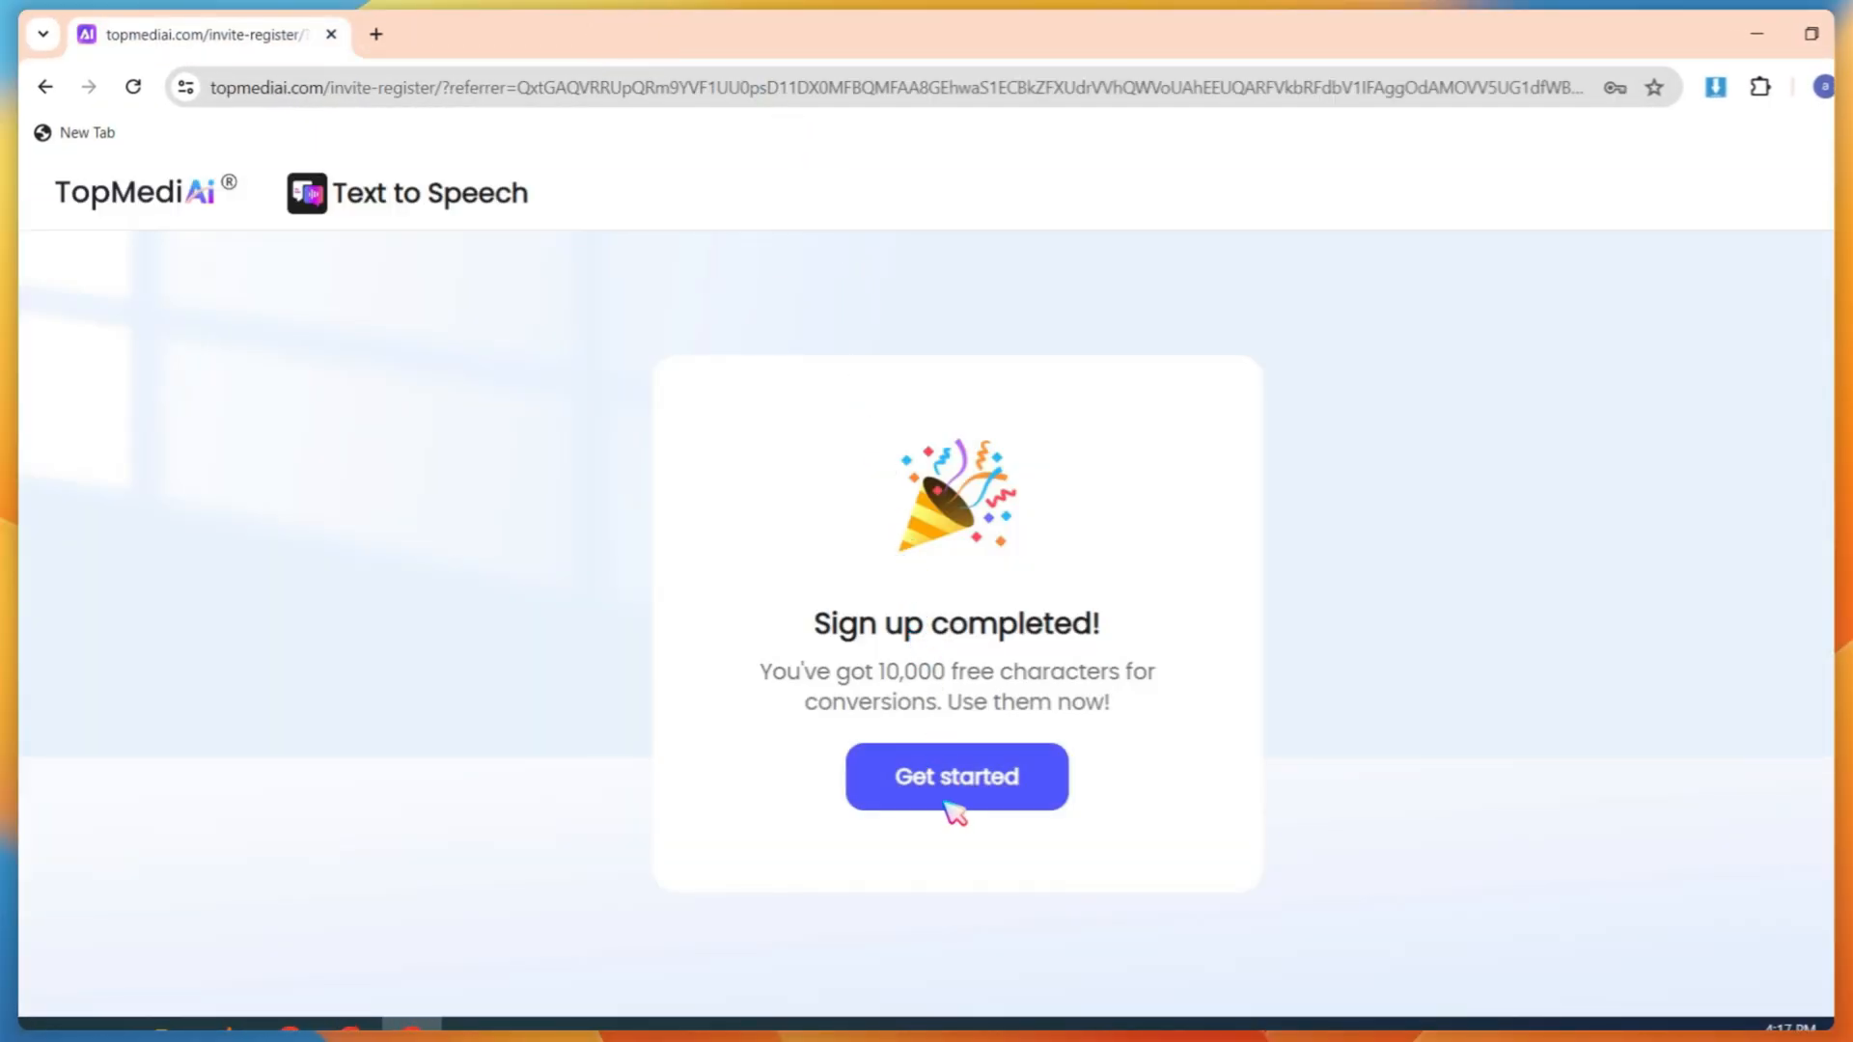
# Get started from the completed sign-up and focus the empty Text to Speech text box.
pyautogui.click(956, 776)
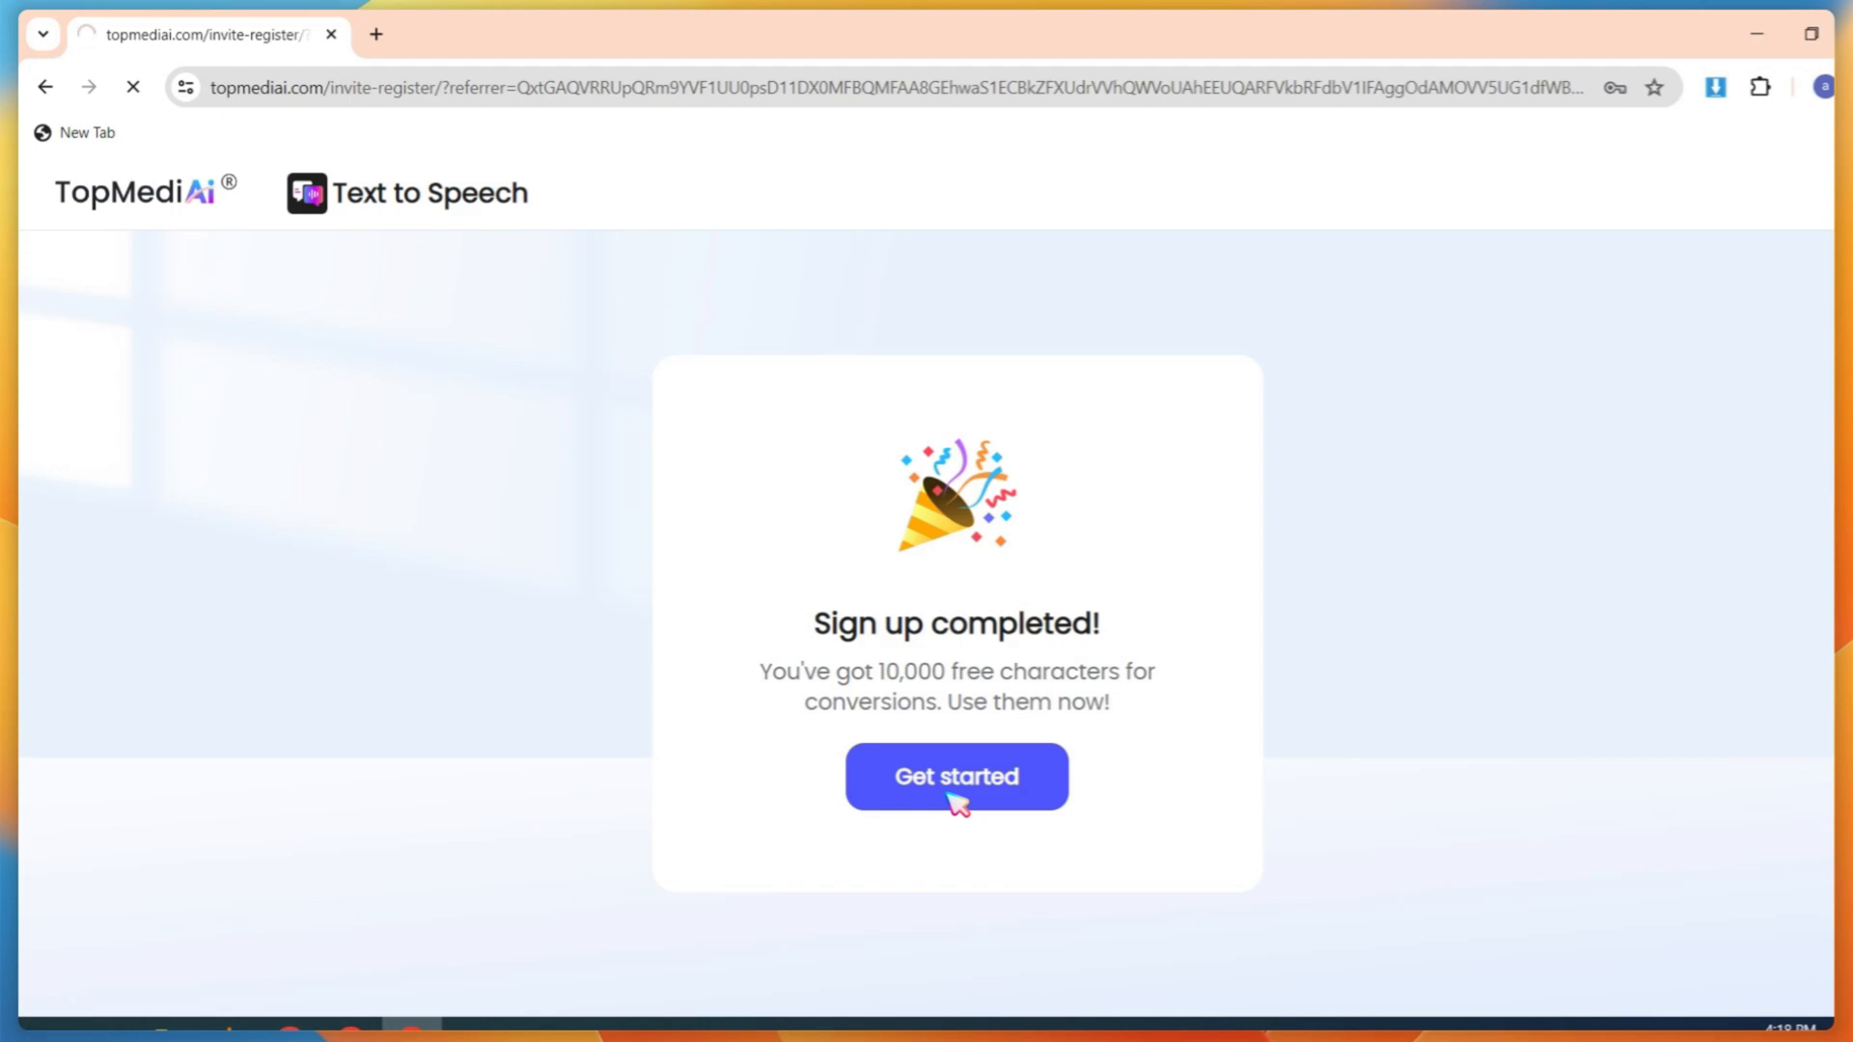
pyautogui.click(956, 775)
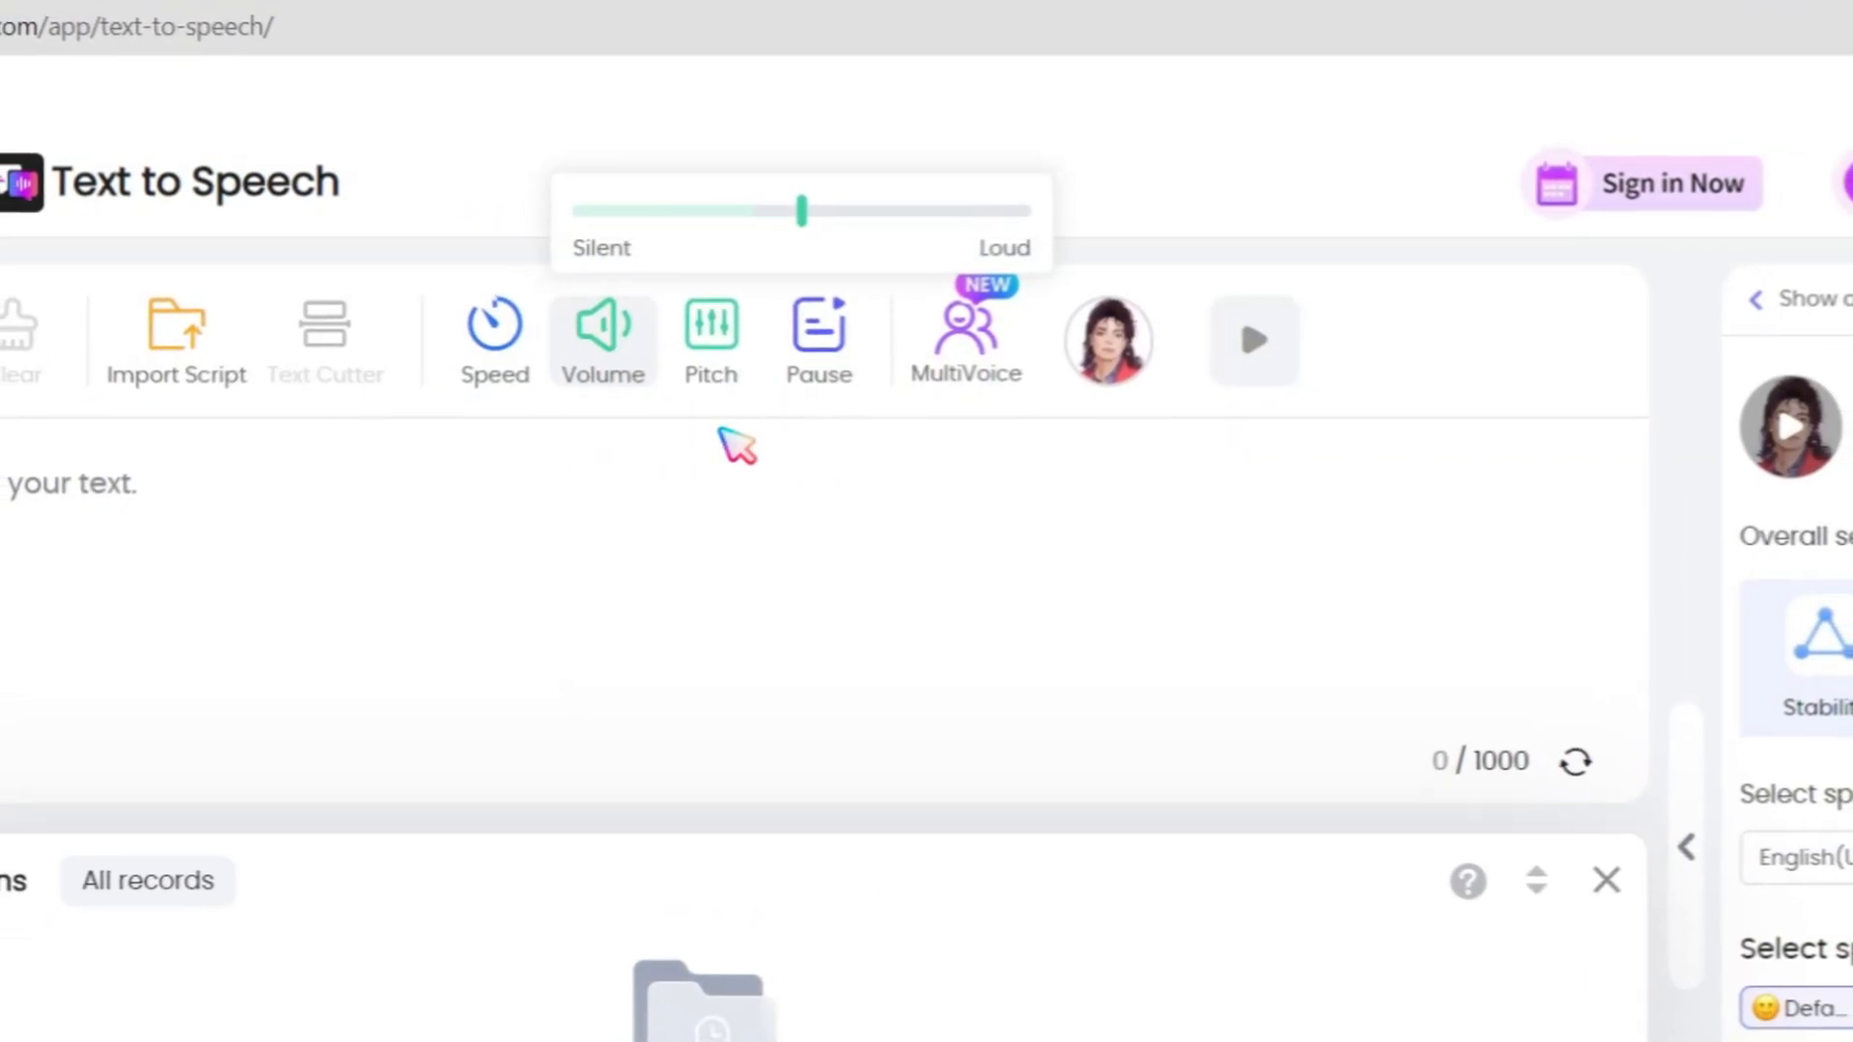
pyautogui.click(710, 340)
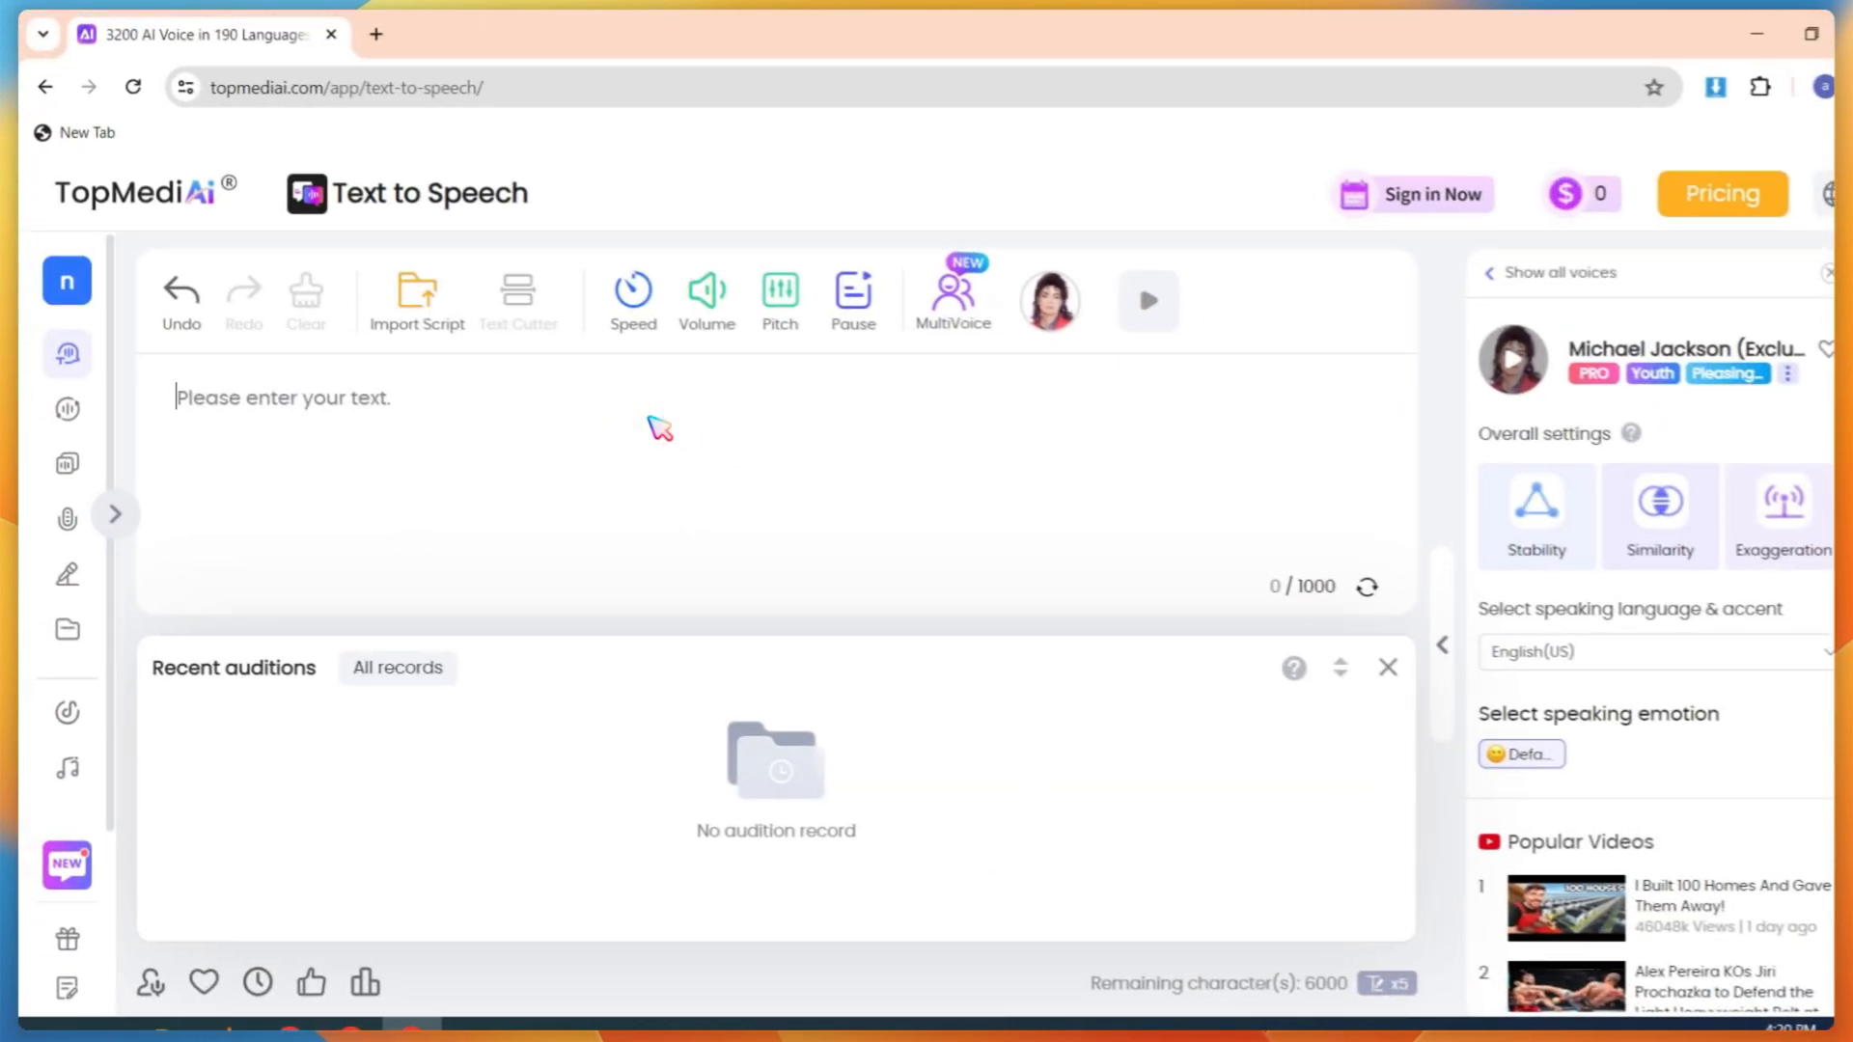
# Enter the 'Welcome to Technical' intro script and select Brian from the voice library.
pyautogui.write('"Welcome to Technical 🎬 Here, you\'ll dive into the latest tech tutorials and trends, all explained in a simple and engaging way. Hit that subscribe button and let\'s get started on this exciting tech journey! 🚀"')
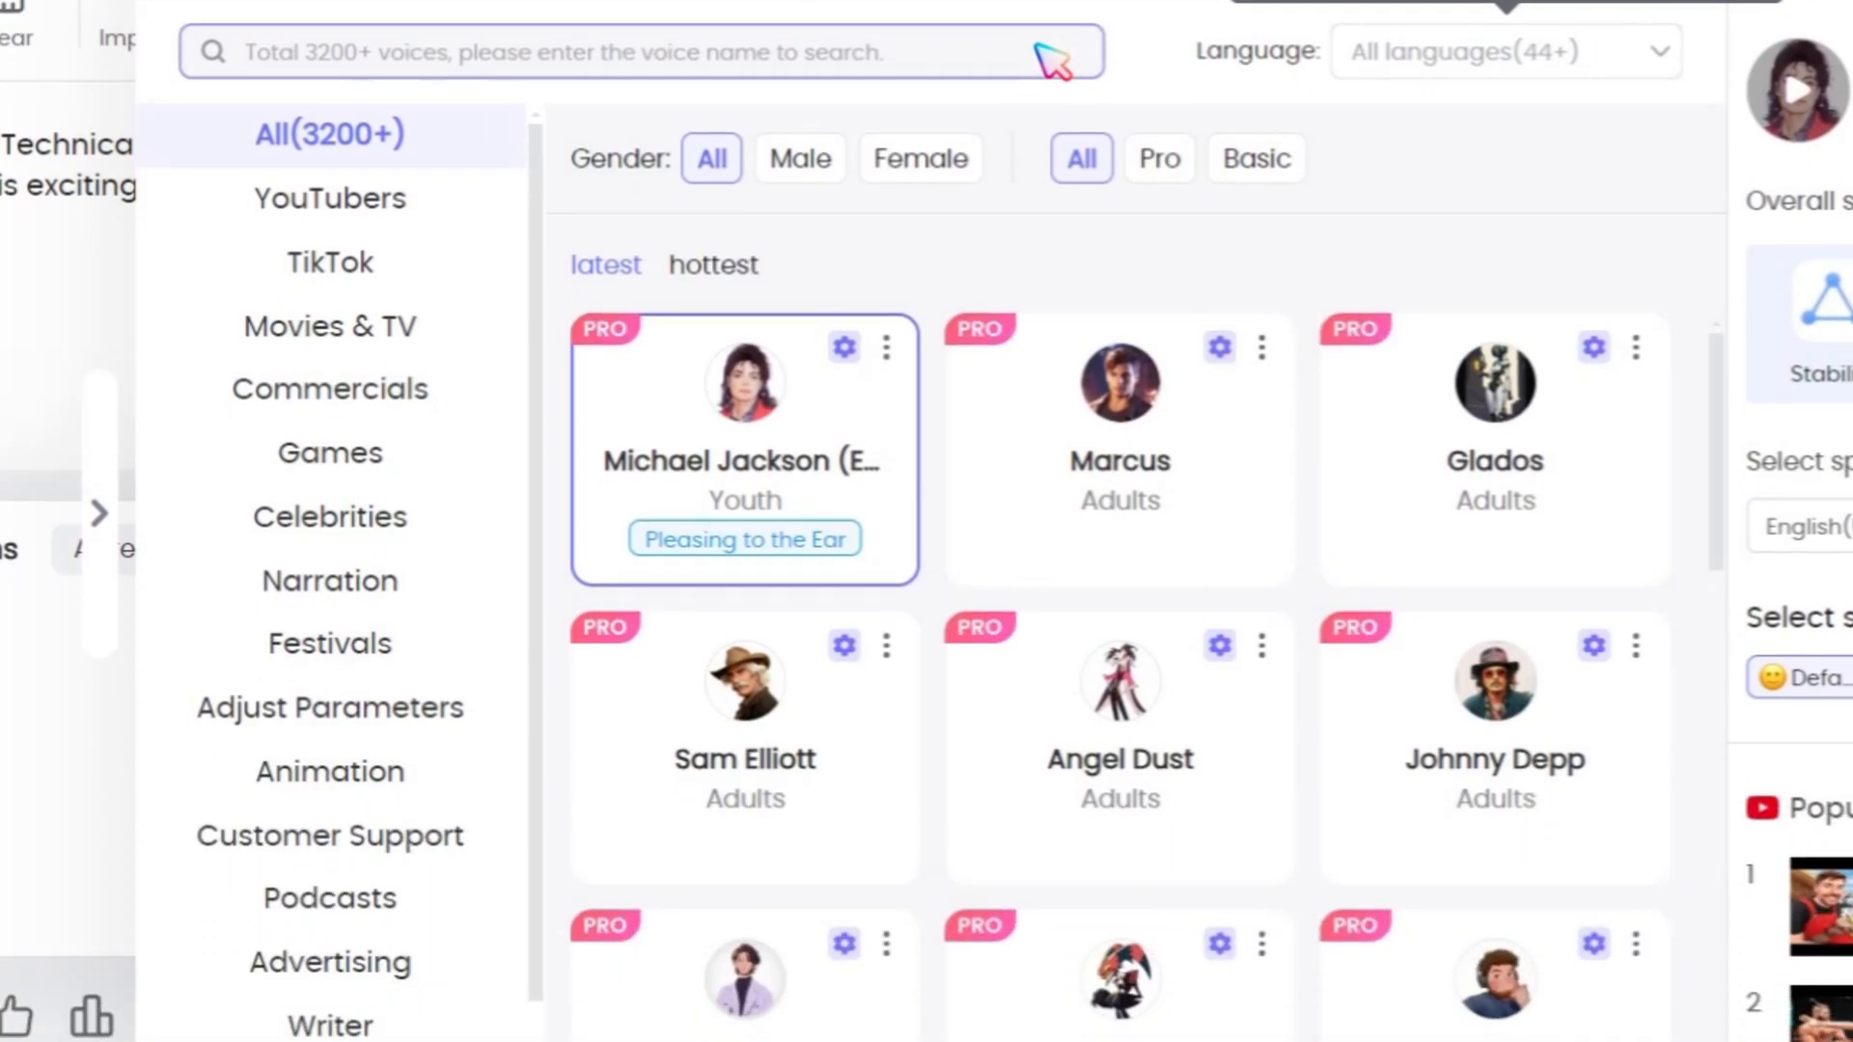
pyautogui.click(1501, 50)
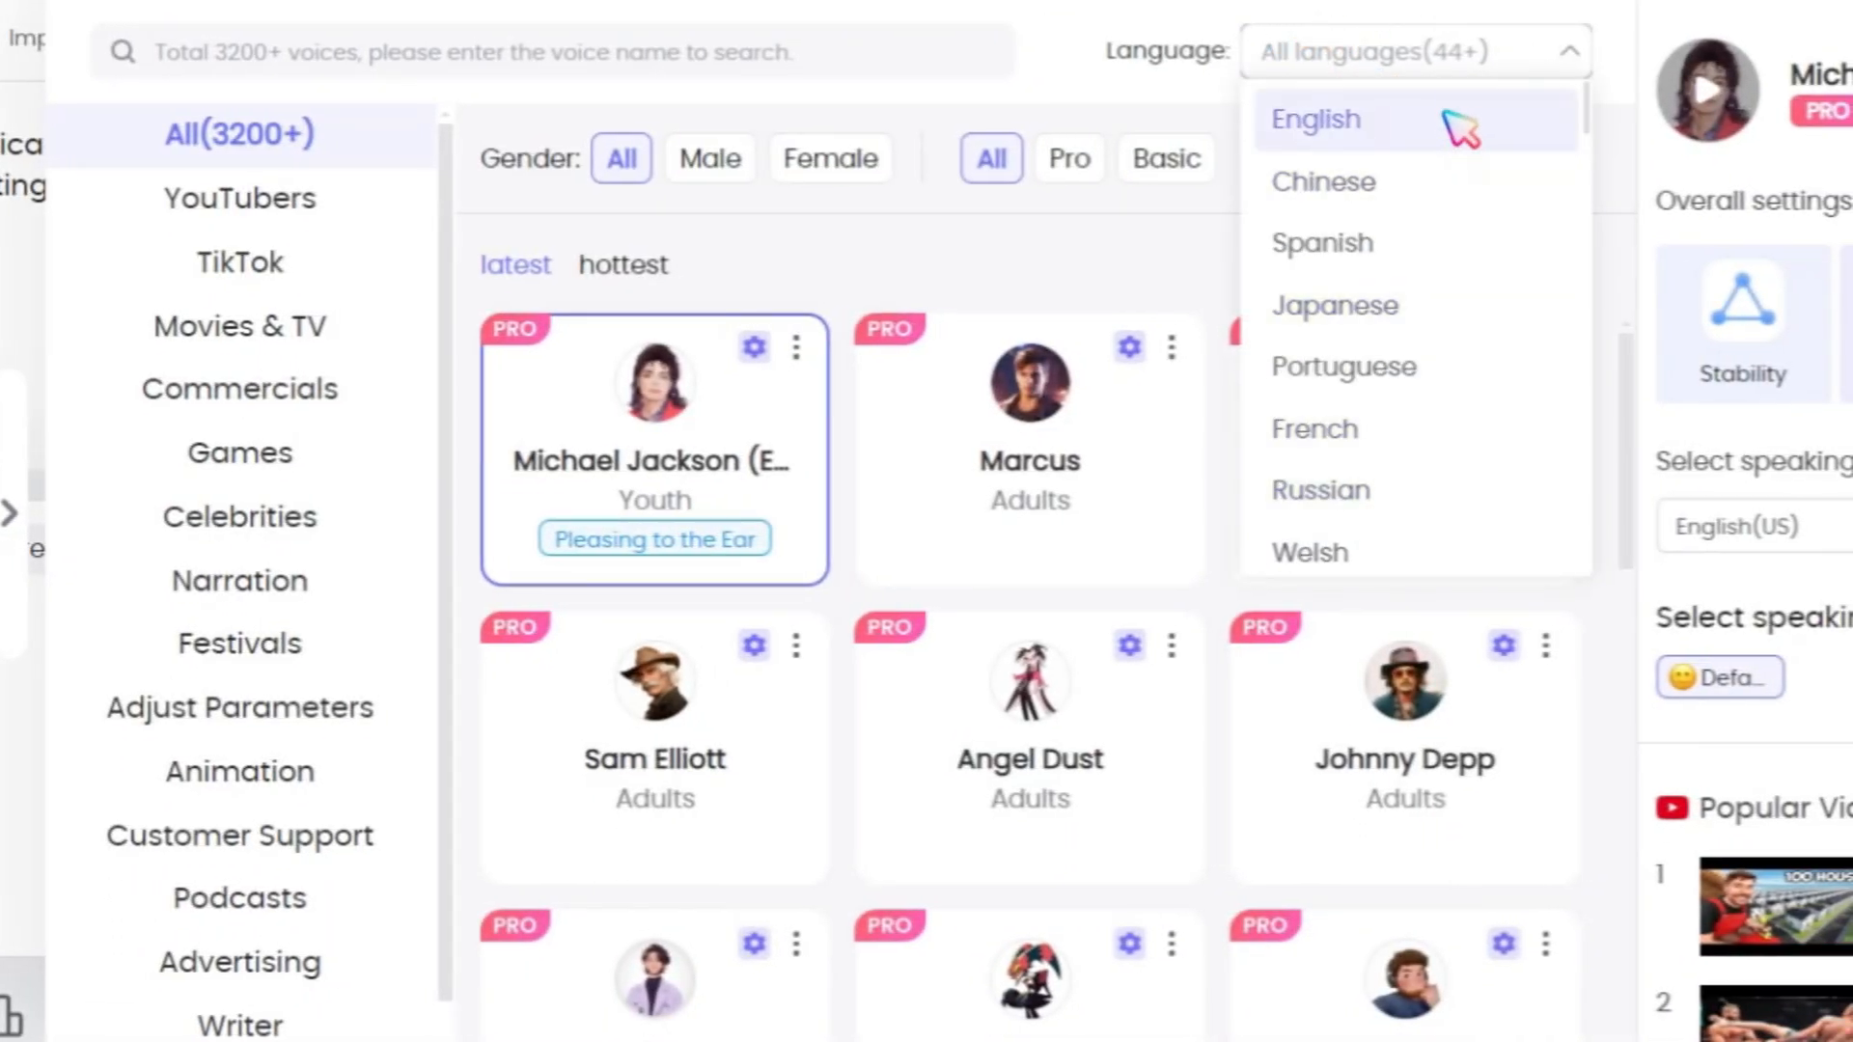
pyautogui.scroll(-3)
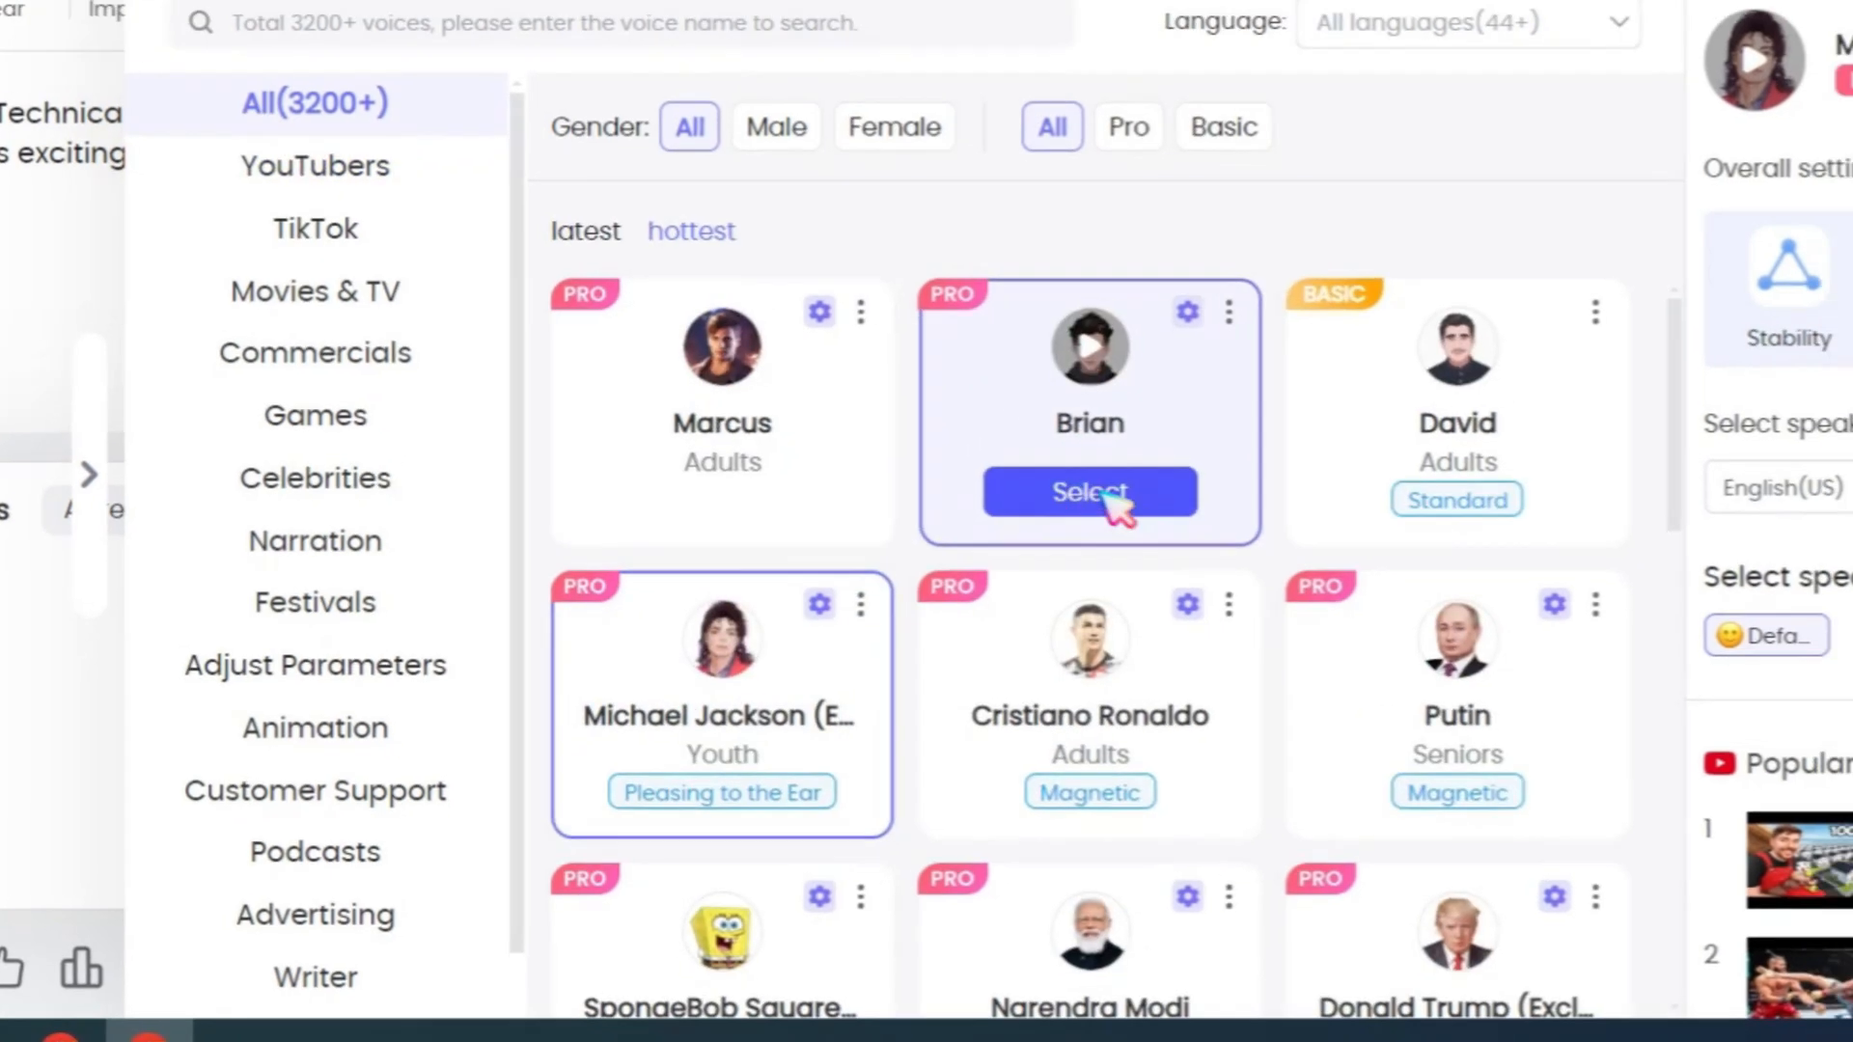
pyautogui.scroll(-3)
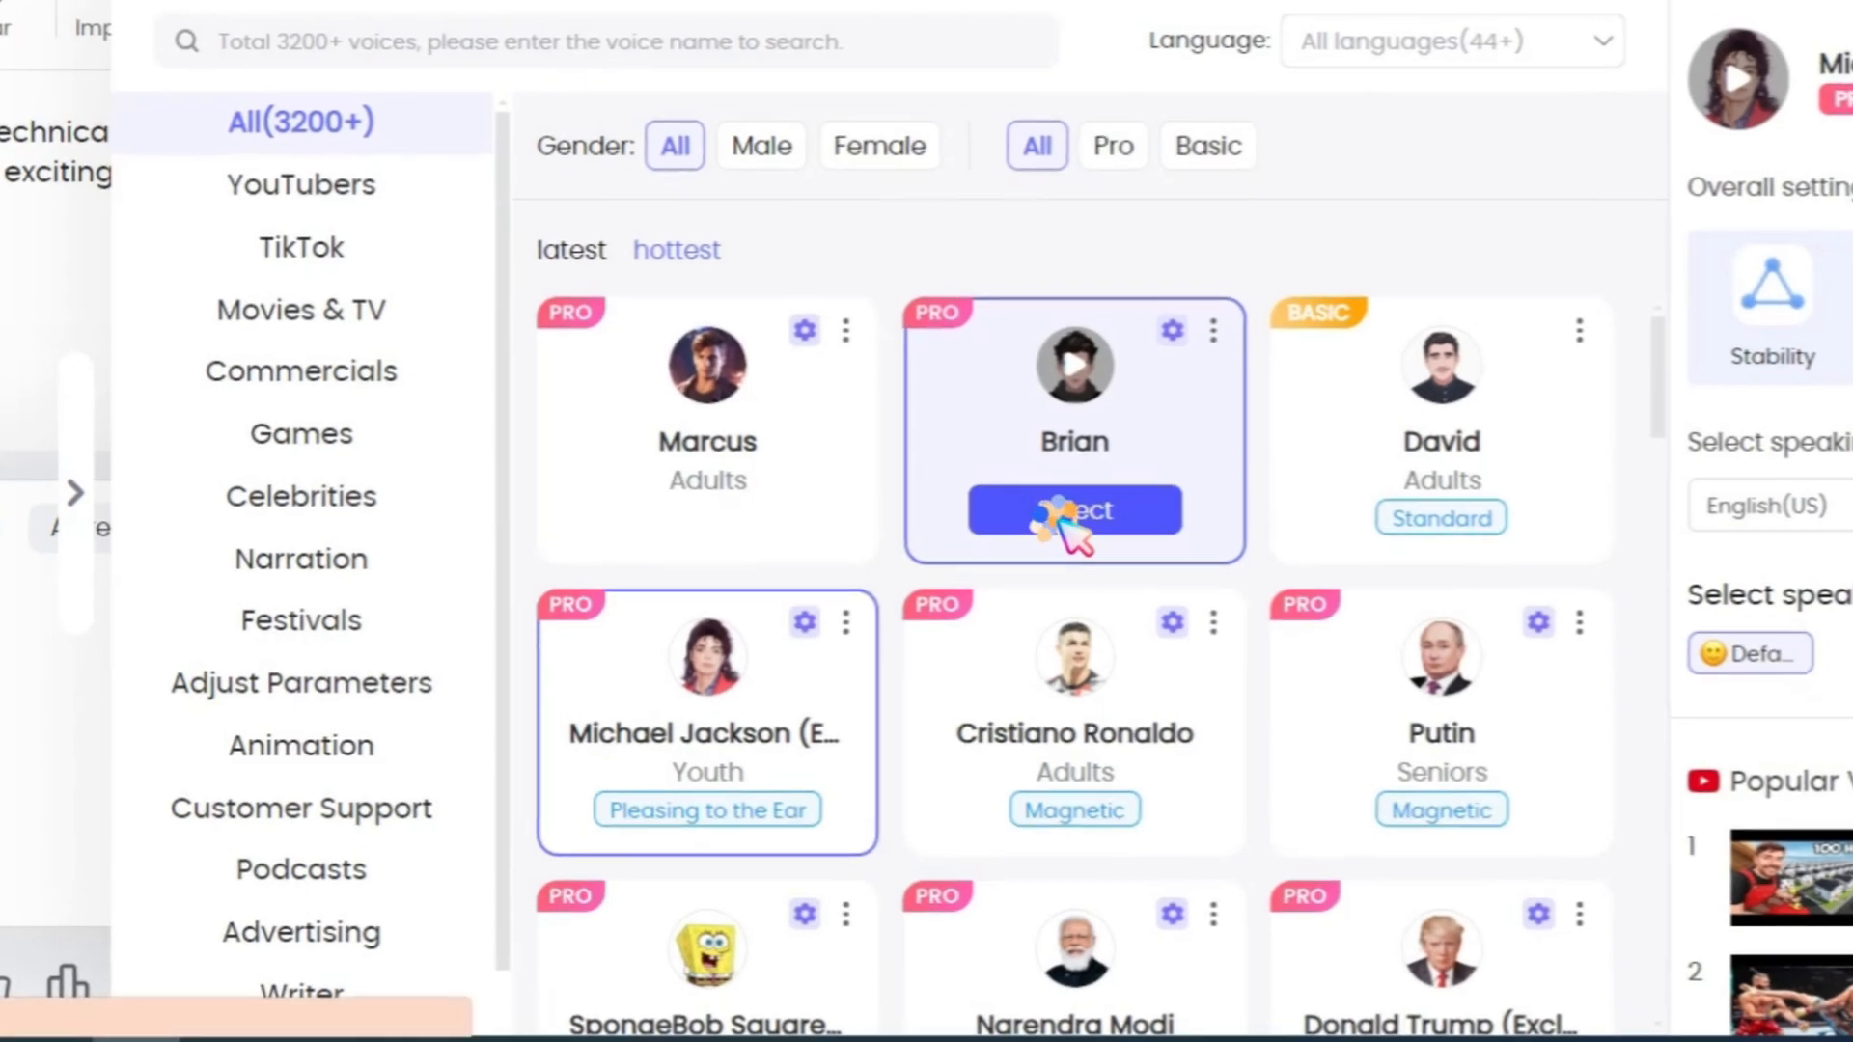
pyautogui.click(1073, 510)
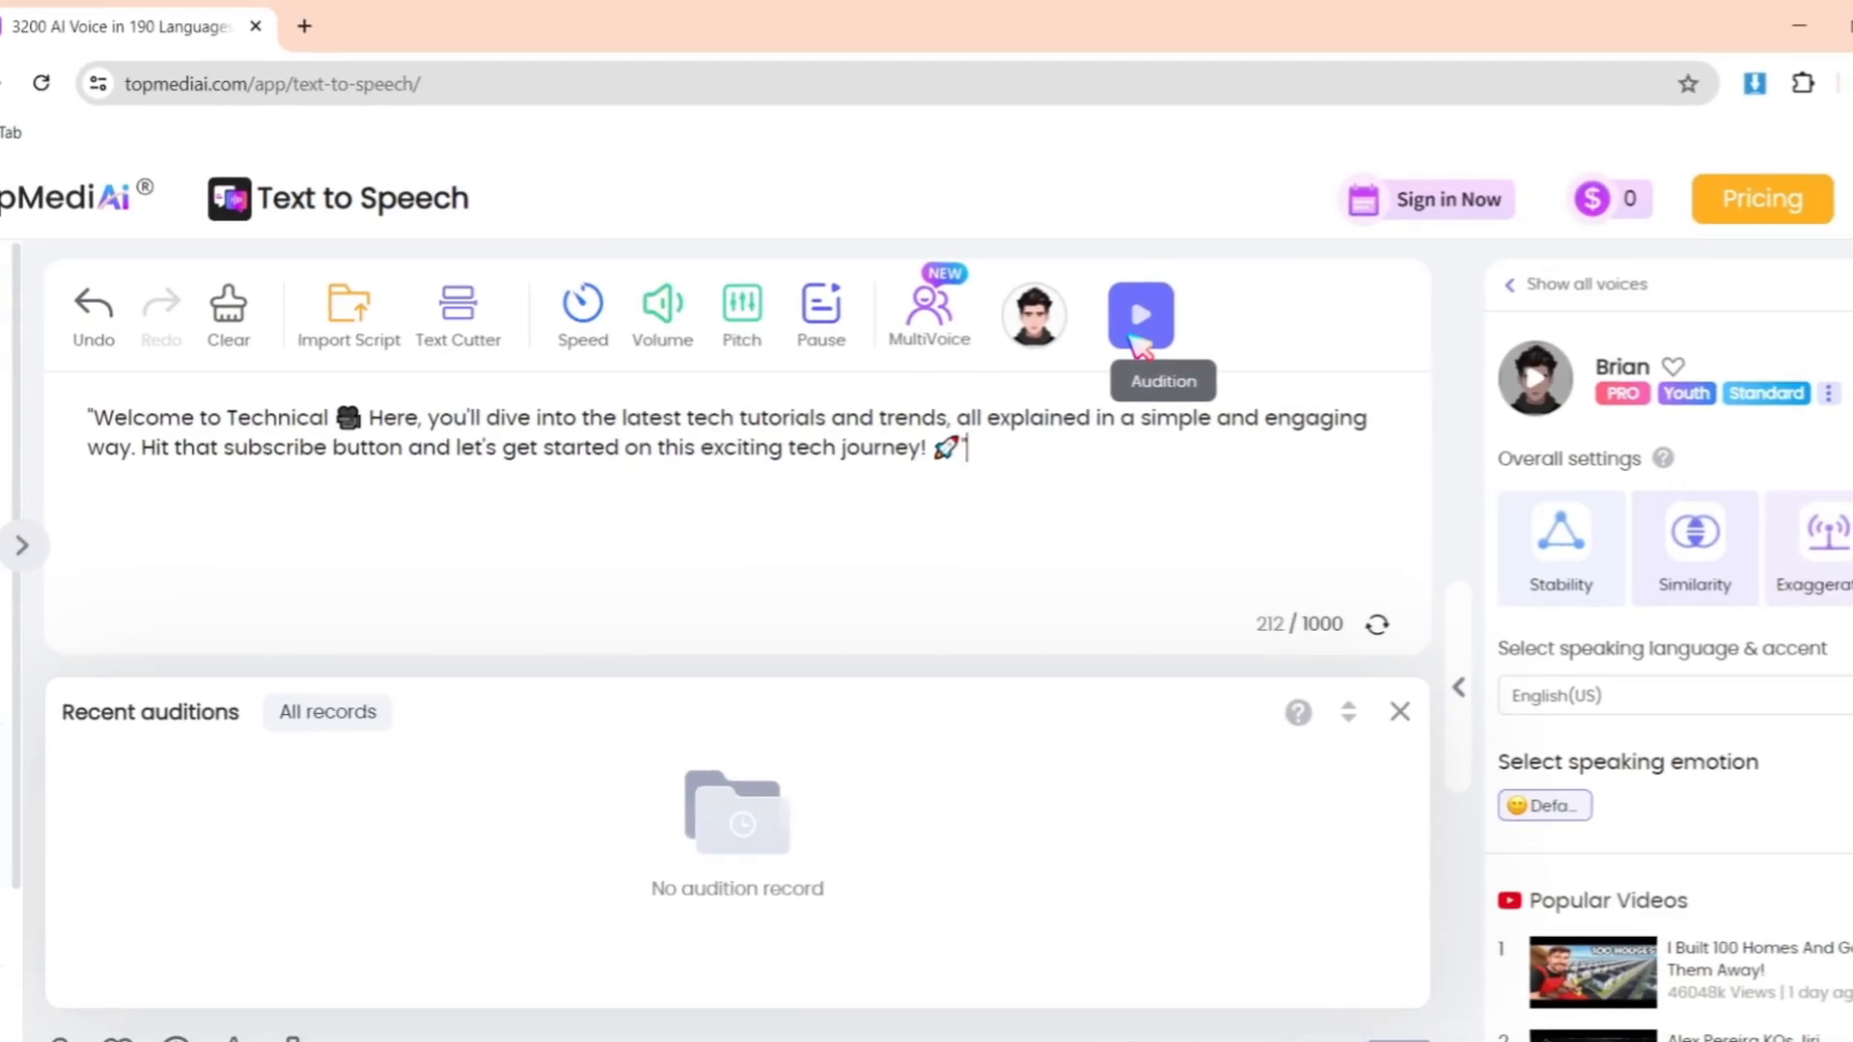
# Audition the script in Brian's voice, then switch to Marcus and audition again.
pyautogui.click(1139, 314)
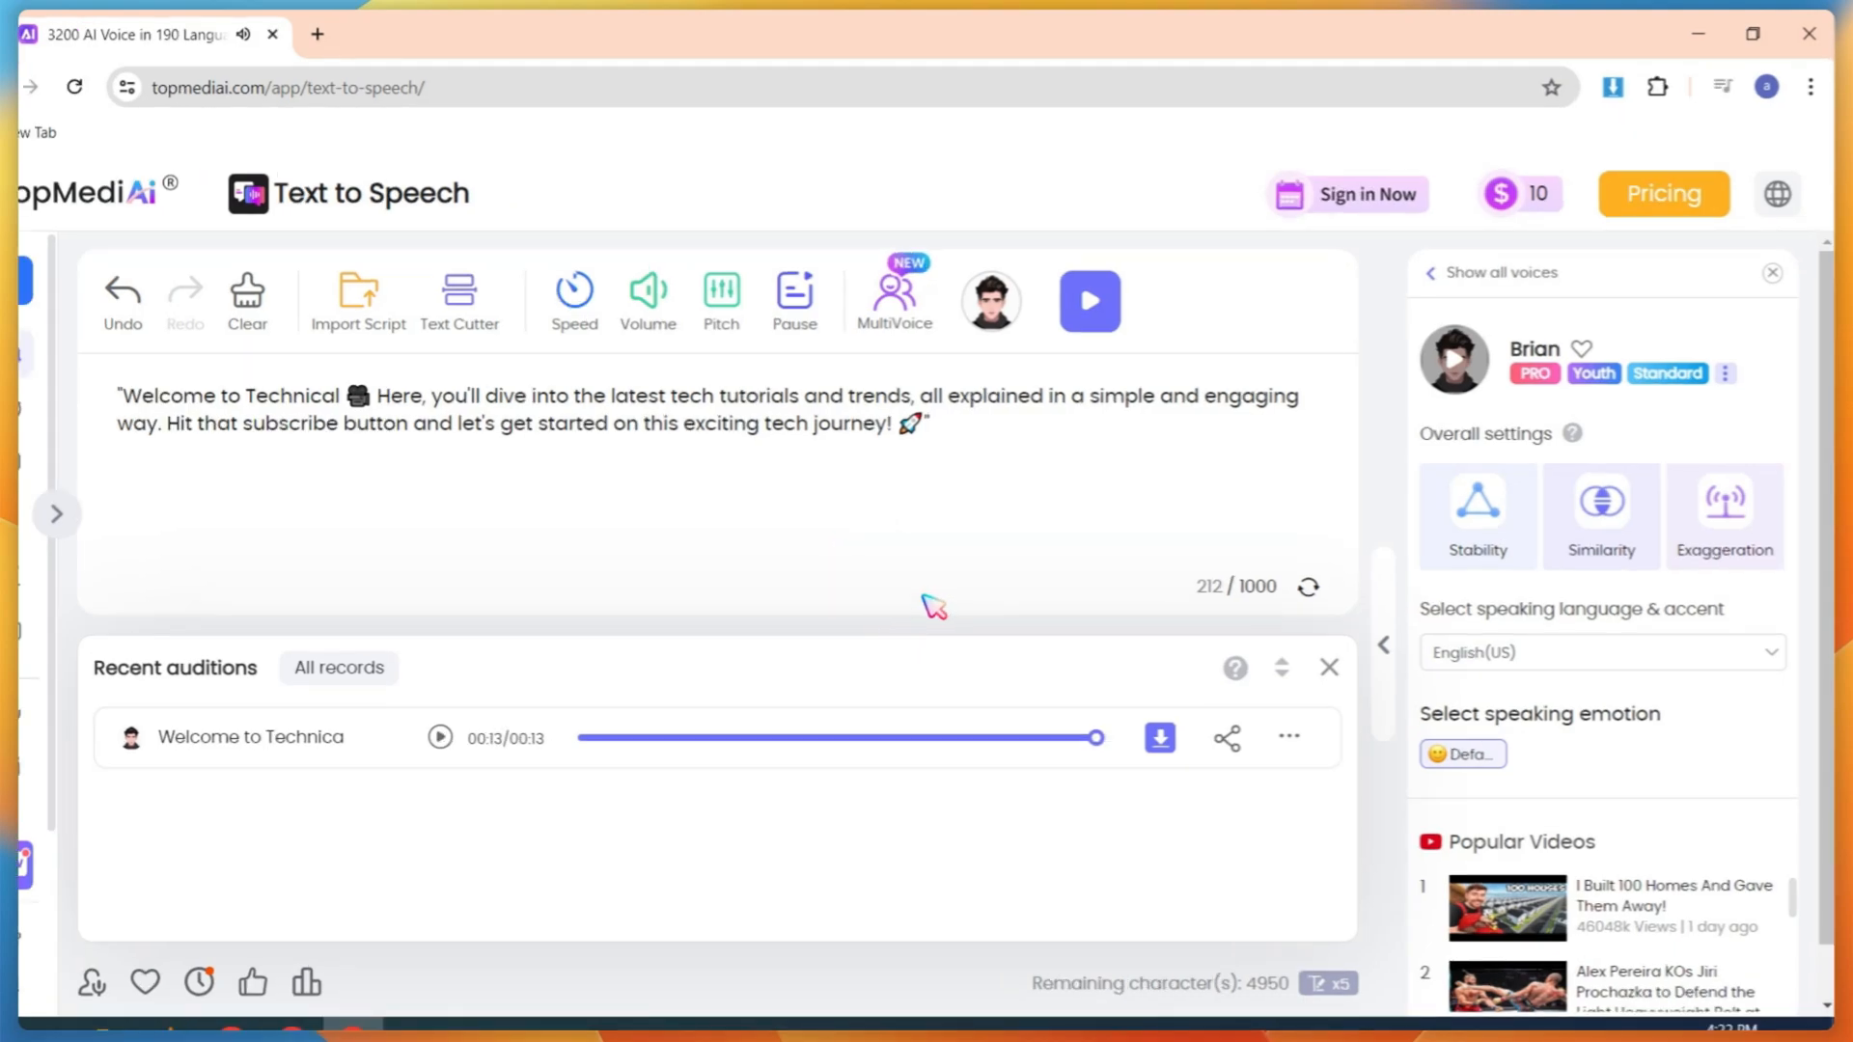
pyautogui.click(1504, 272)
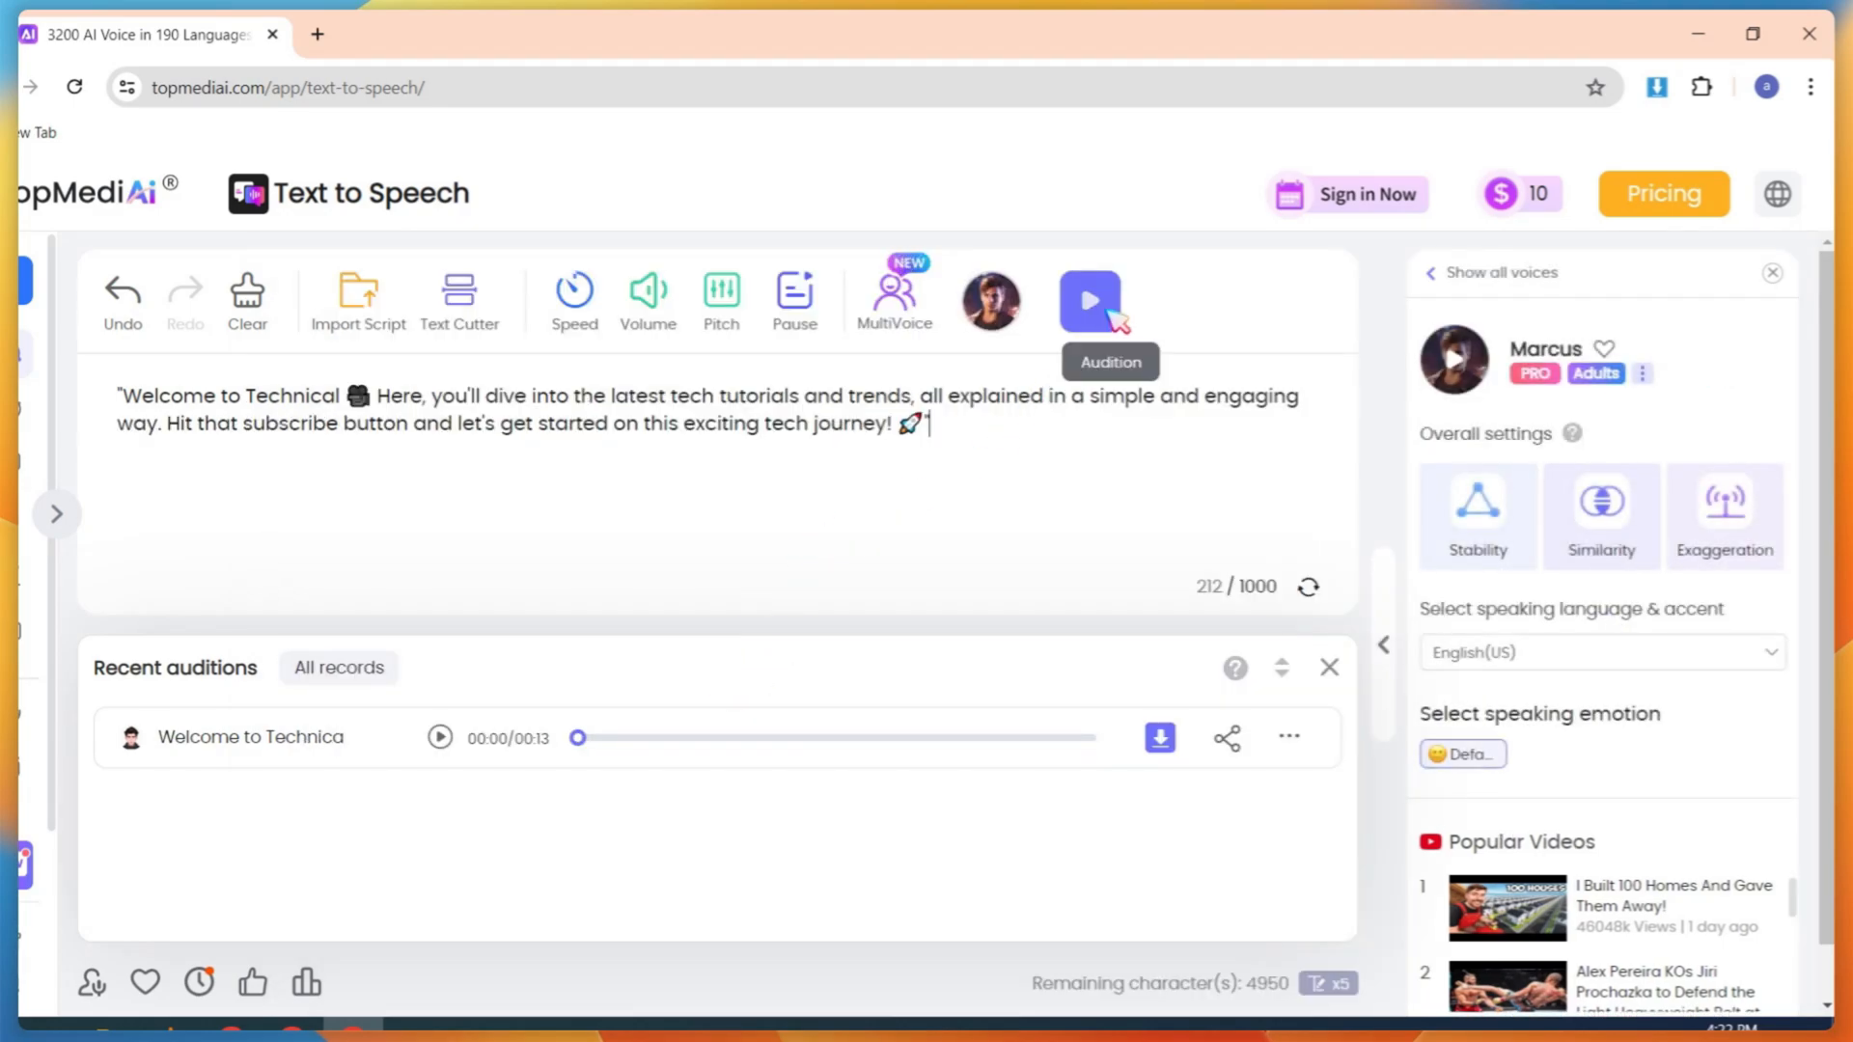
pyautogui.click(1088, 301)
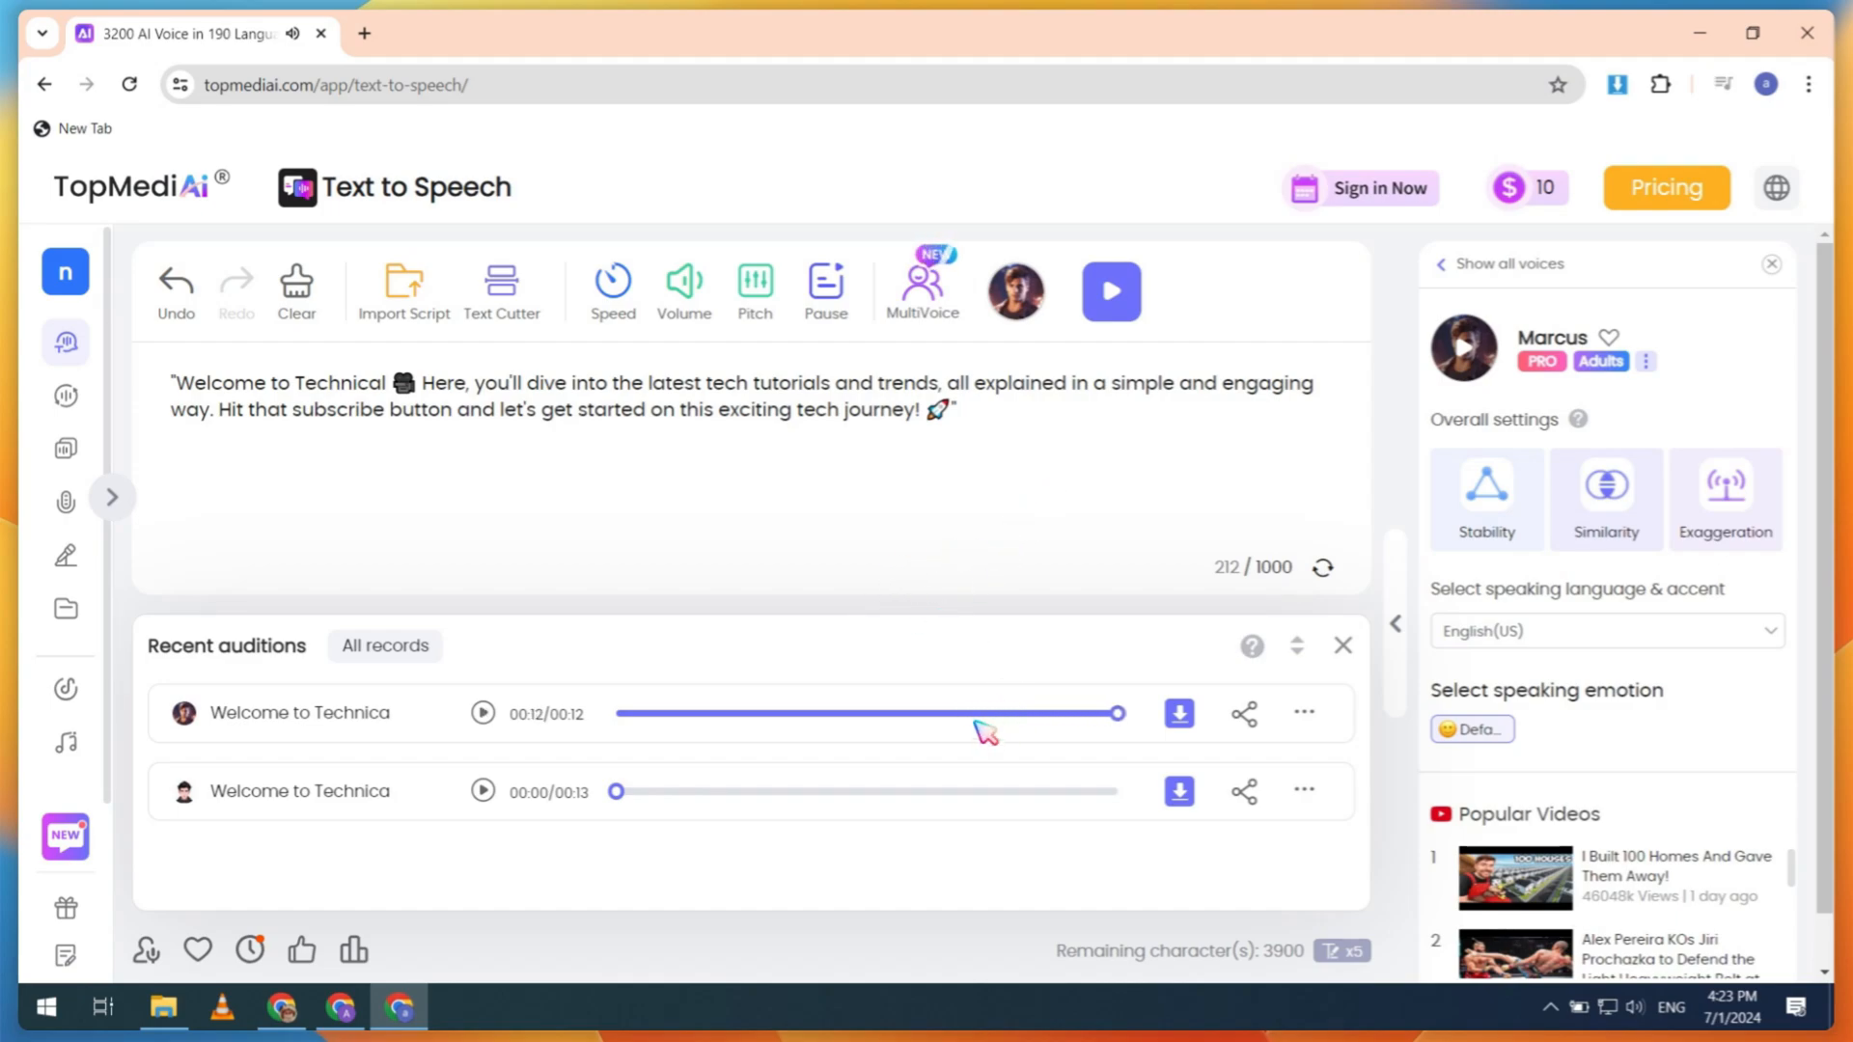
pyautogui.moveTo(1177, 713)
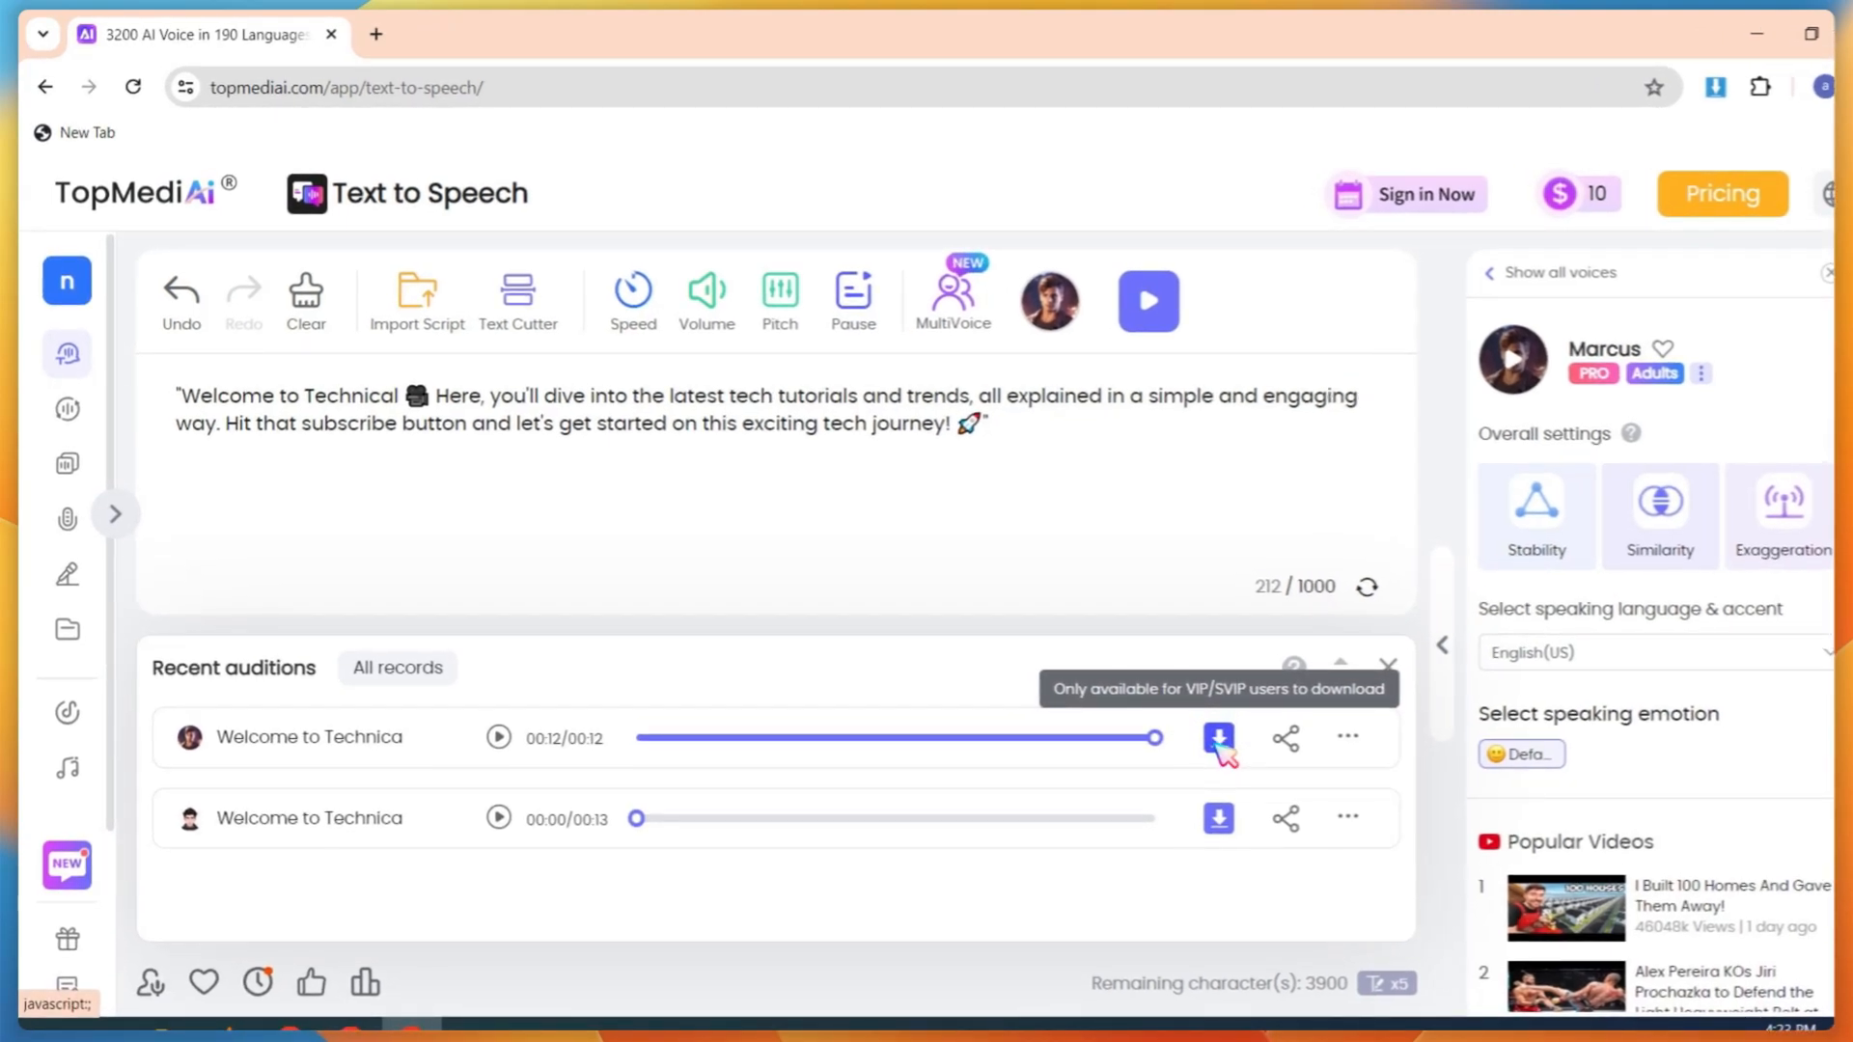
# Attempt to download the Marcus audition, hitting the membership-required notice.
pyautogui.click(1218, 737)
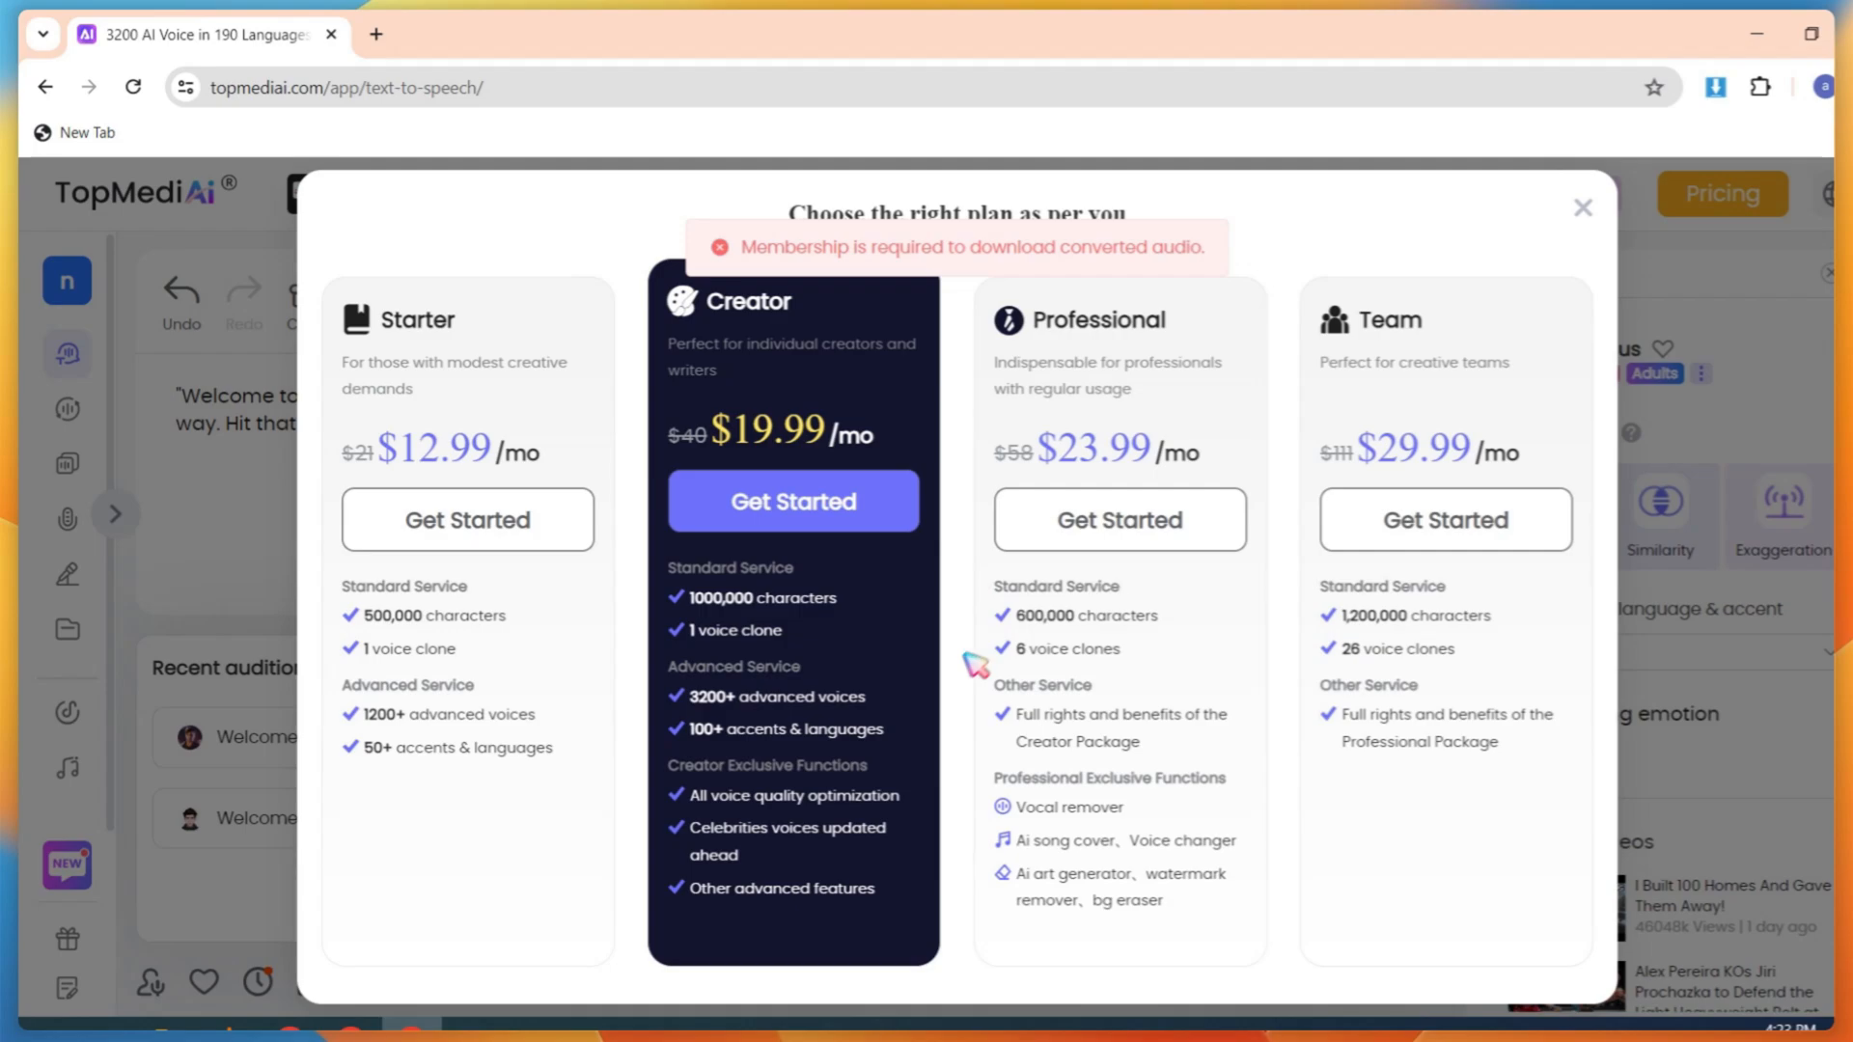
pyautogui.moveTo(946, 698)
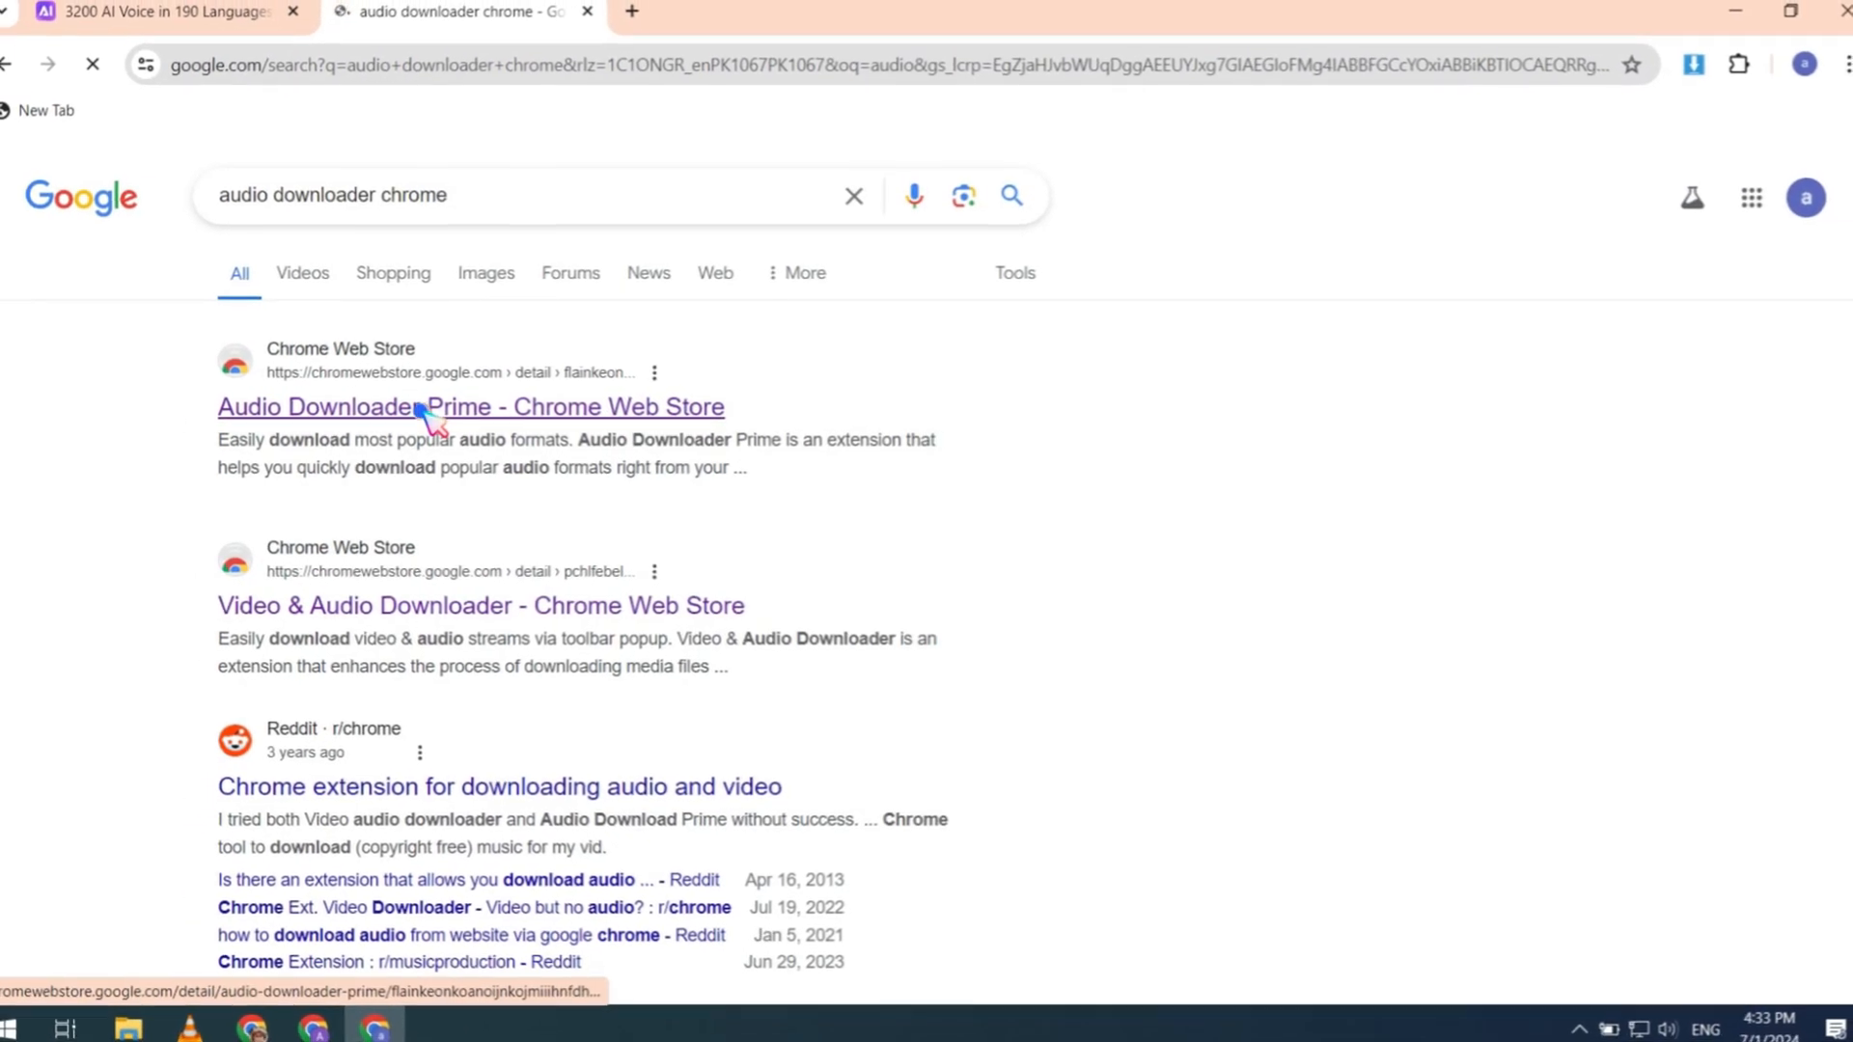
# Install Audio Downloader Prime from the Chrome Web Store.
pyautogui.click(471, 407)
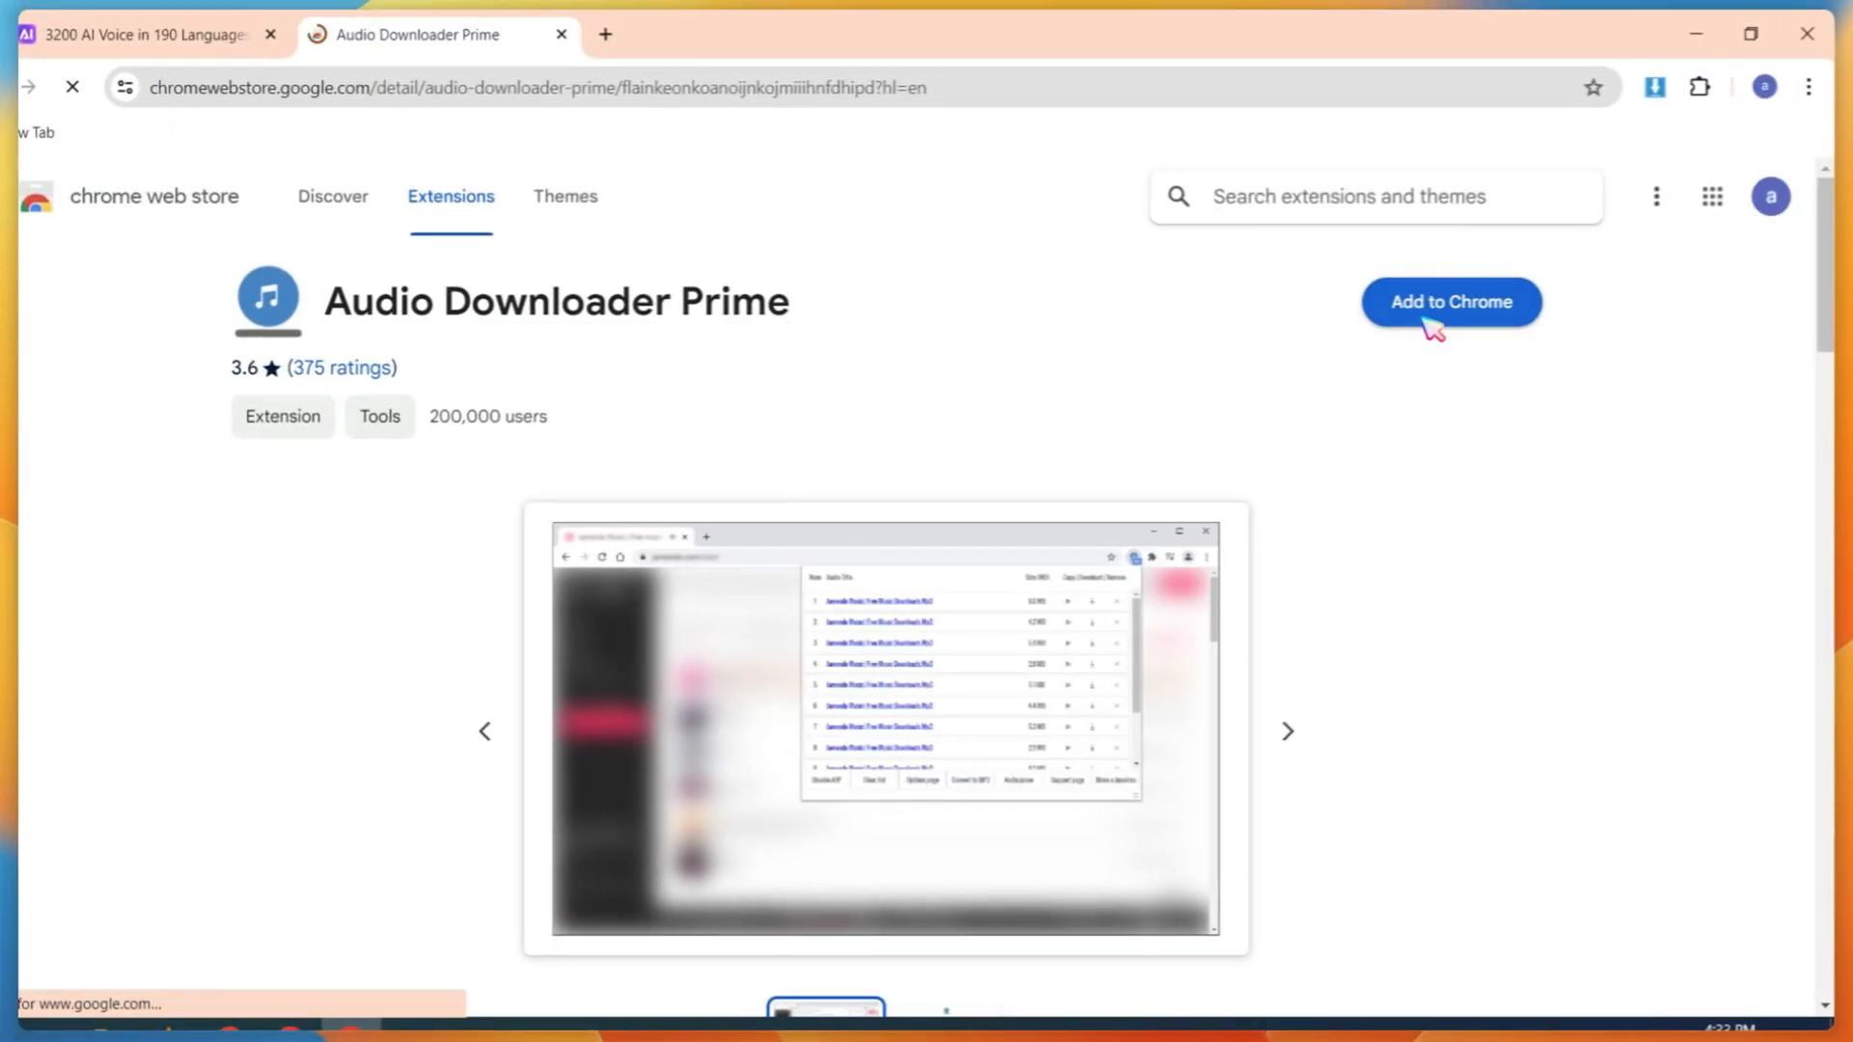
pyautogui.click(1449, 301)
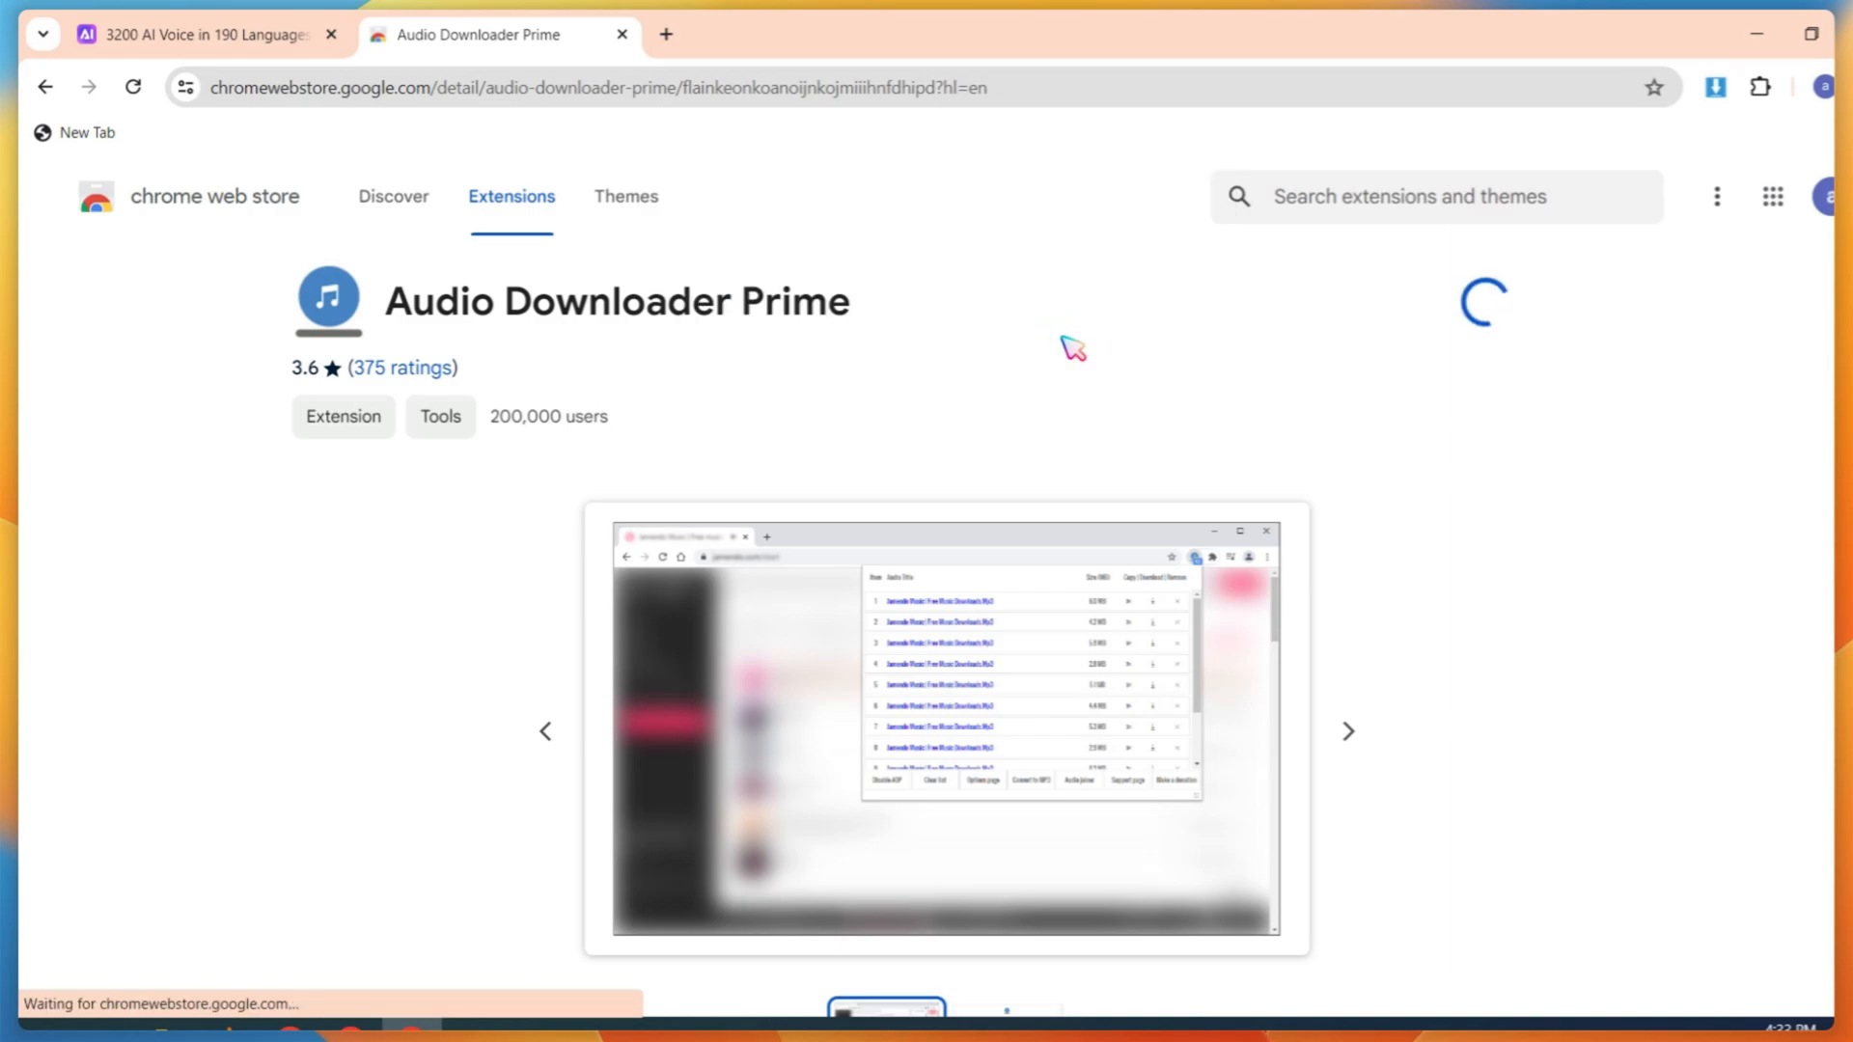
pyautogui.click(1760, 86)
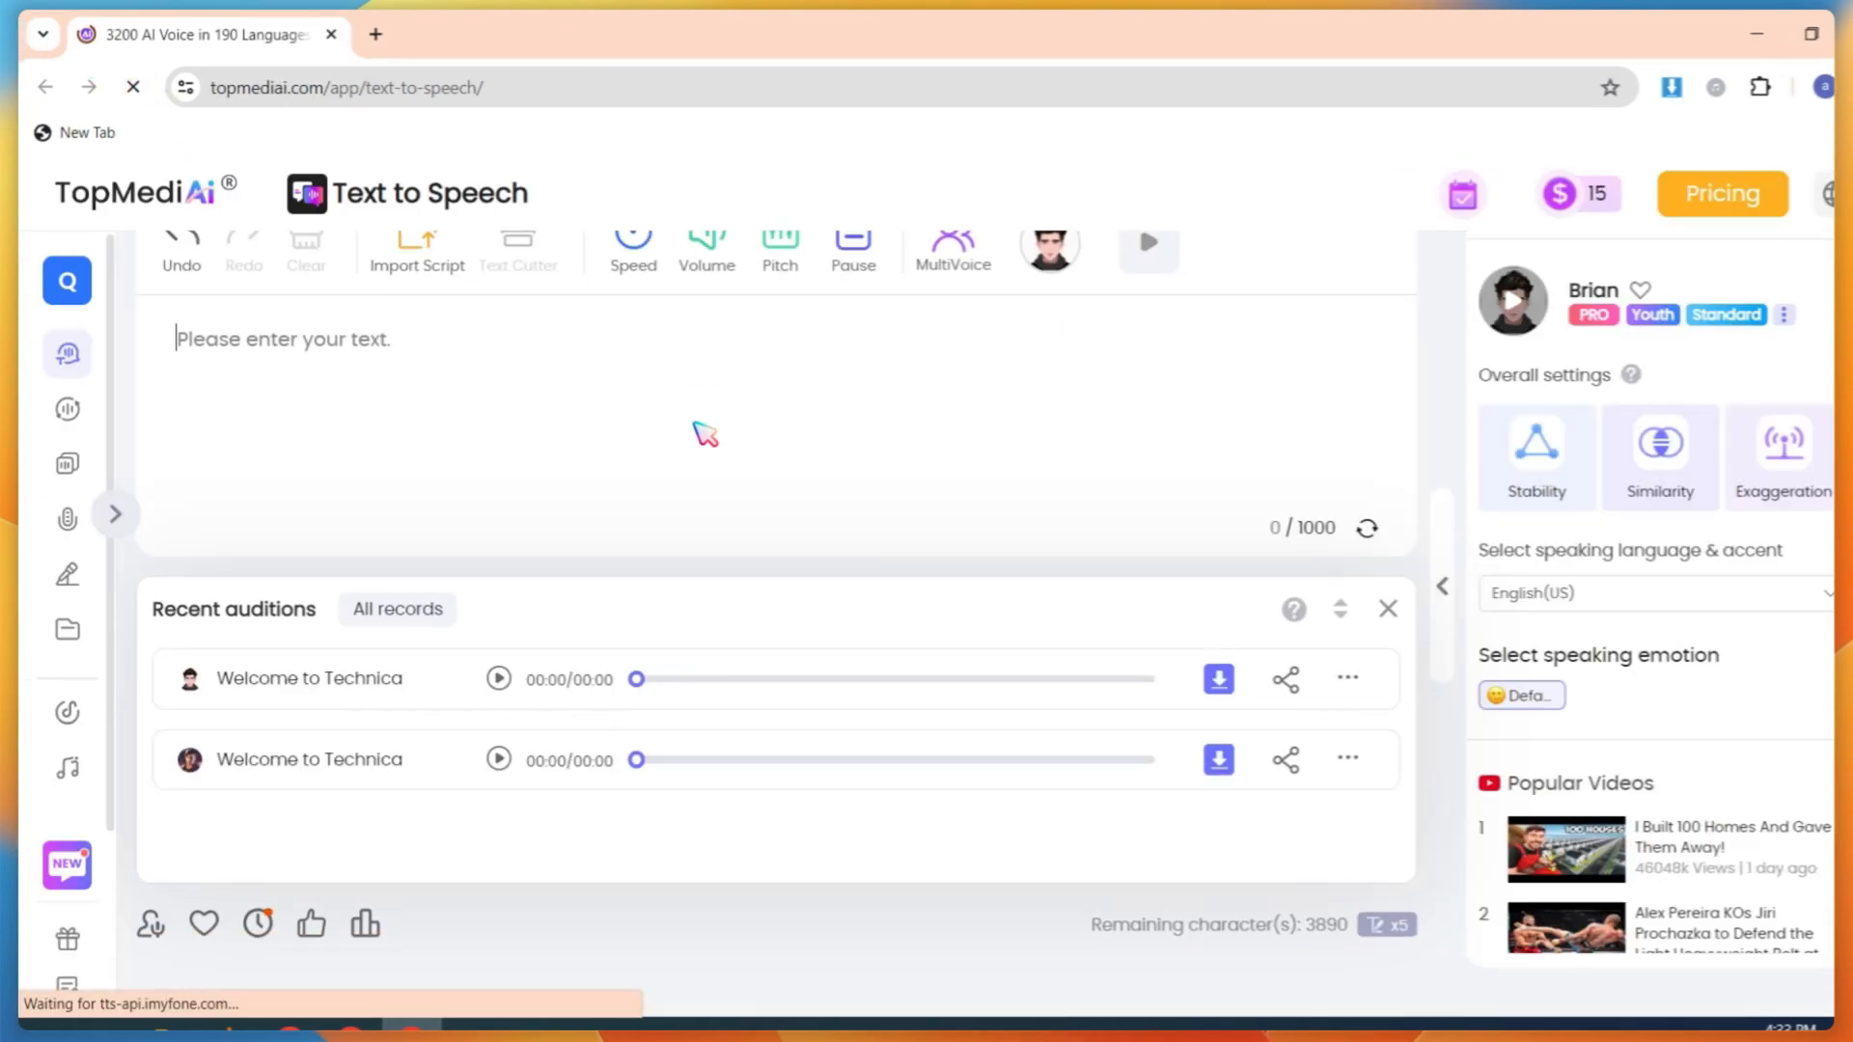
# Play the Marcus and Brian auditions so the extension captures the audio.
pyautogui.click(498, 724)
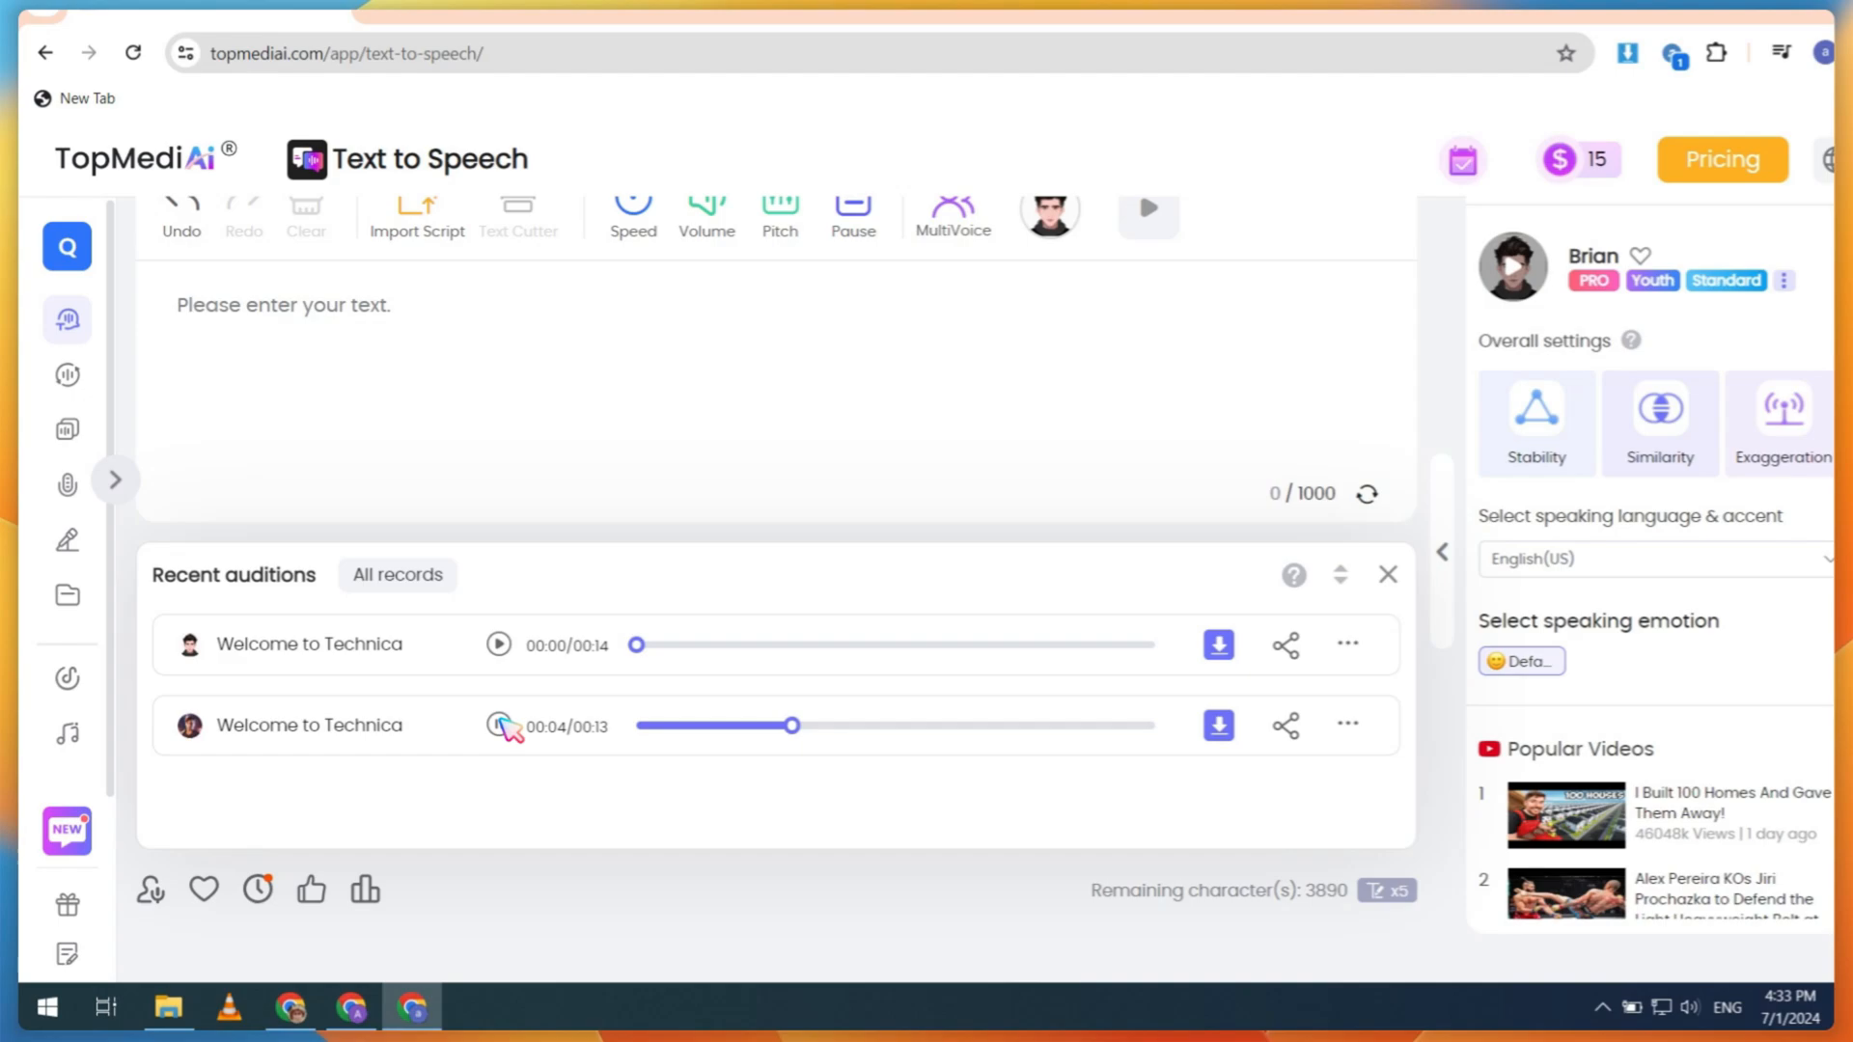
pyautogui.click(495, 644)
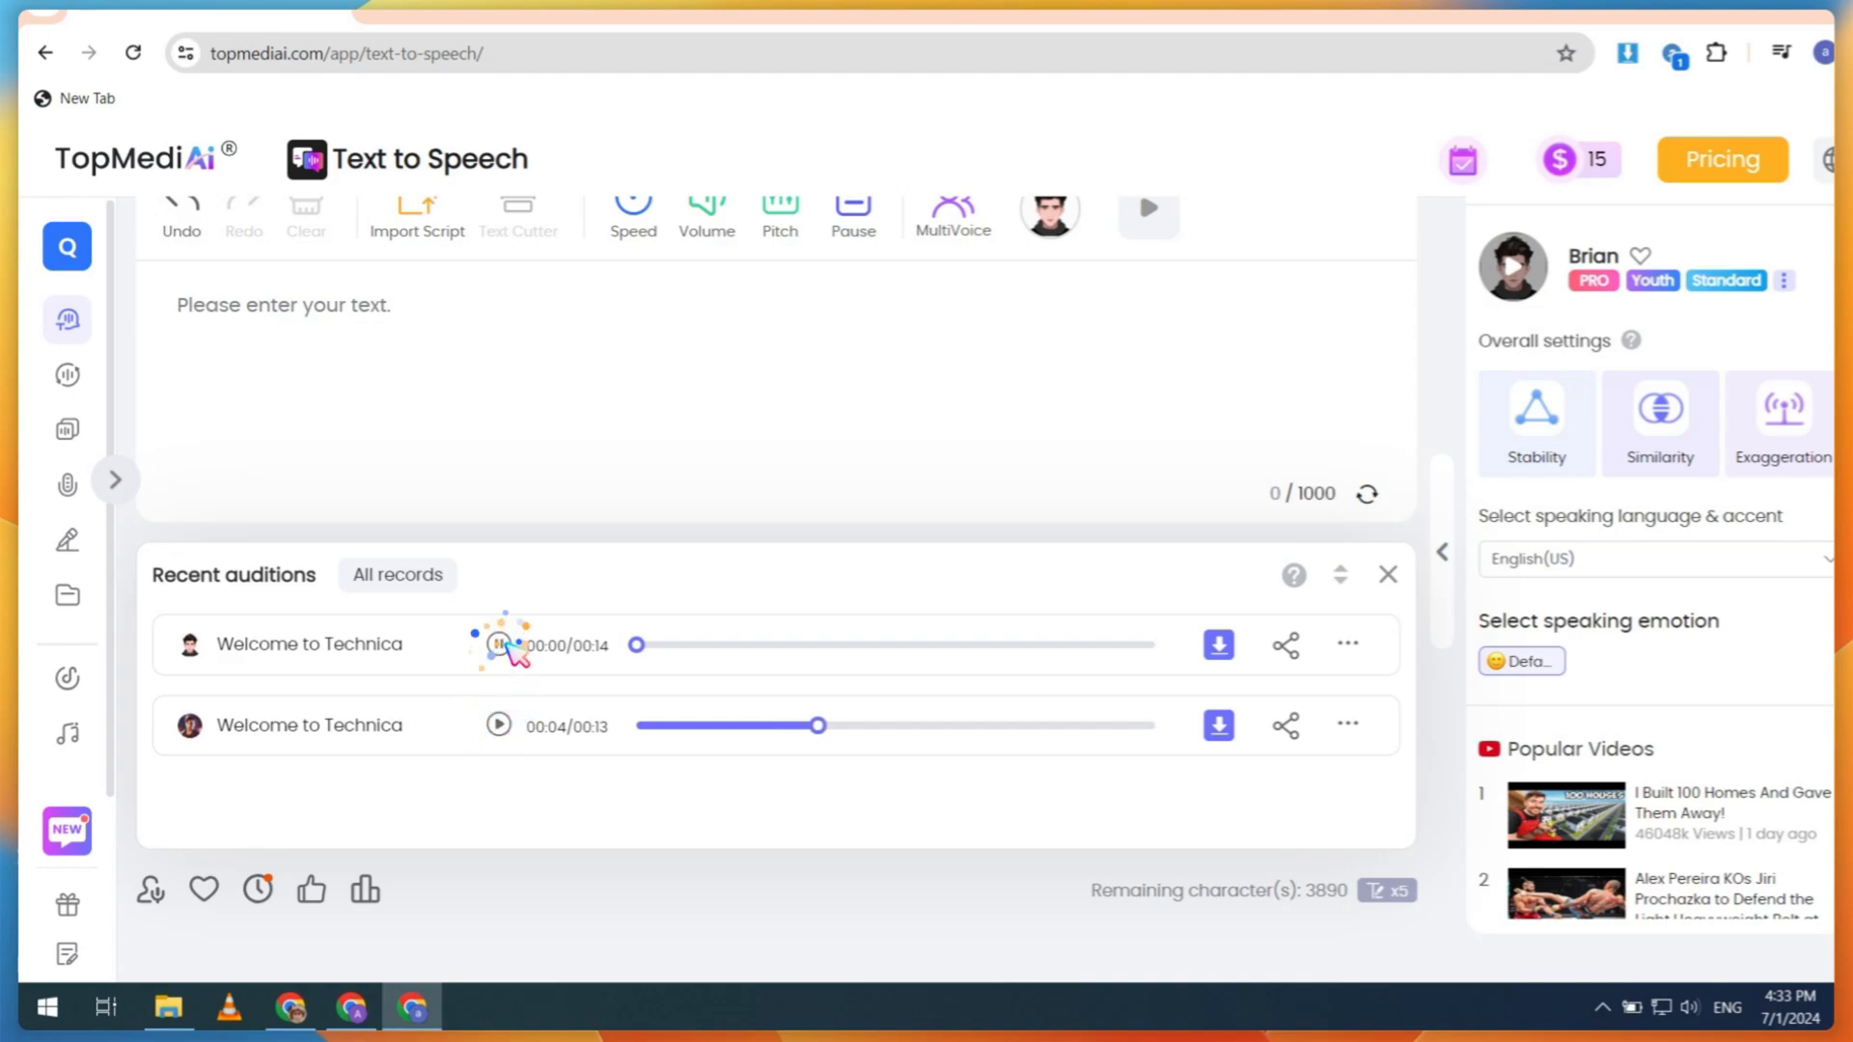
pyautogui.click(496, 644)
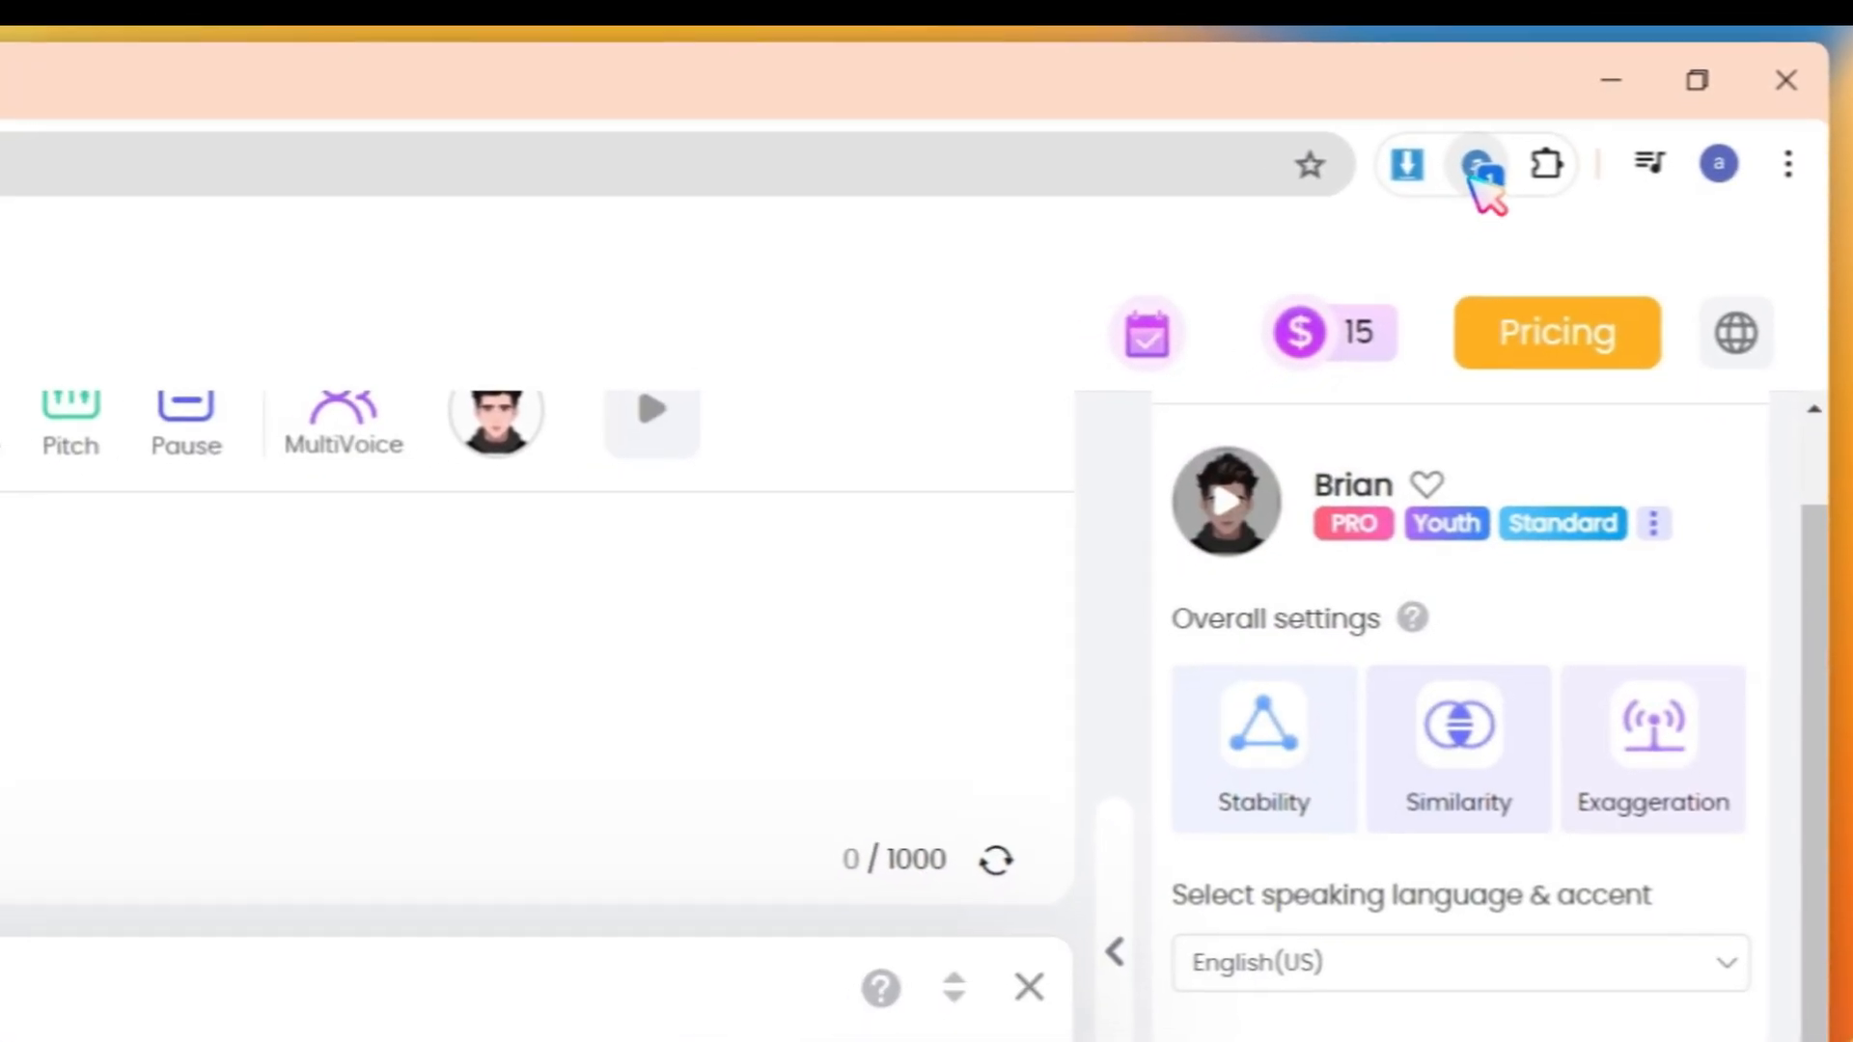
# Download the captured 1.1 MB mp3 from Audio Downloader Prime and open it.
pyautogui.click(1478, 162)
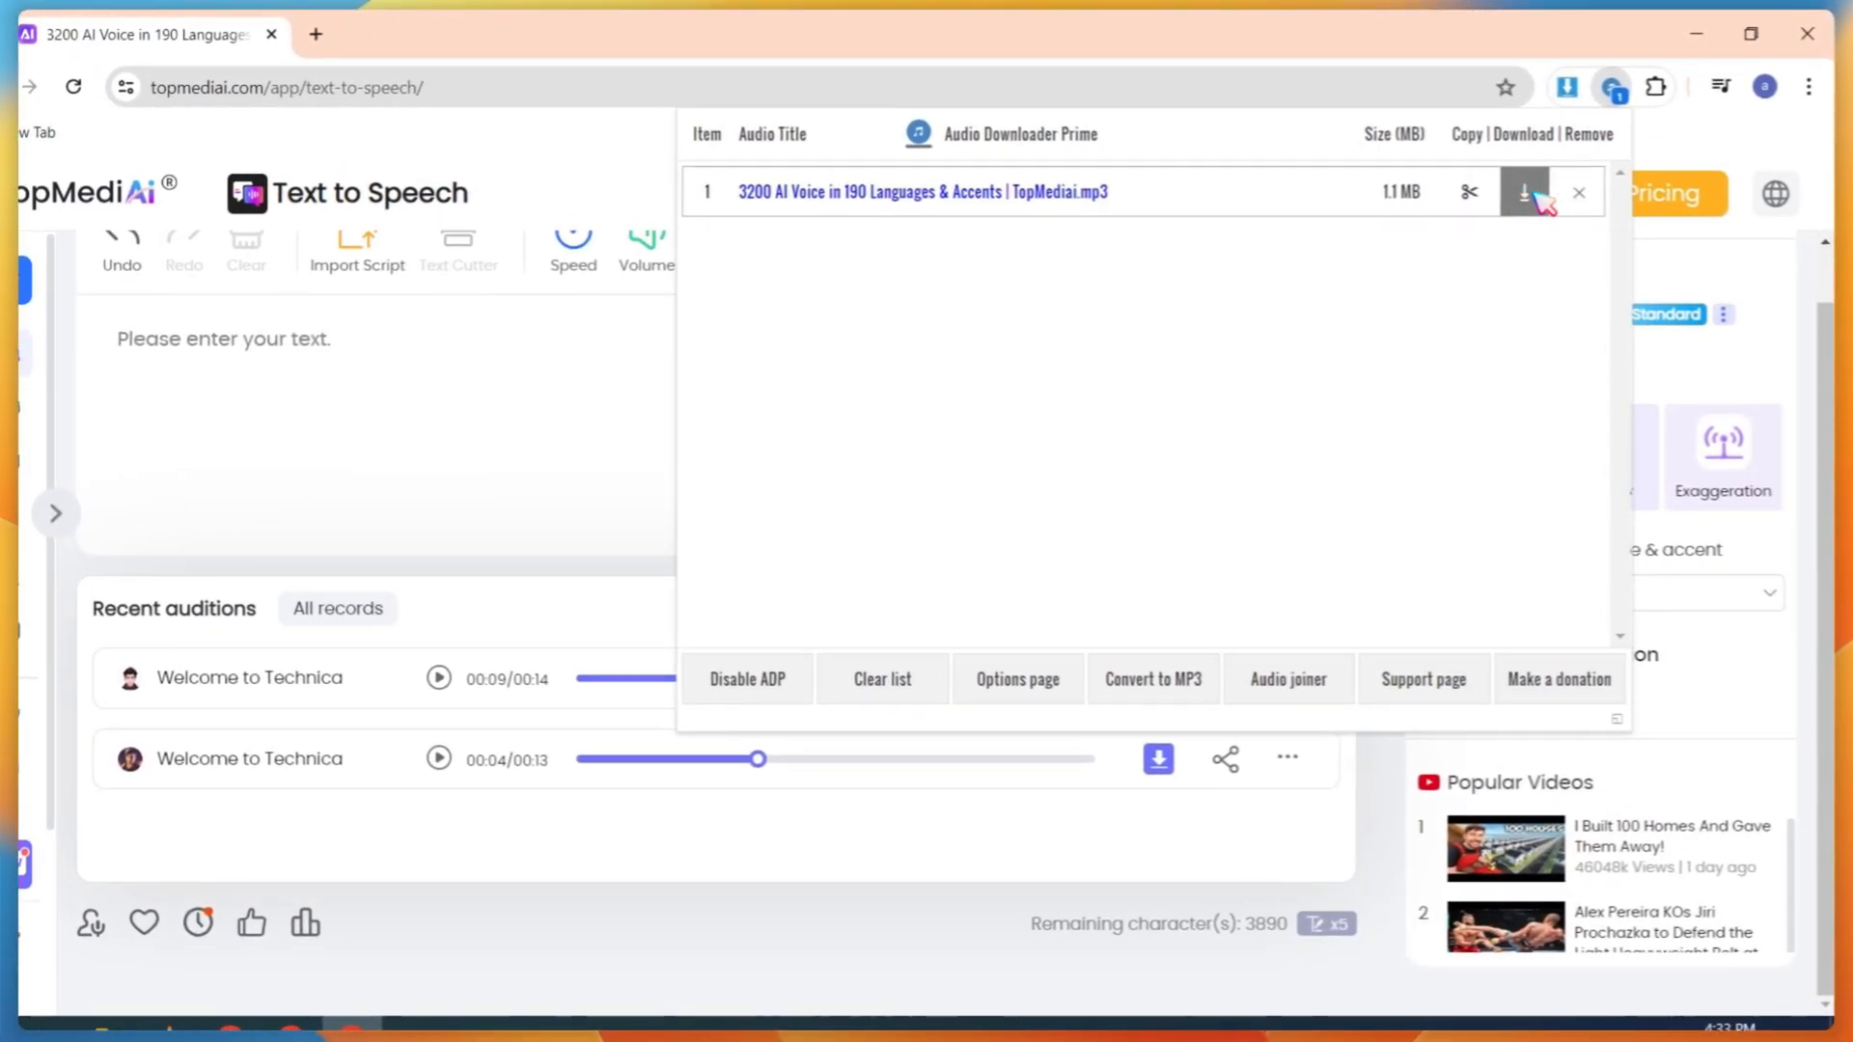
pyautogui.click(1525, 191)
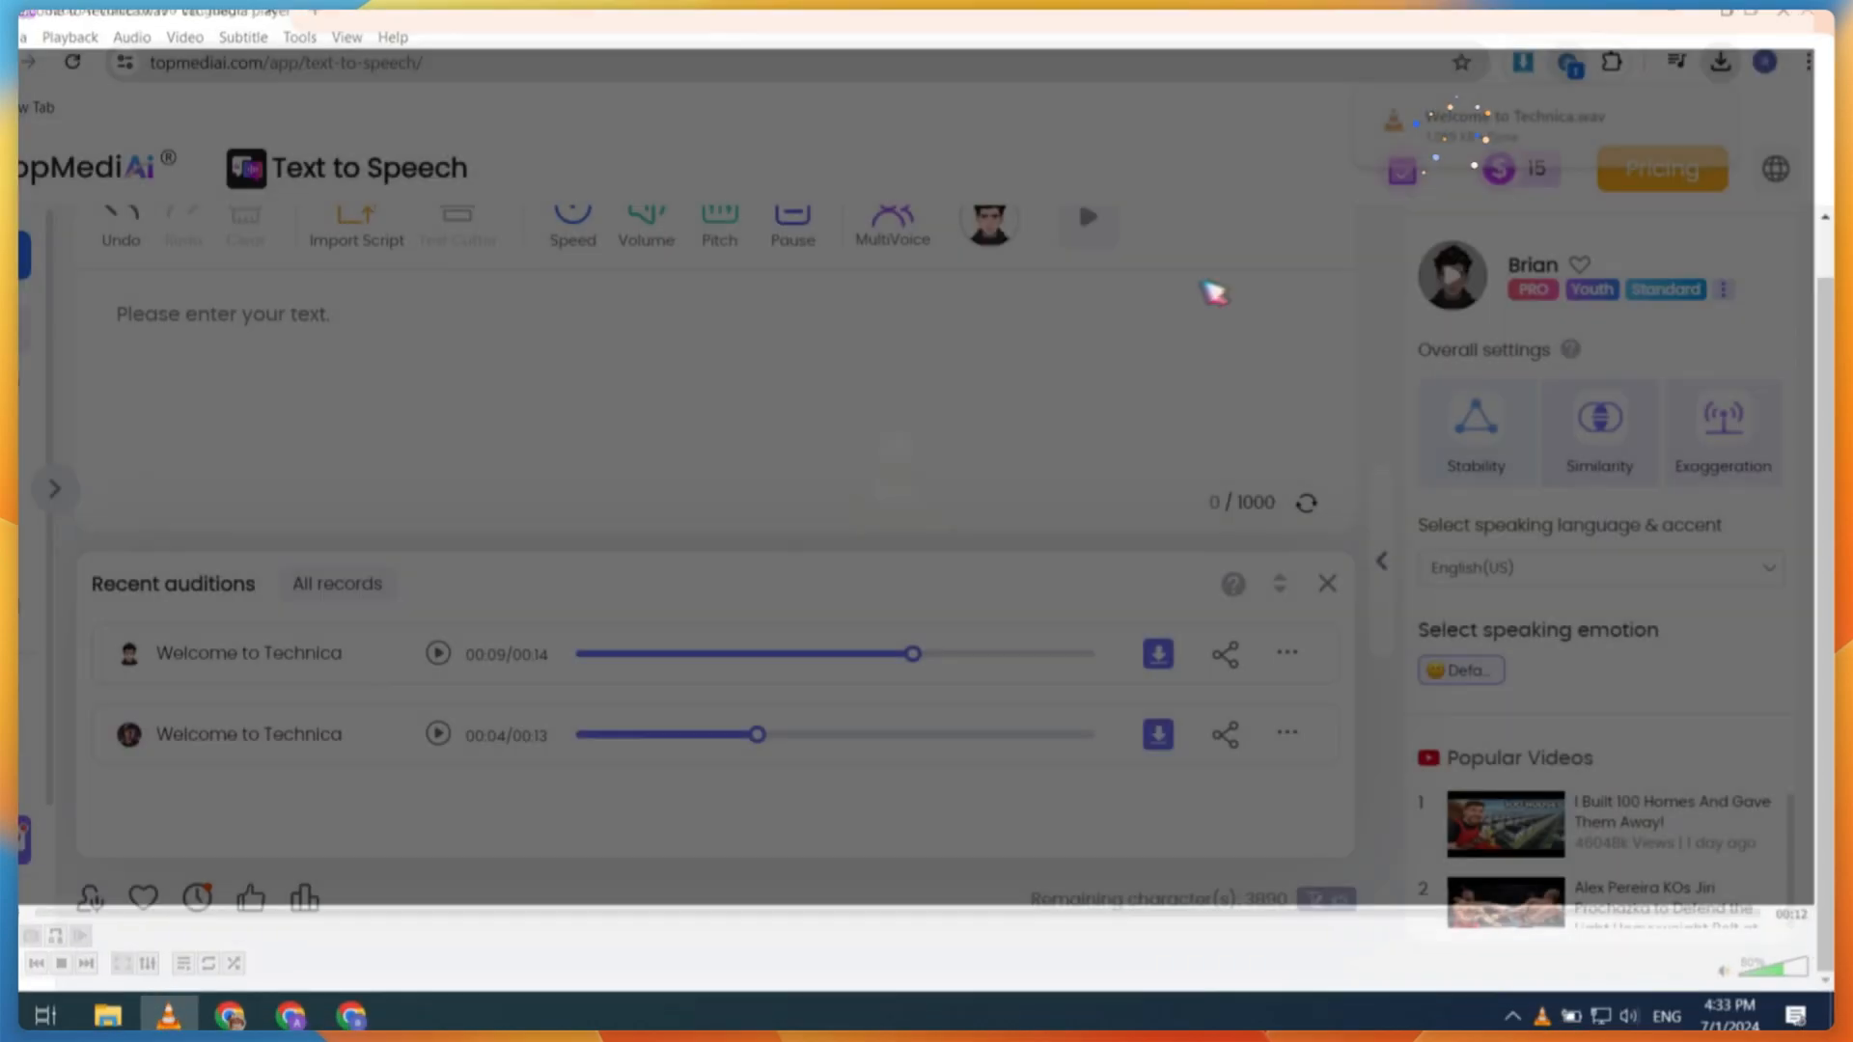
pyautogui.click(170, 1014)
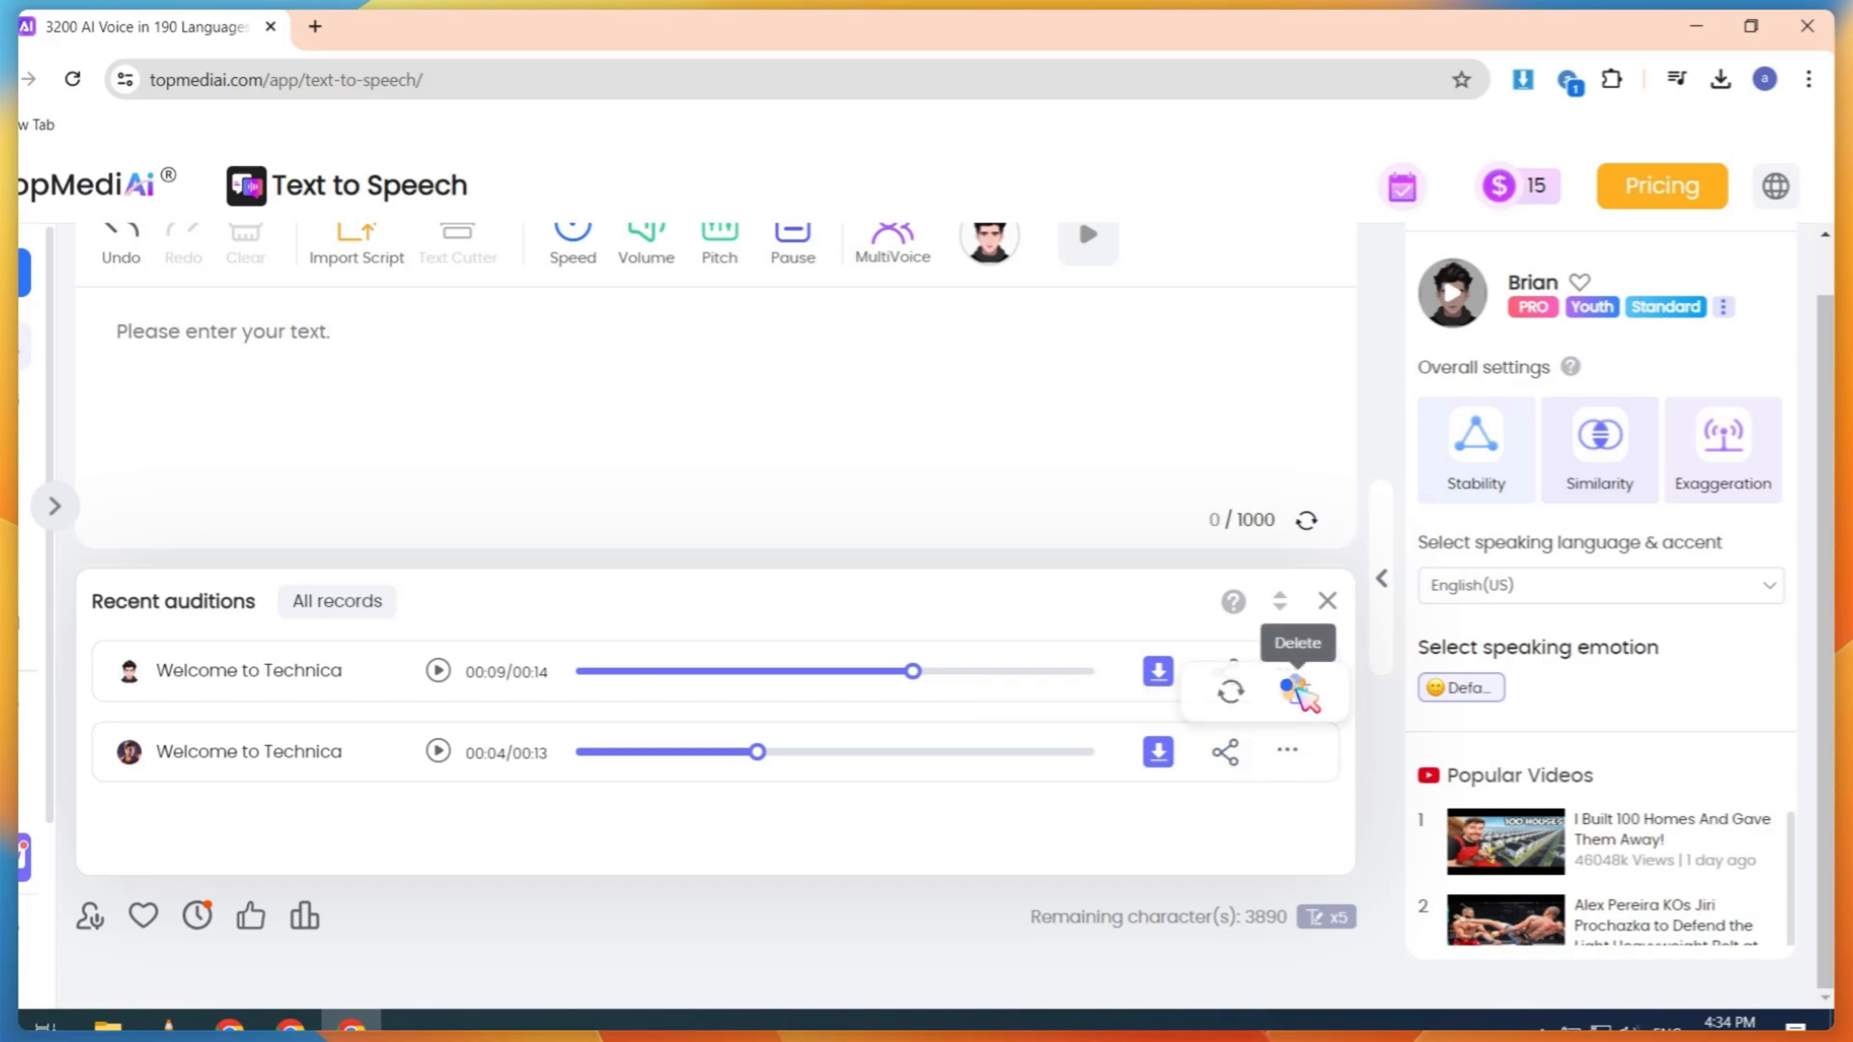
pyautogui.moveTo(363, 307)
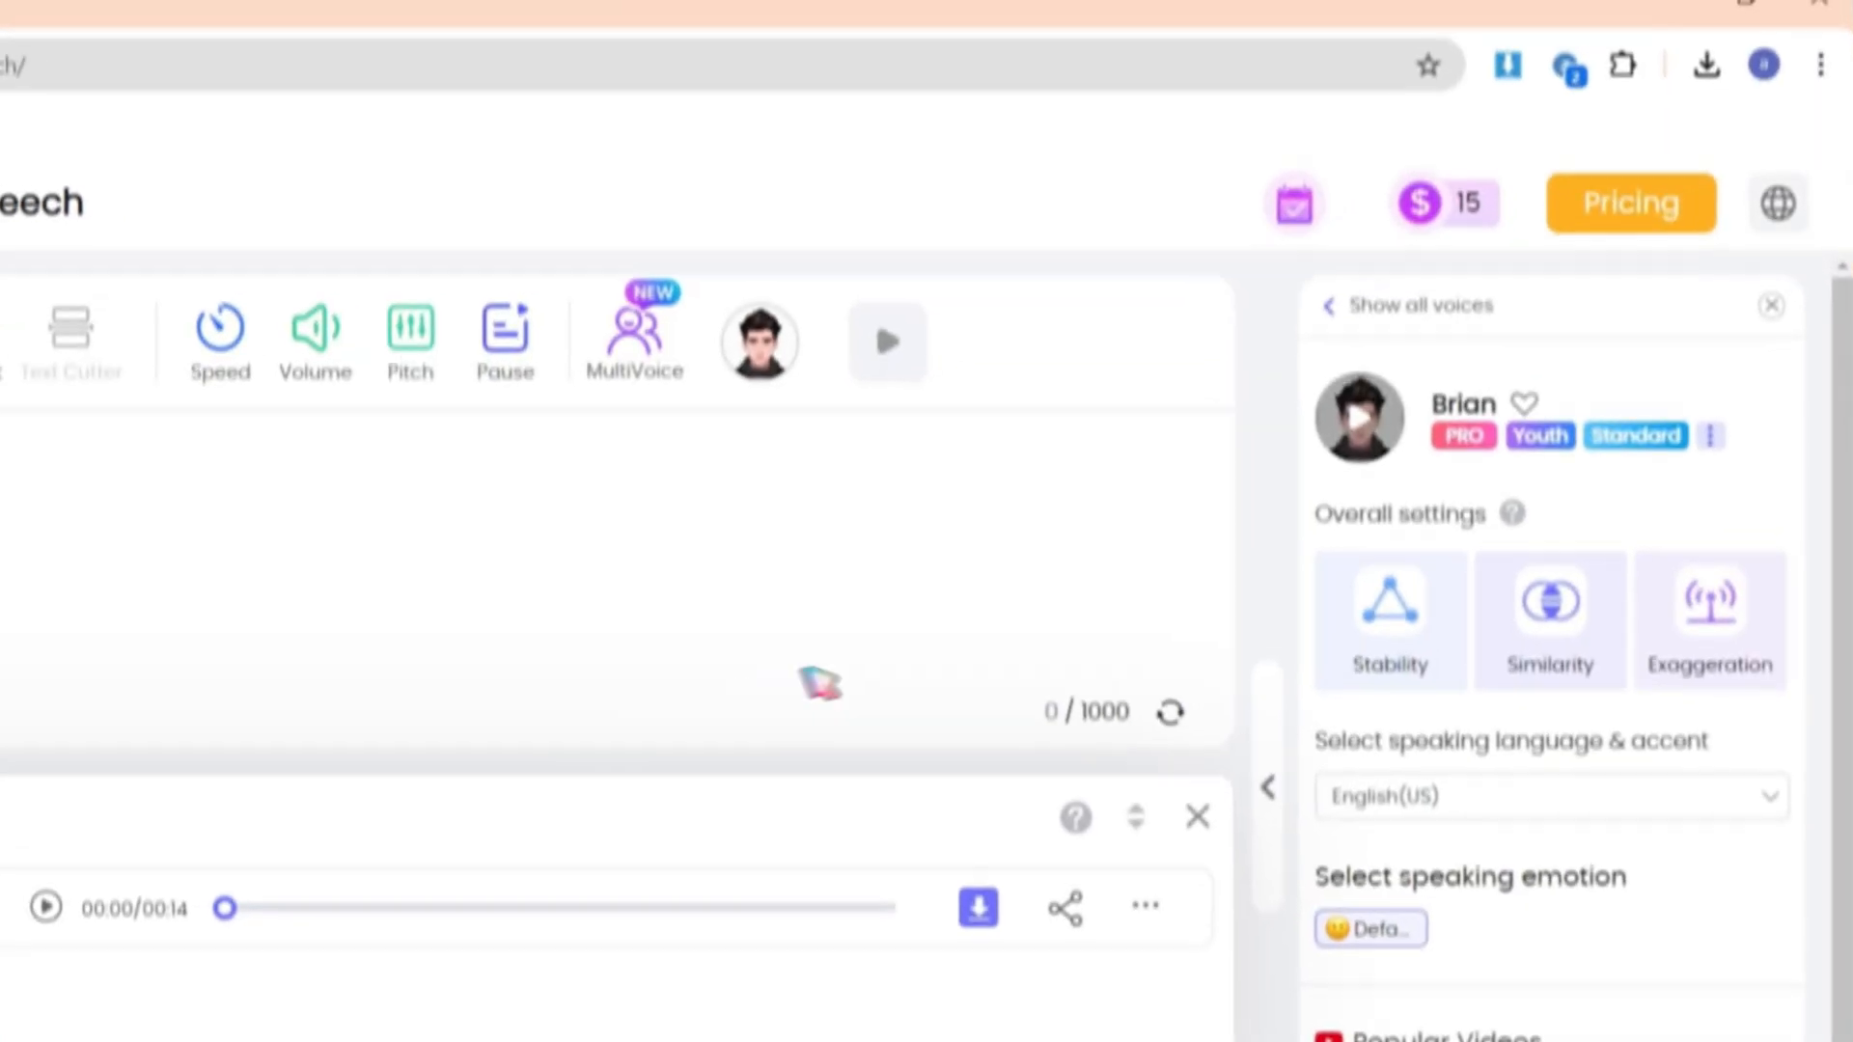
# Delete an older recording from the recent auditions list.
pyautogui.click(1540, 85)
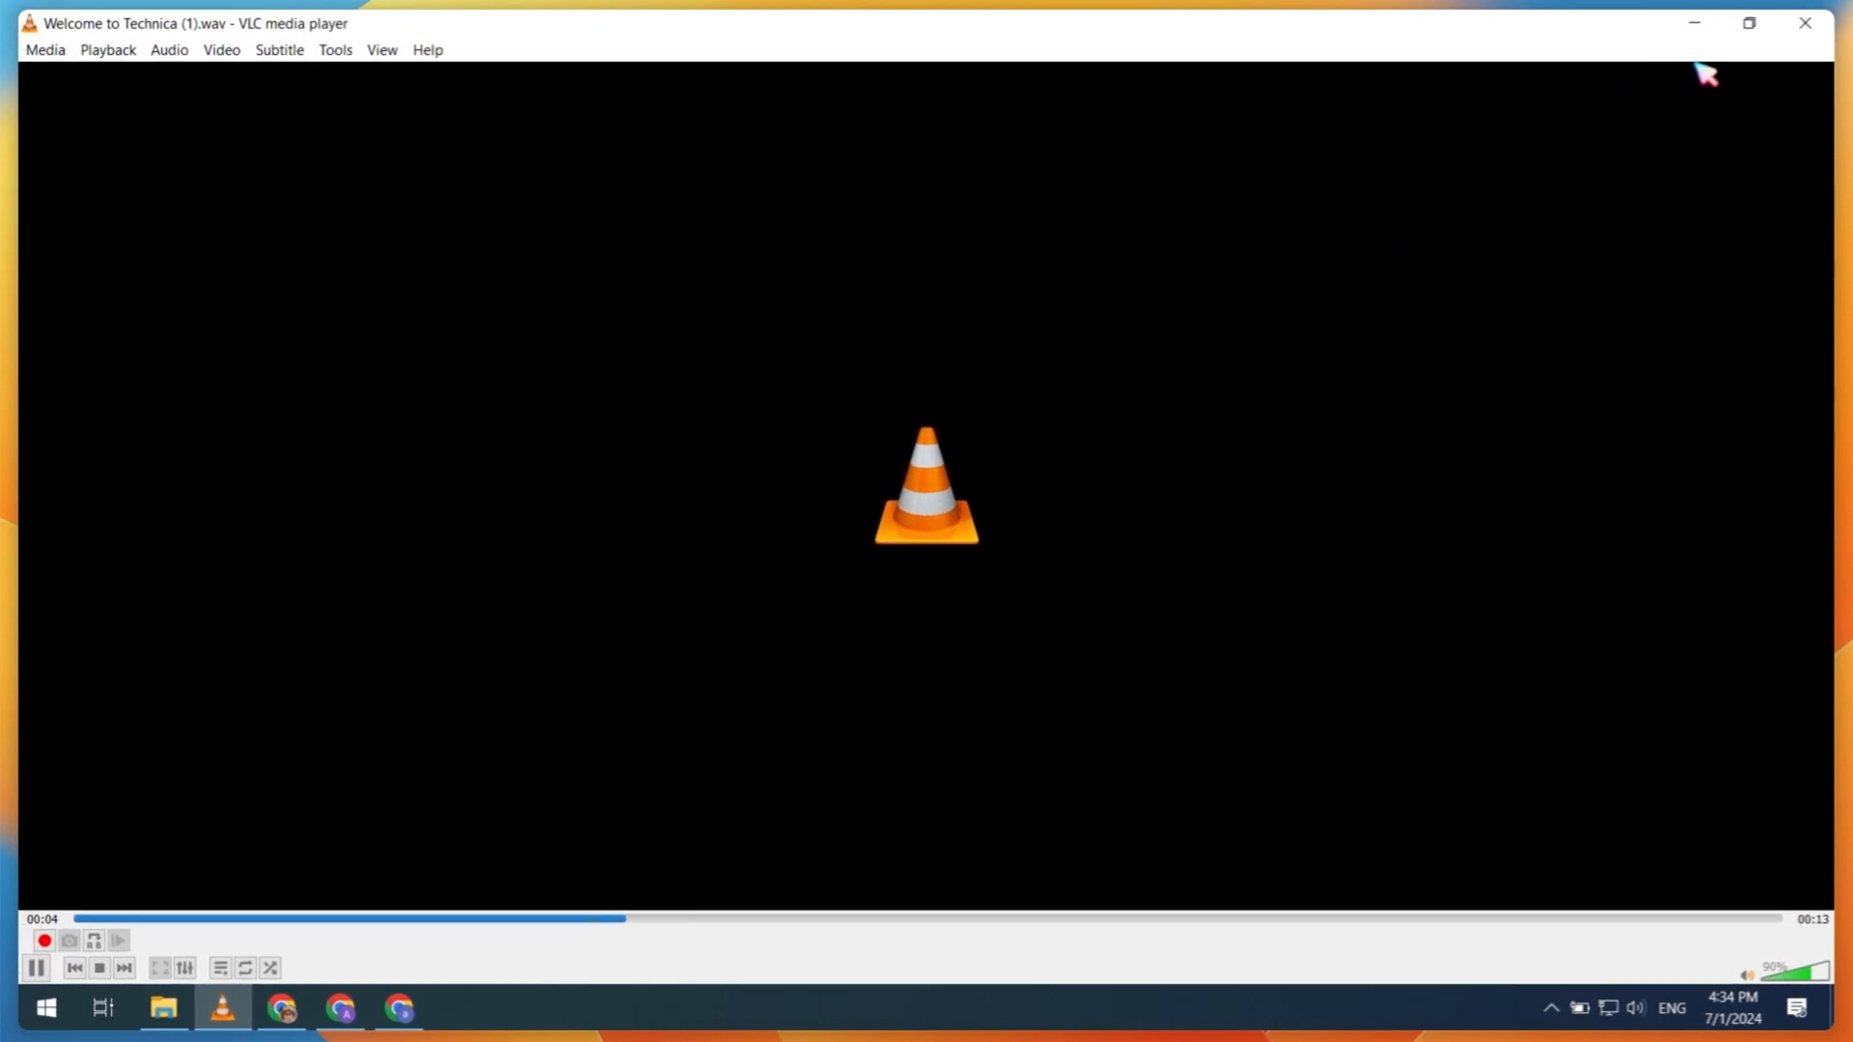
pyautogui.moveTo(1804, 23)
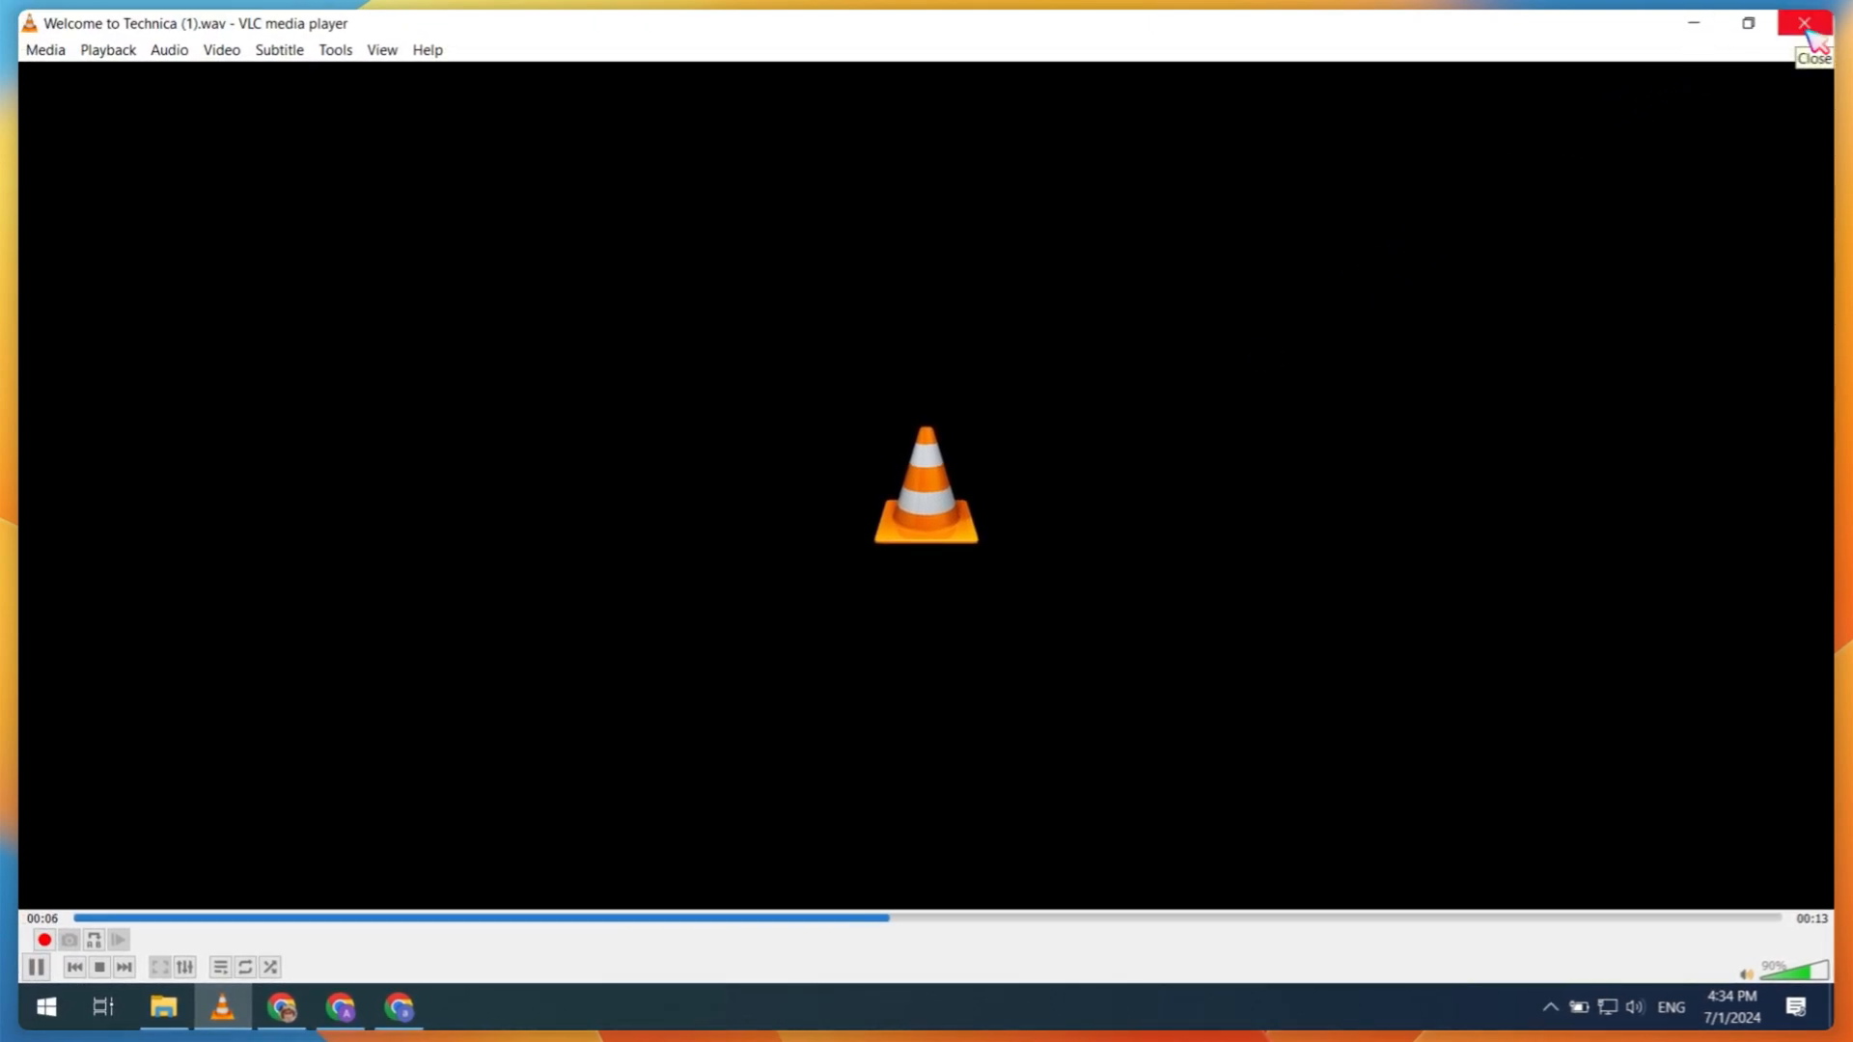